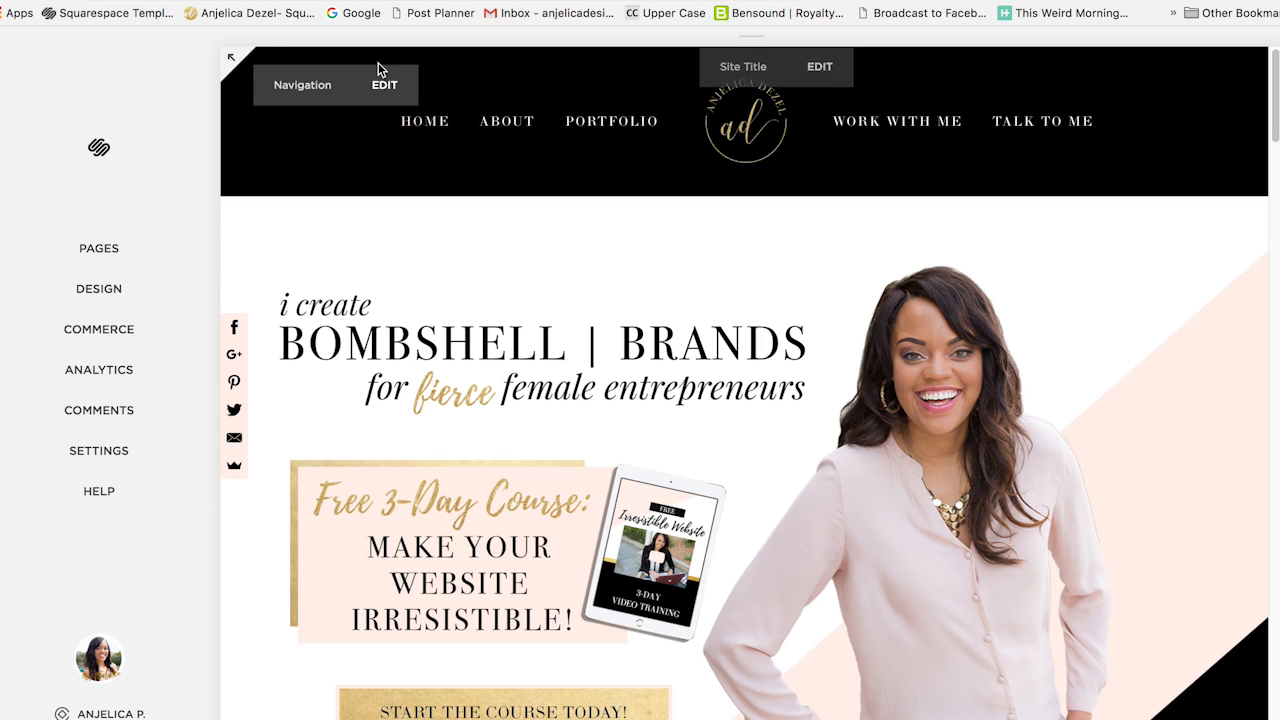
Reach the Announcement Bar settings under Design and show its enable/disable choice, currently Disabled
click(98, 450)
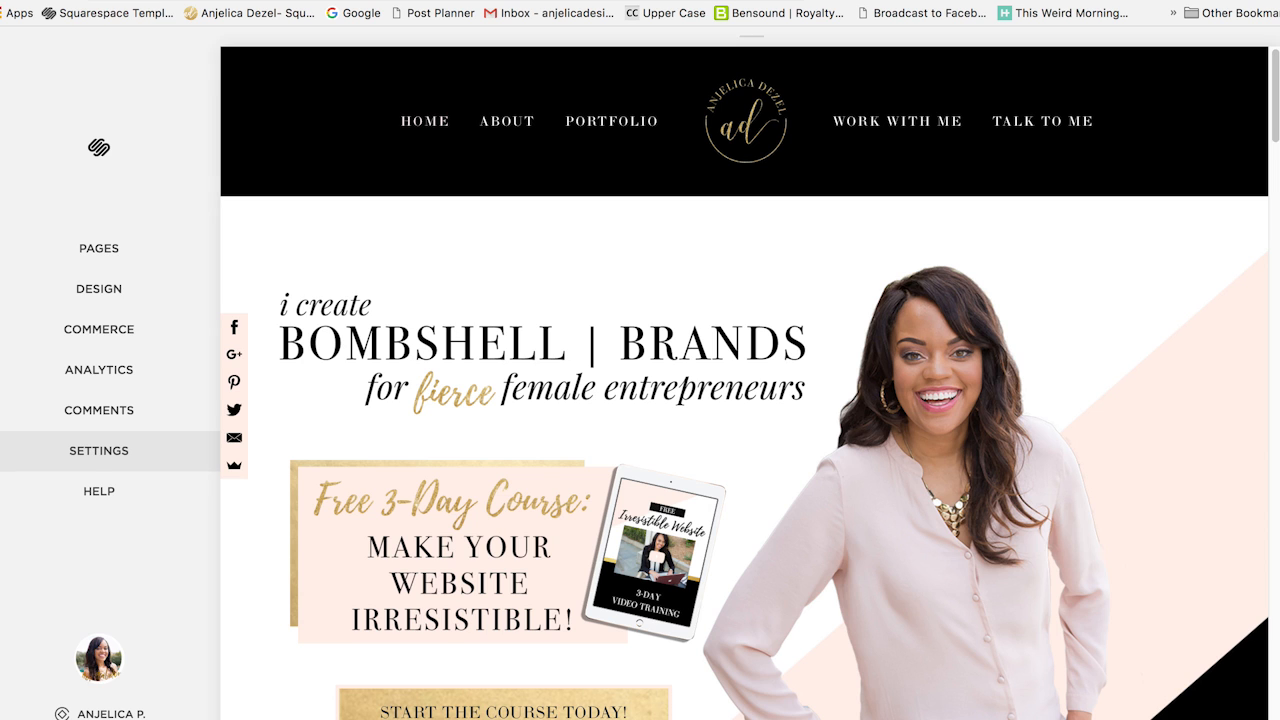
click(100, 288)
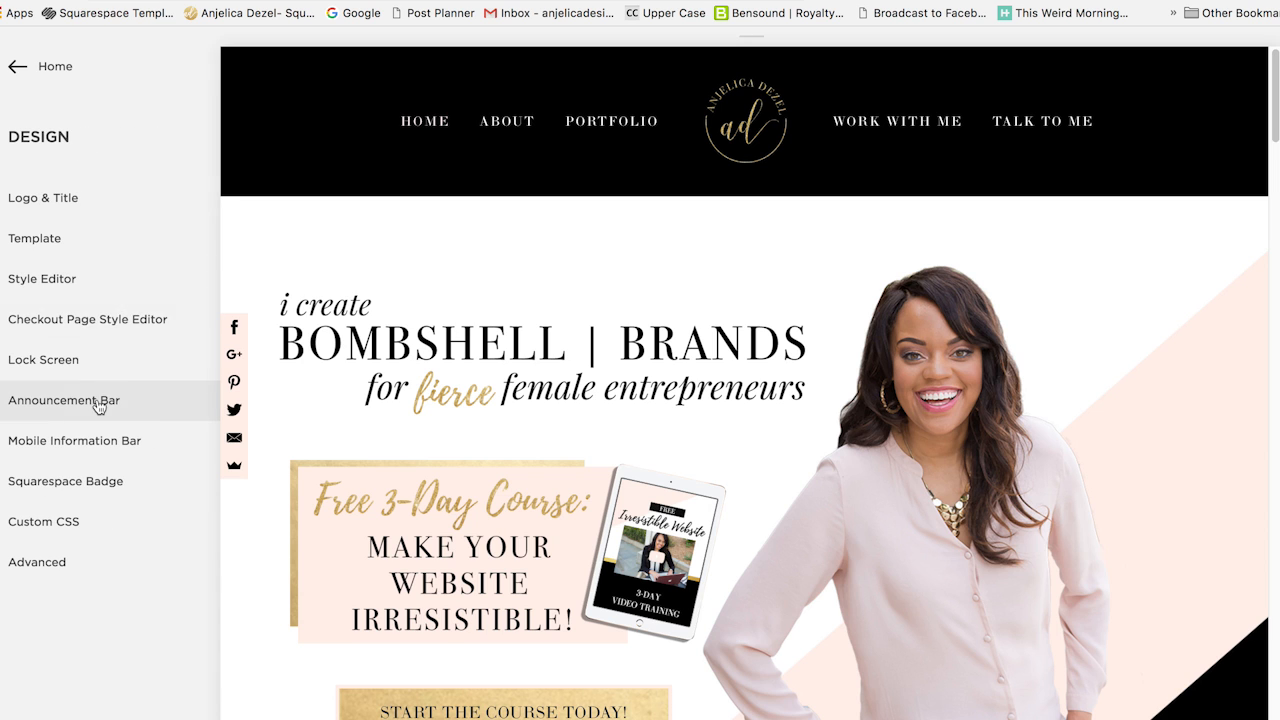
click(64, 400)
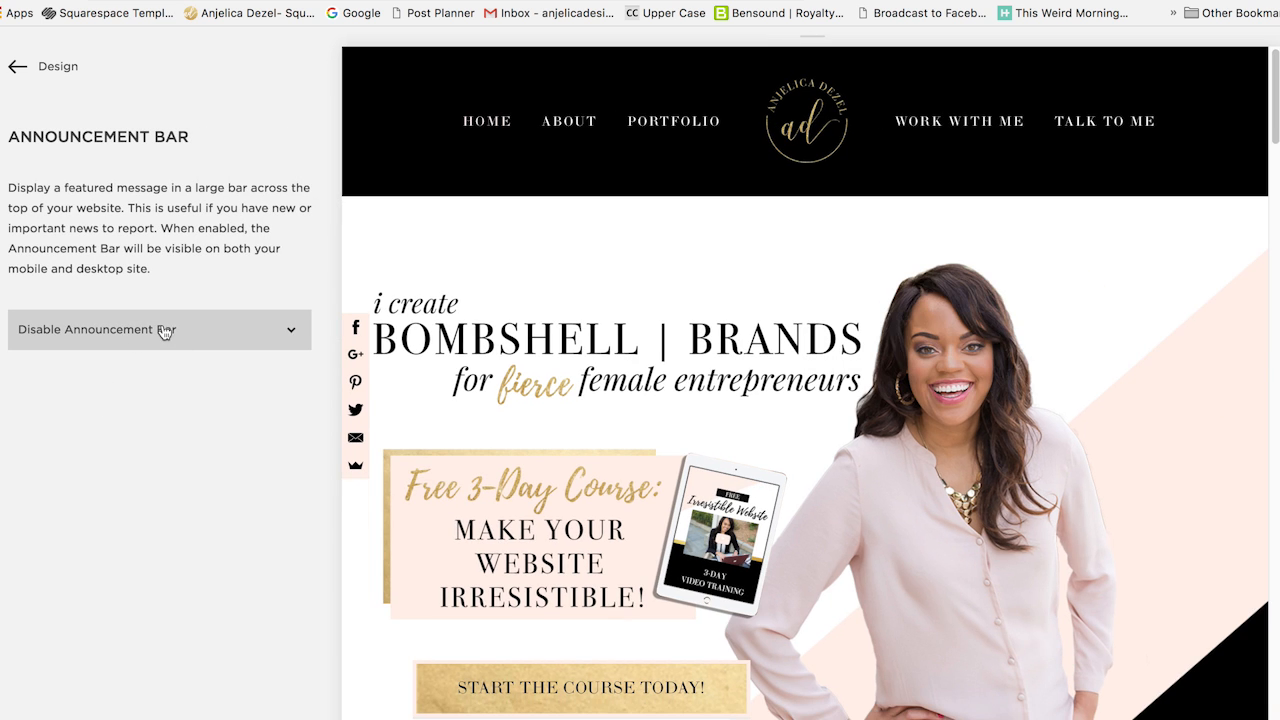
click(158, 328)
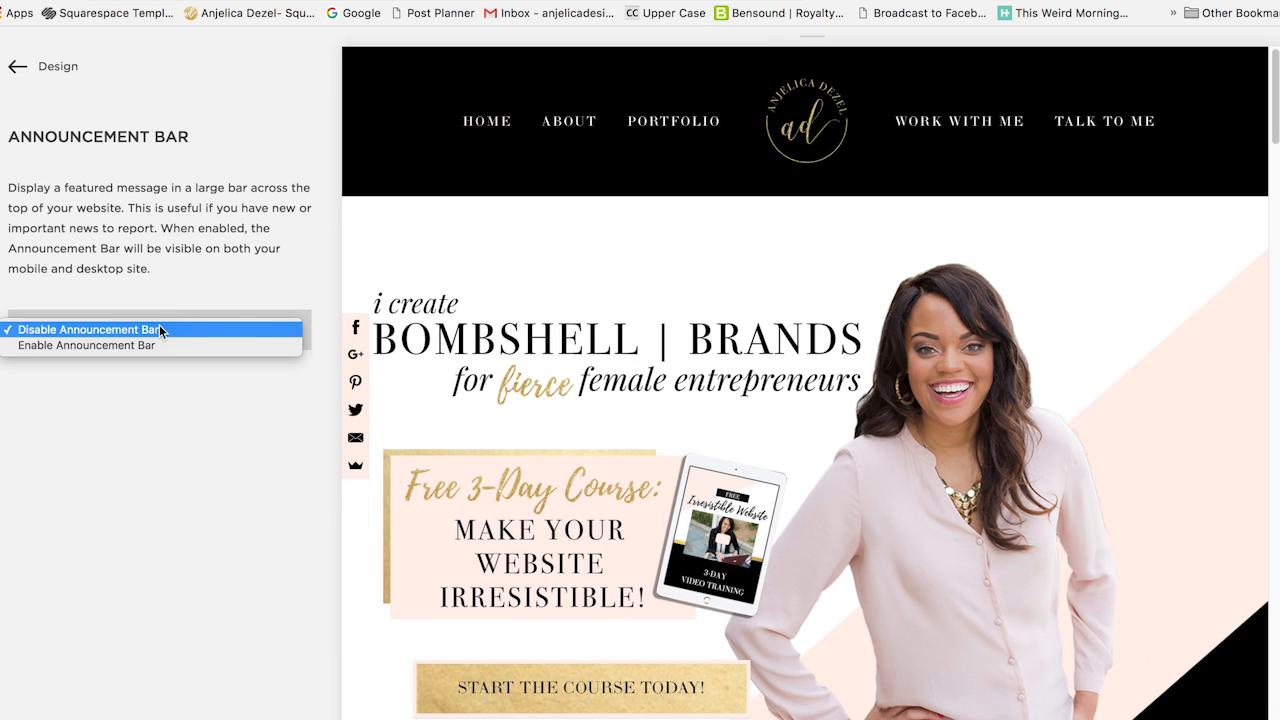
click(86, 344)
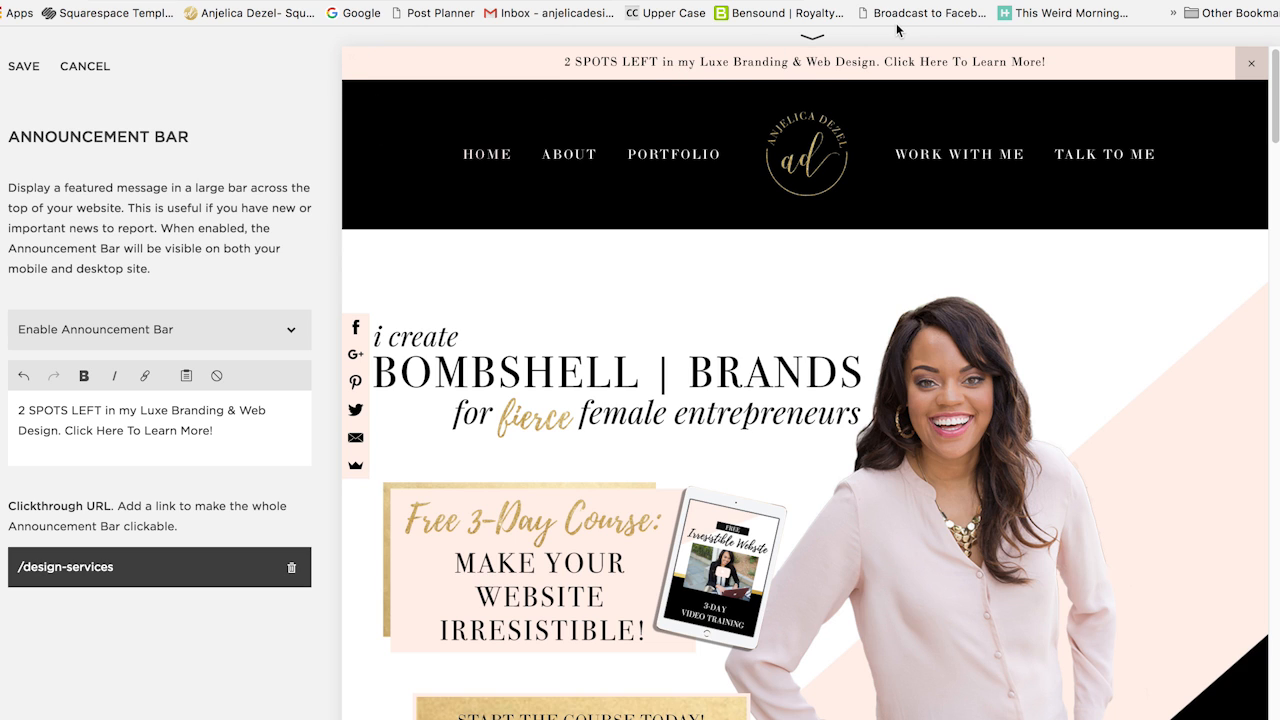
mouse_move(778, 62)
text(www.goo)
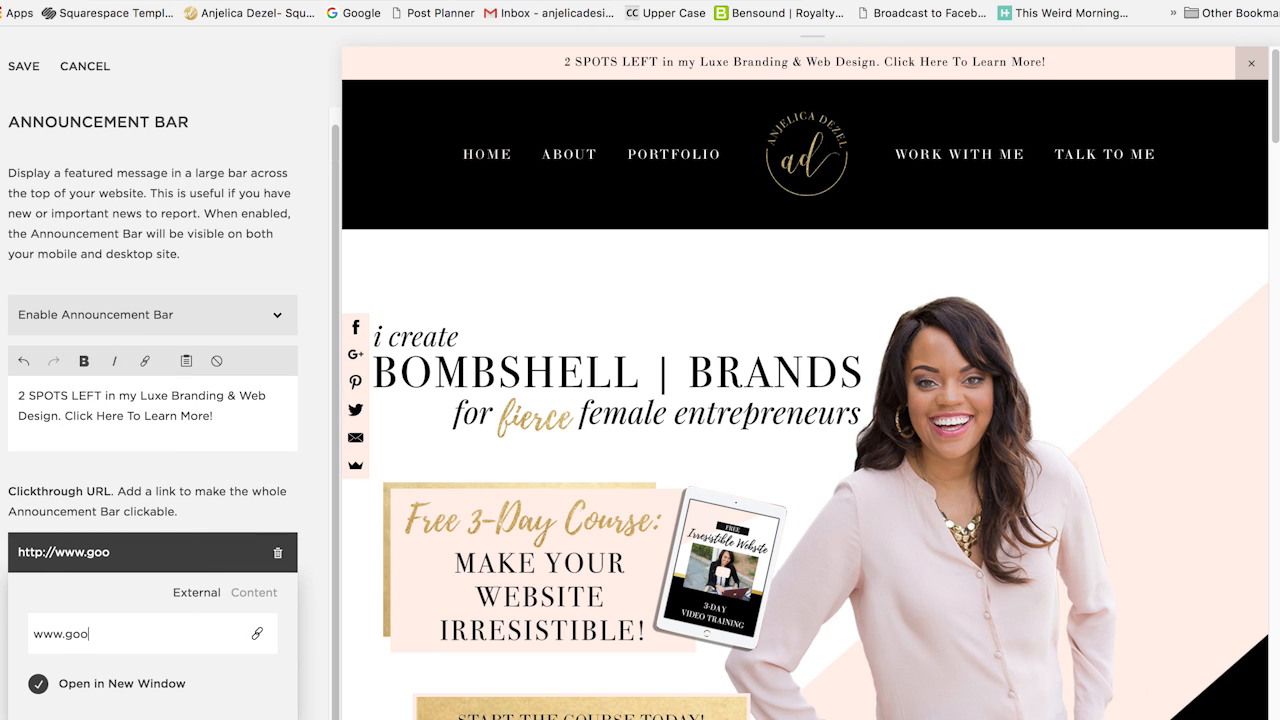
text(glc)
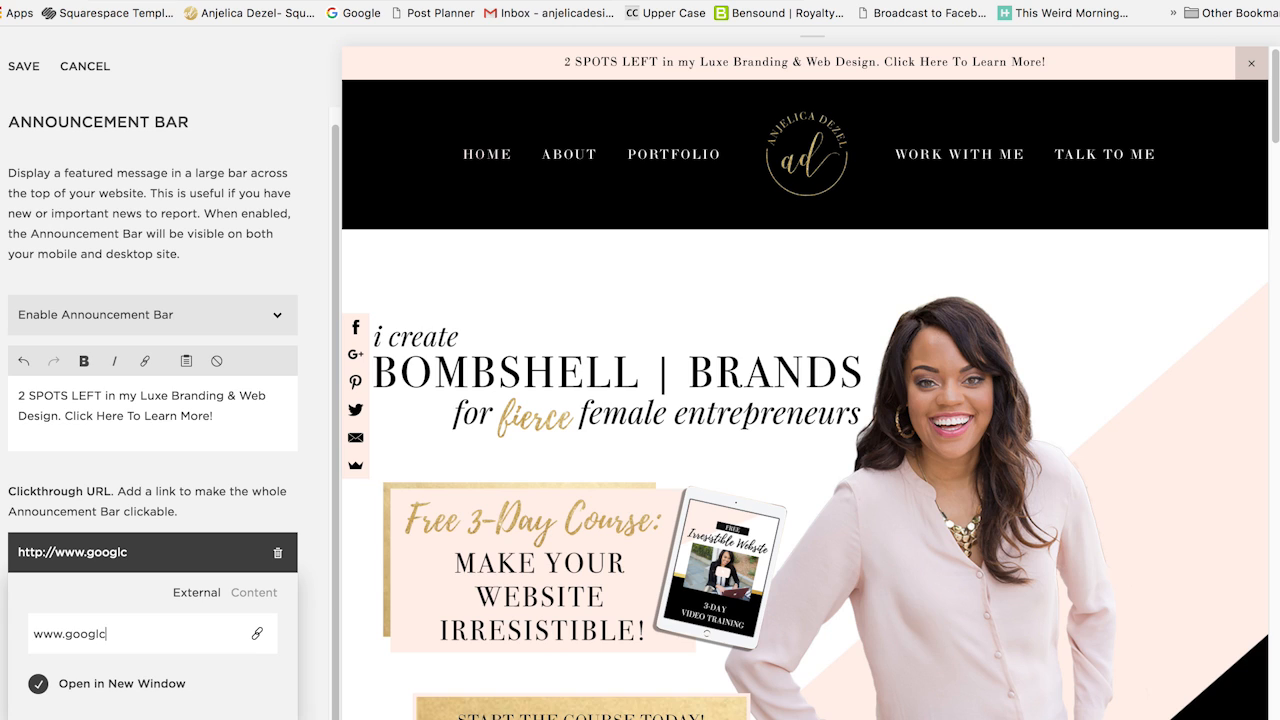
text(e.com)
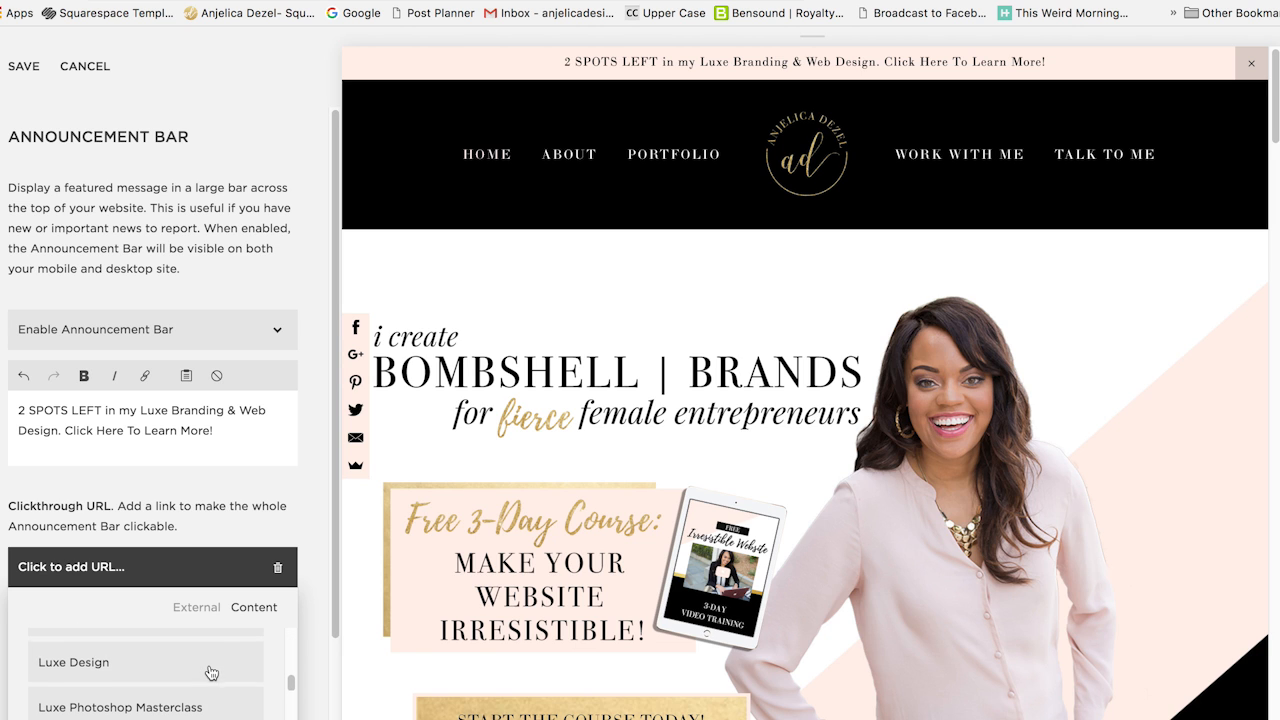
click(72, 662)
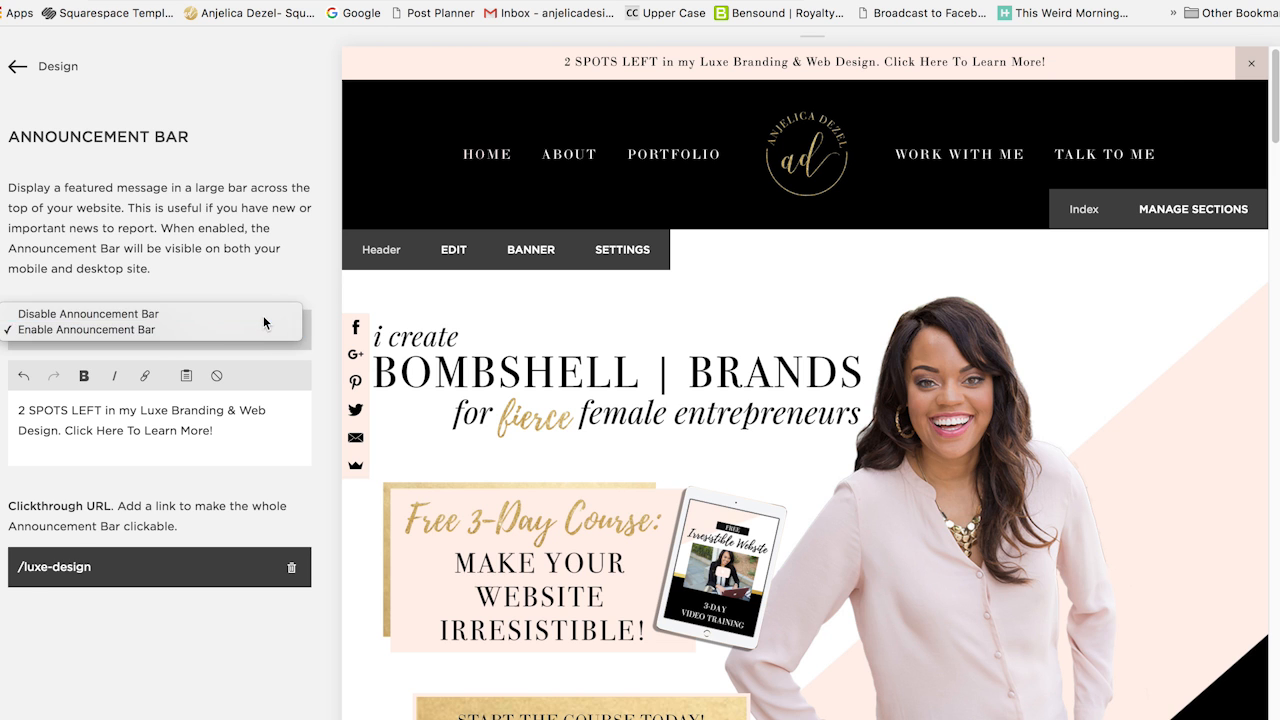
click(88, 312)
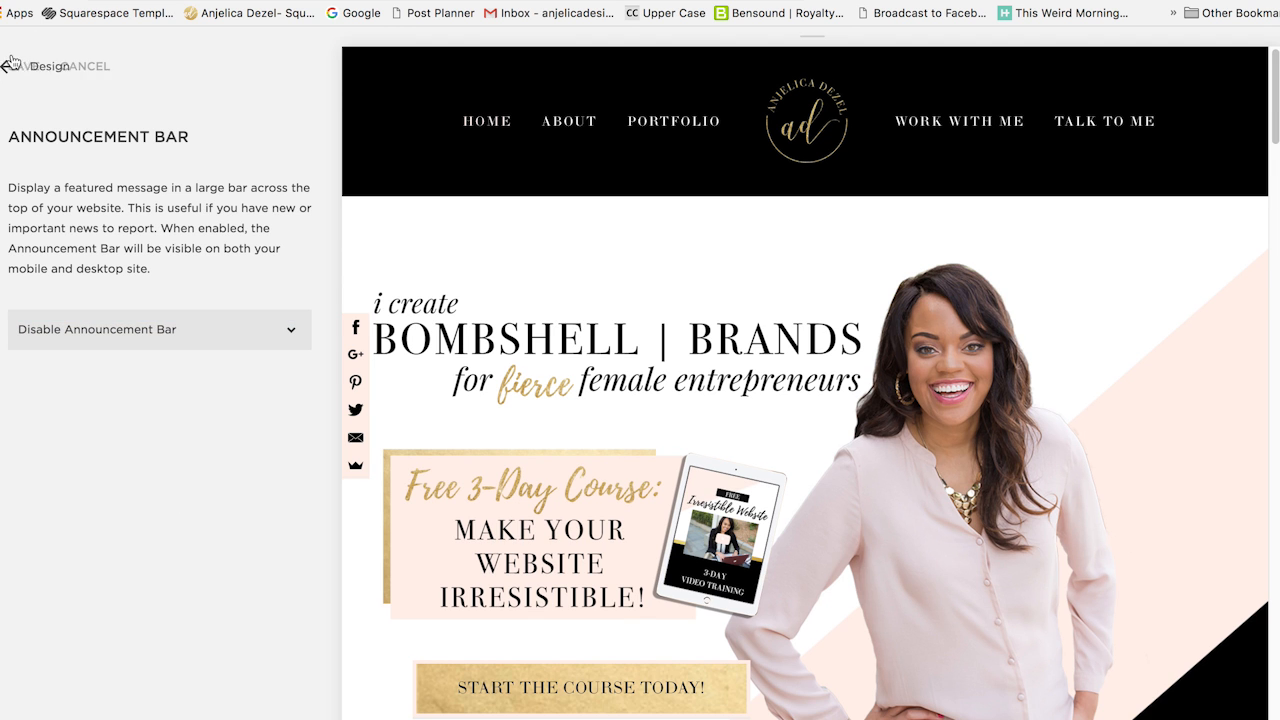
click(84, 66)
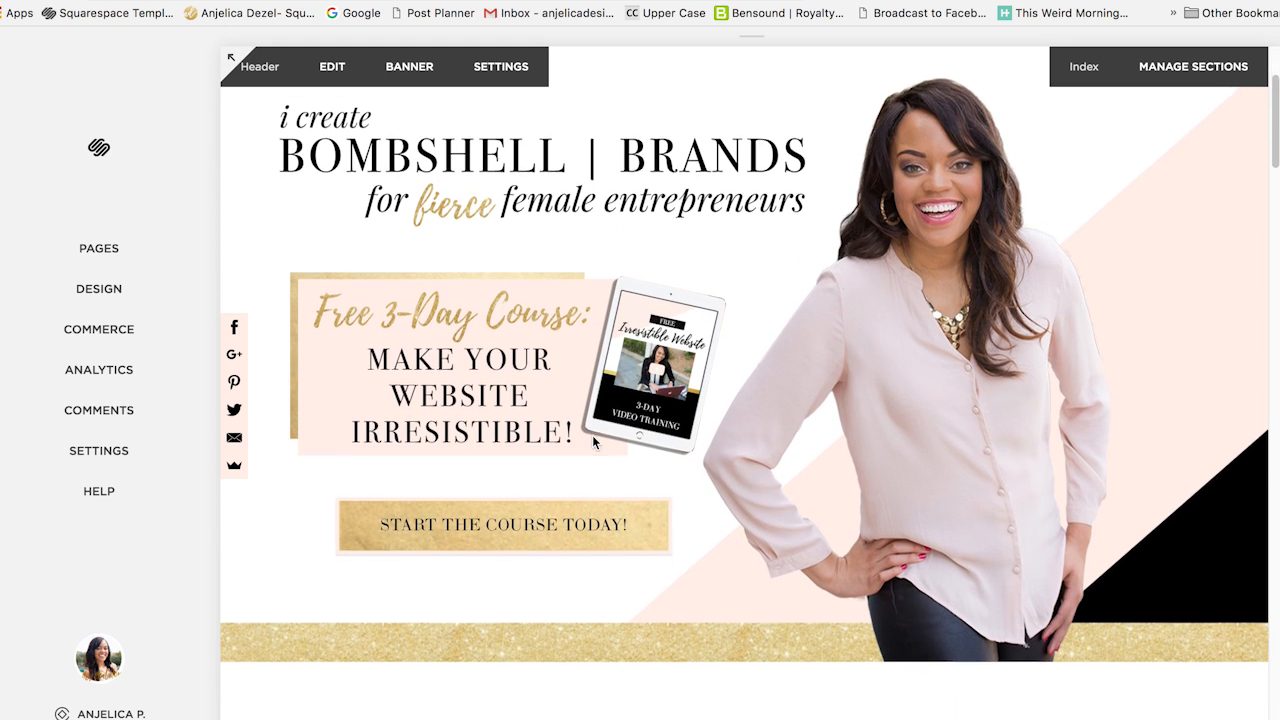
scroll(down, 3)
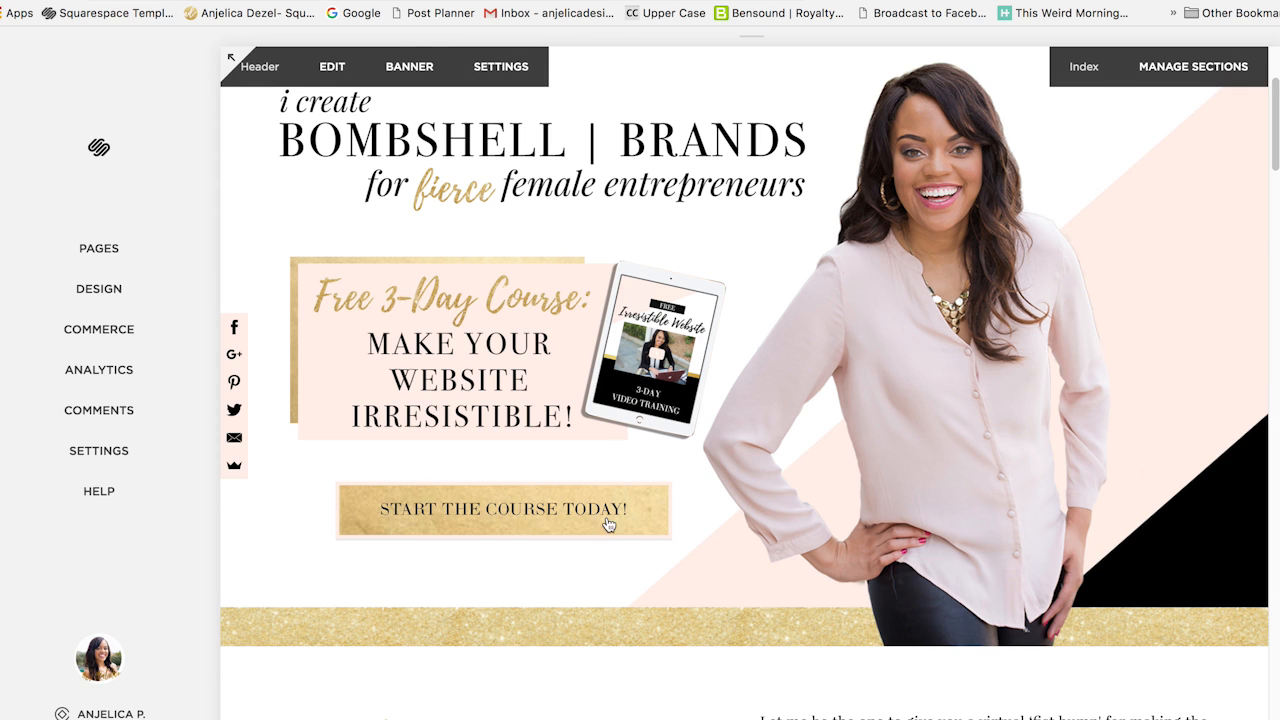
mouse_move(710, 476)
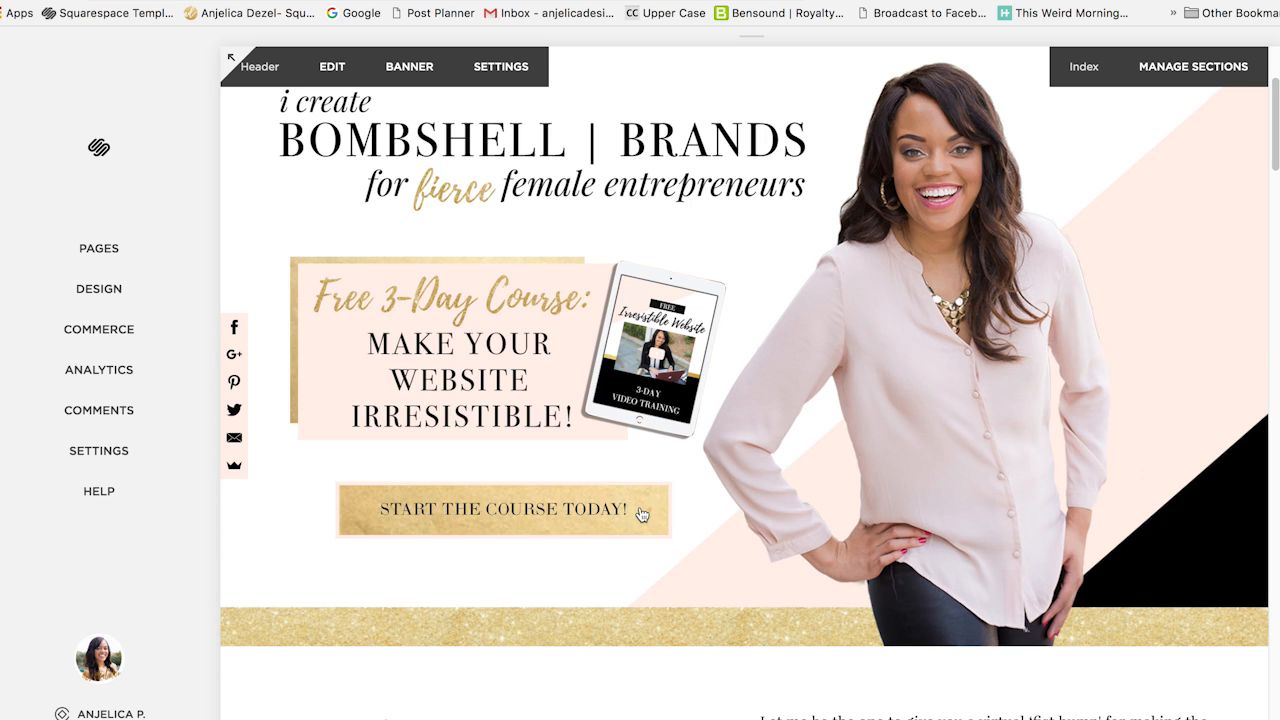
click(504, 510)
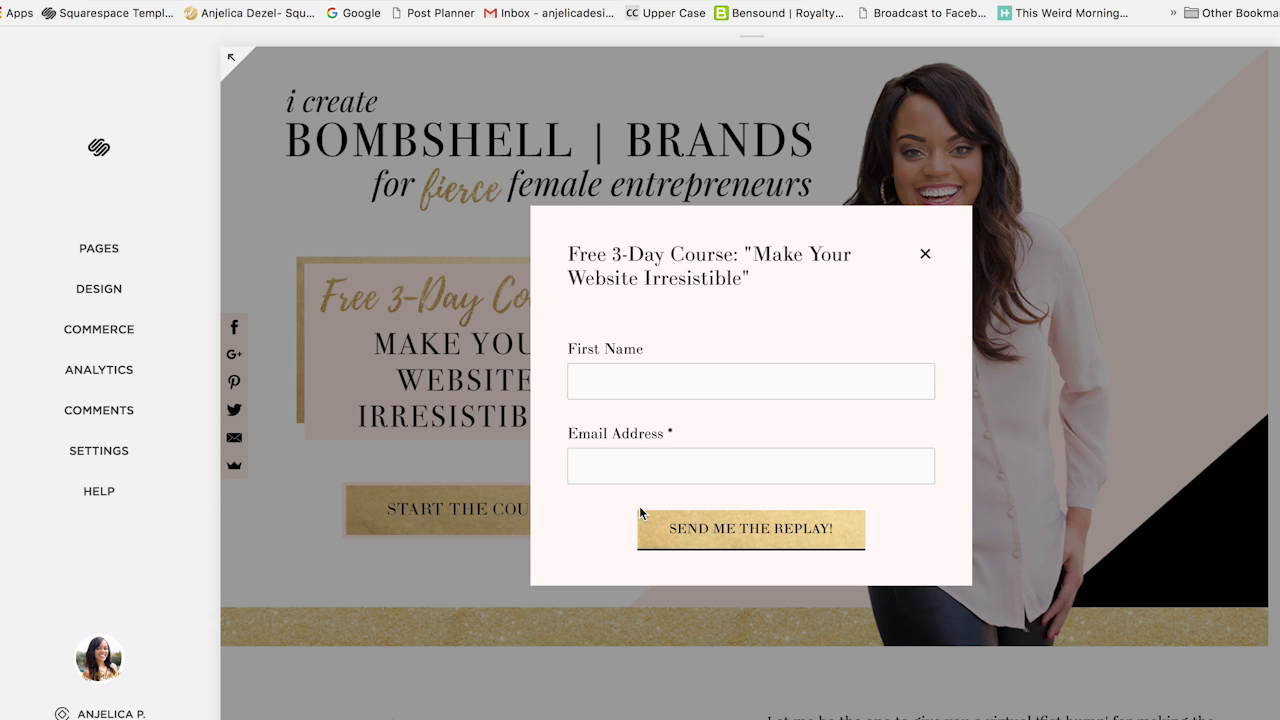
mouse_move(926, 256)
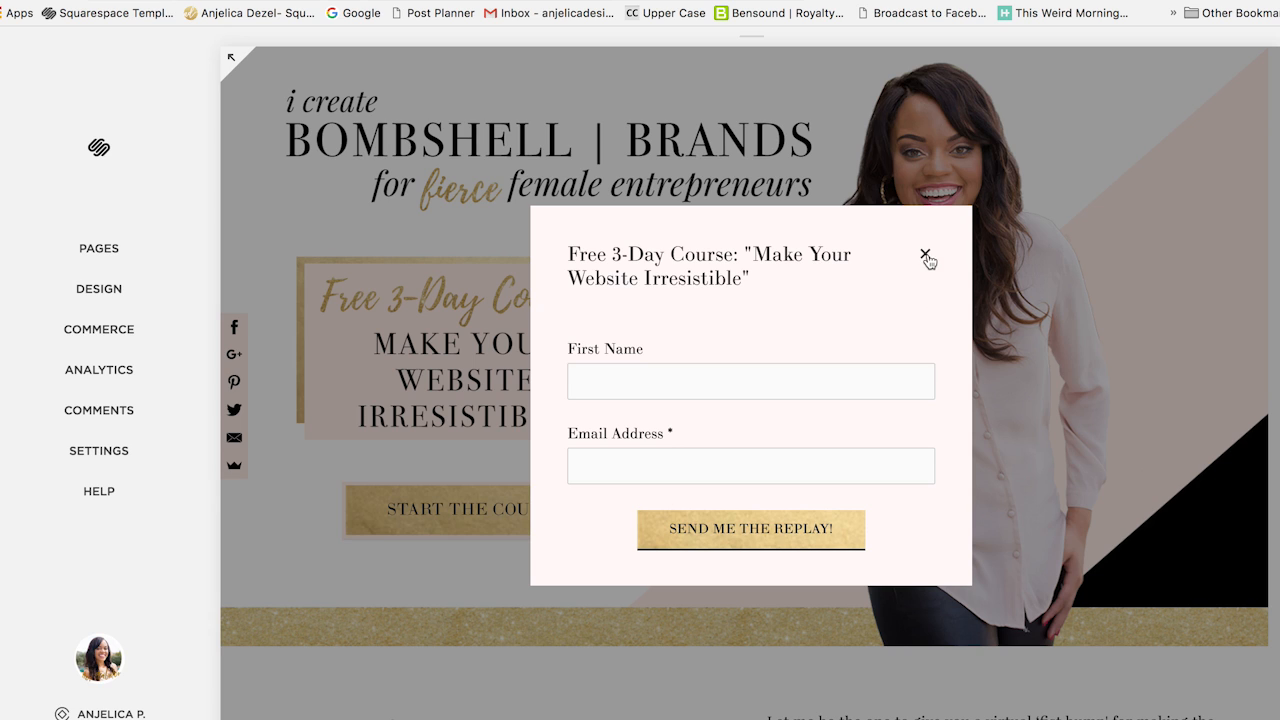
click(928, 252)
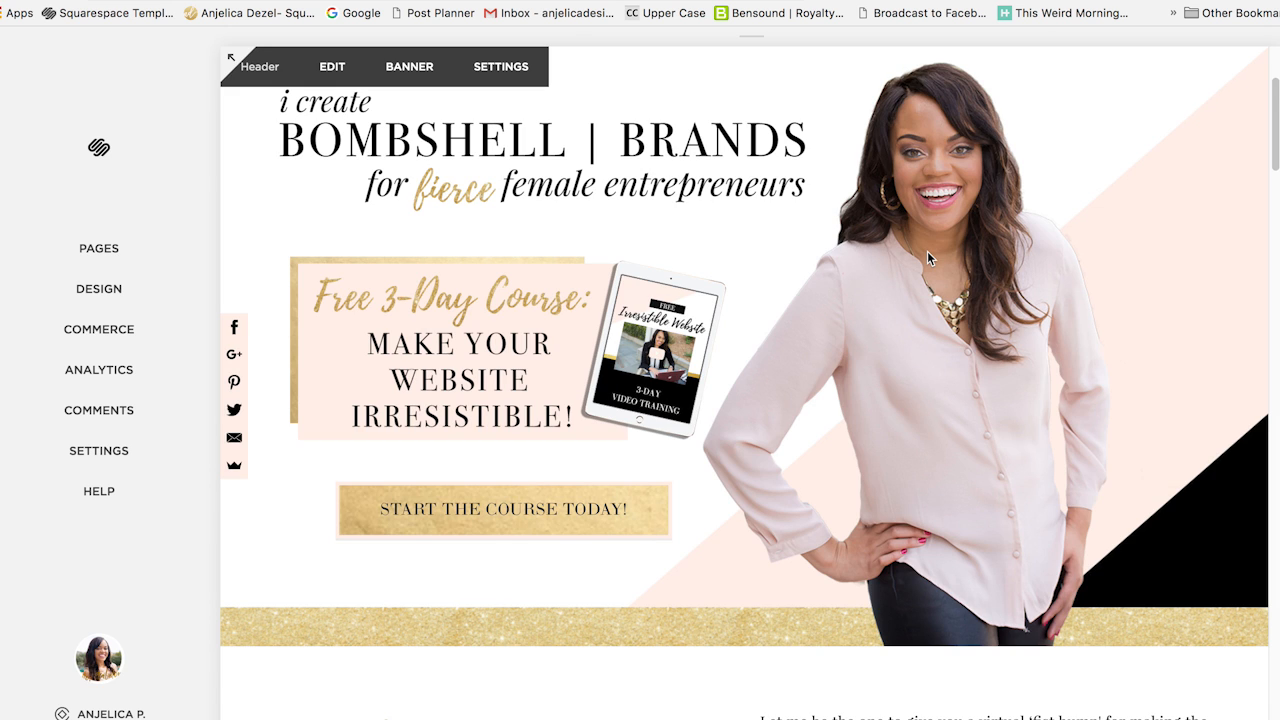
Open the Misc Buttons page for editing and bring up the content block list at an insert point
scroll(down, 3)
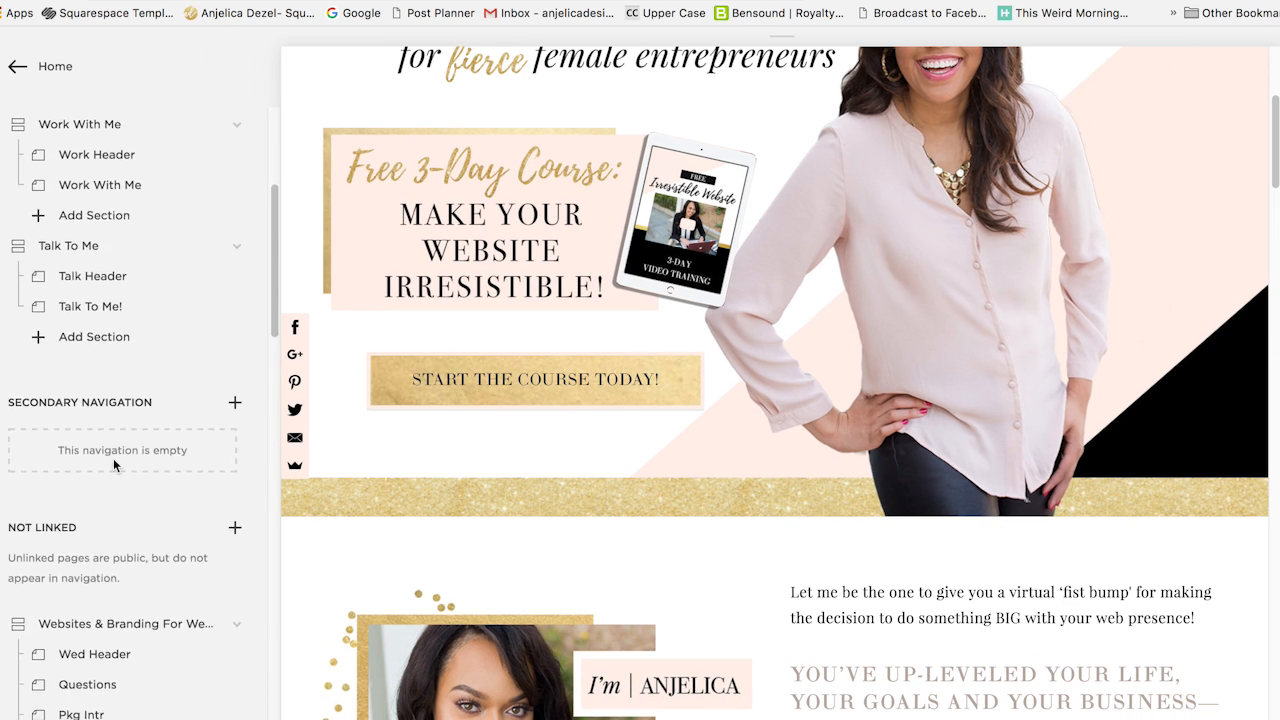
scroll(down, 3)
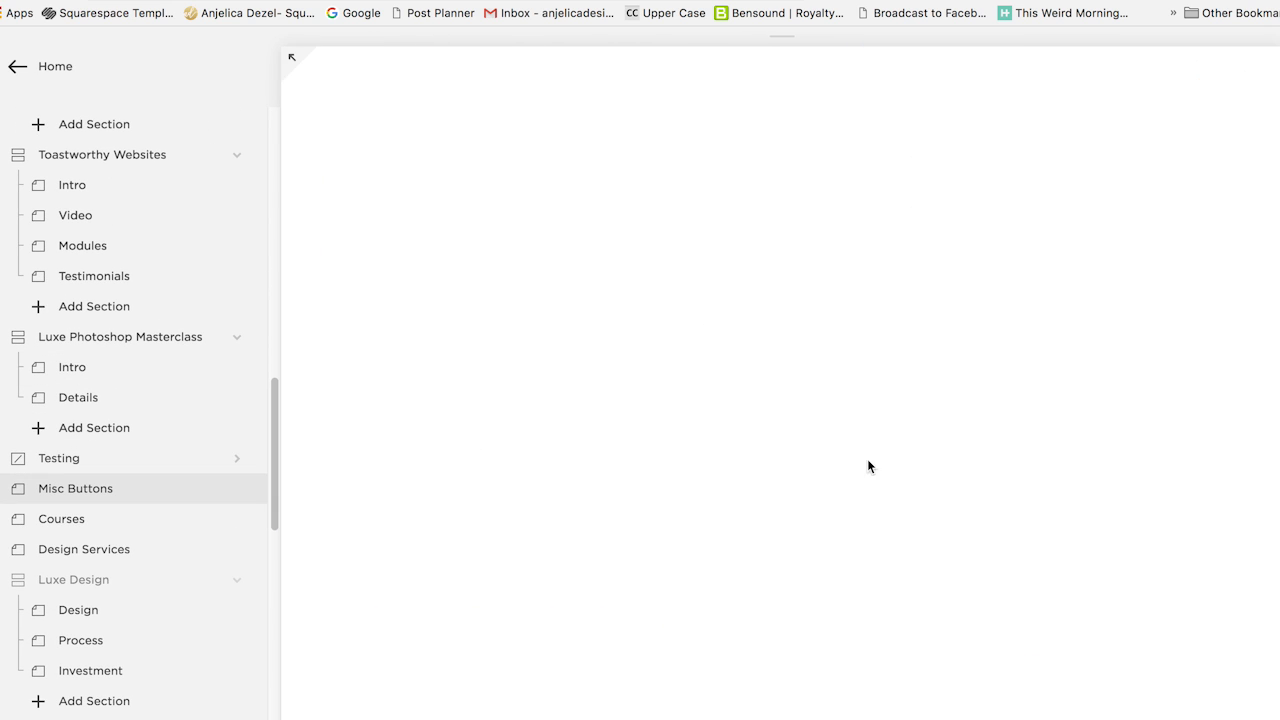
click(76, 488)
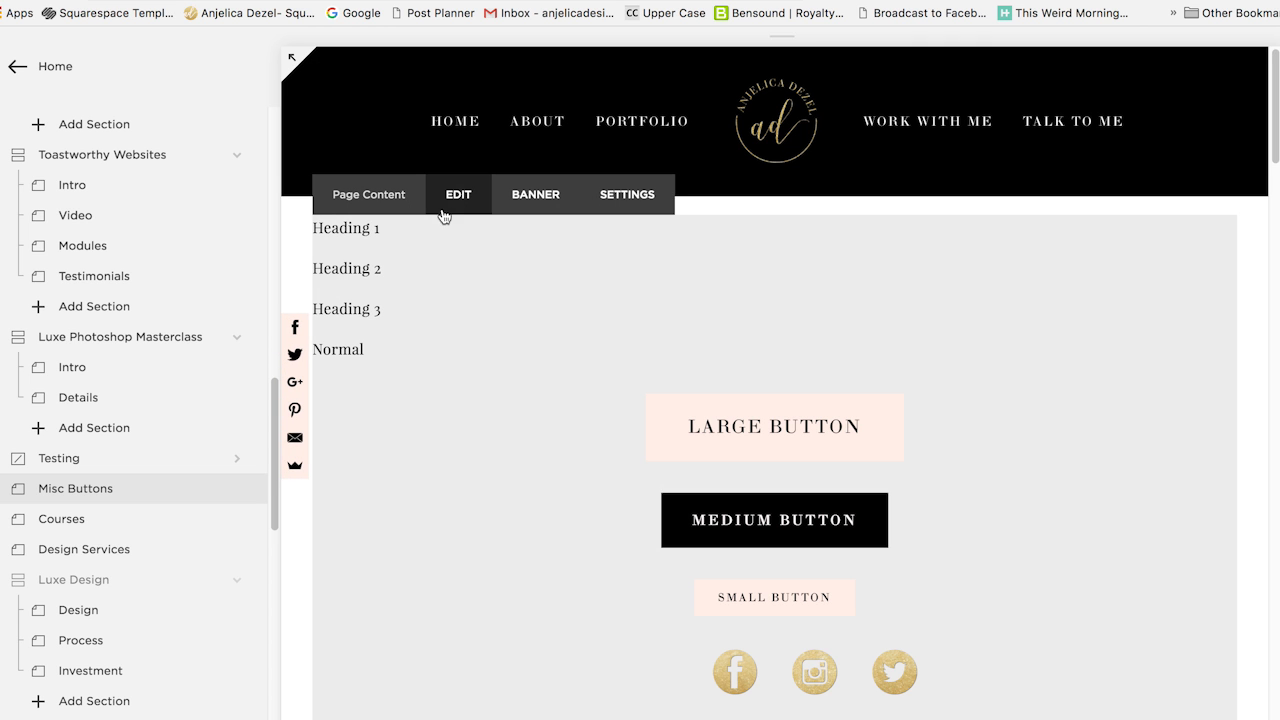
mouse_move(466, 204)
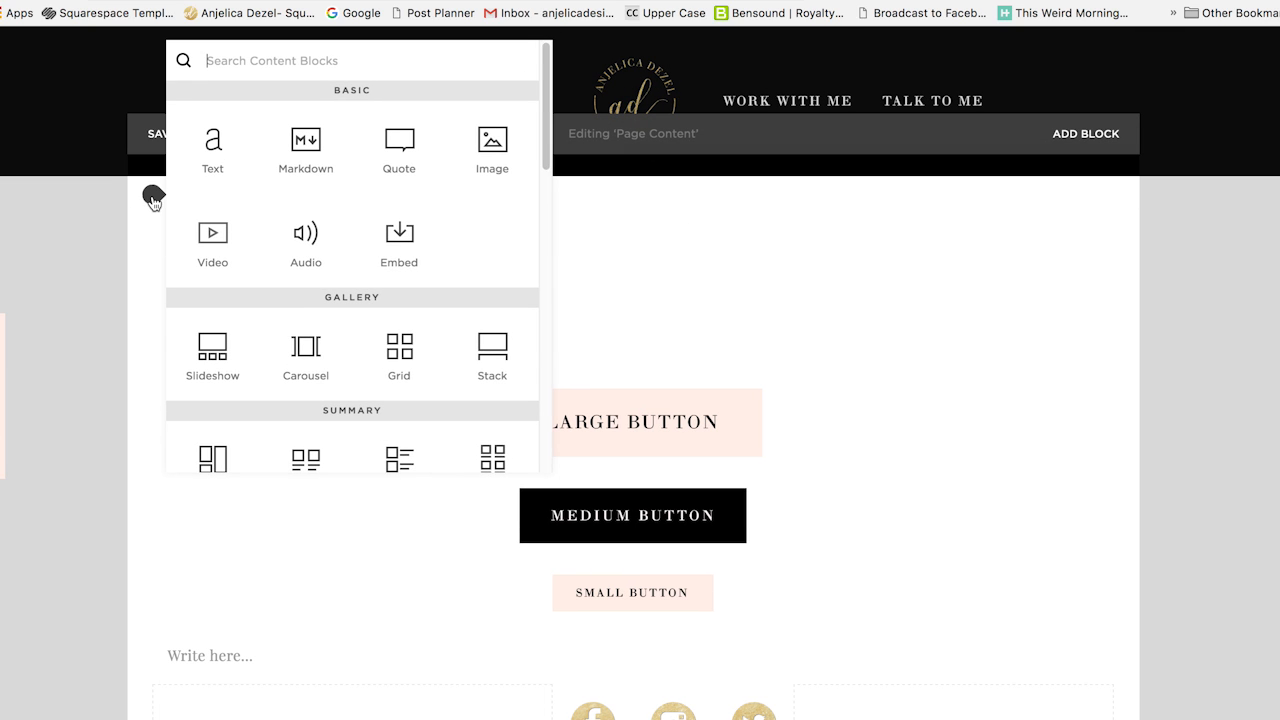
mouse_move(400, 232)
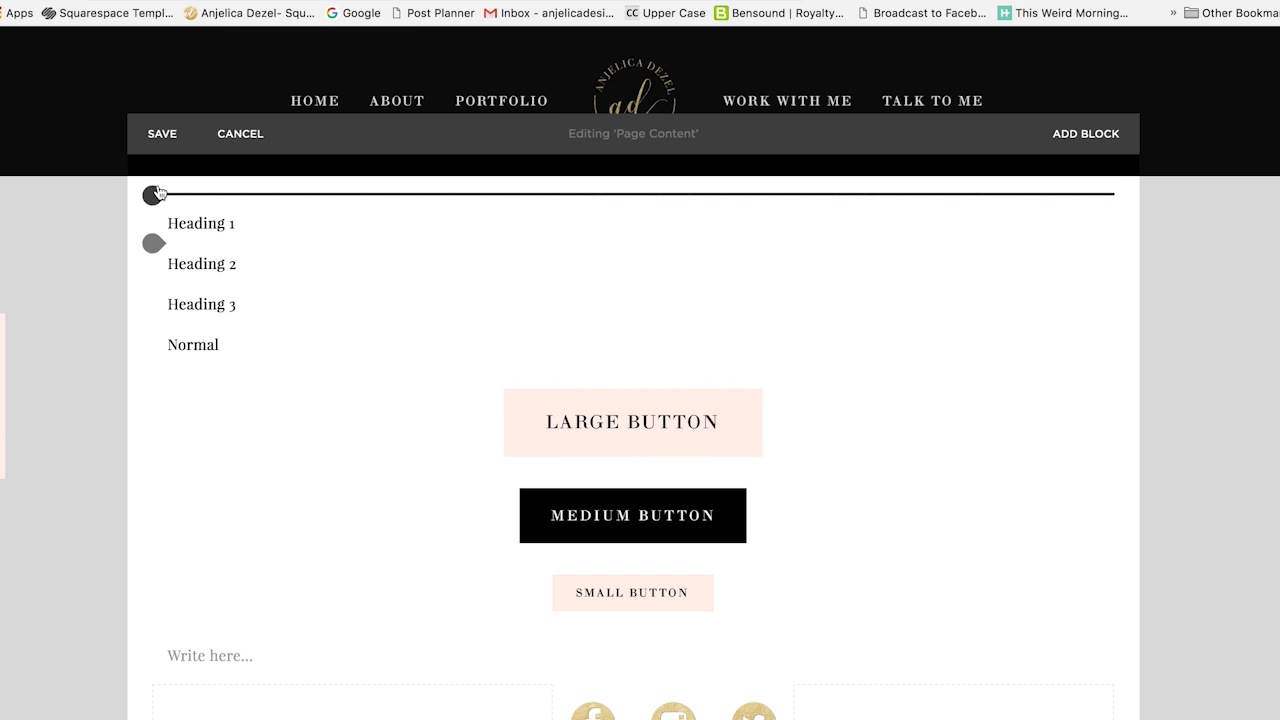
click(1084, 132)
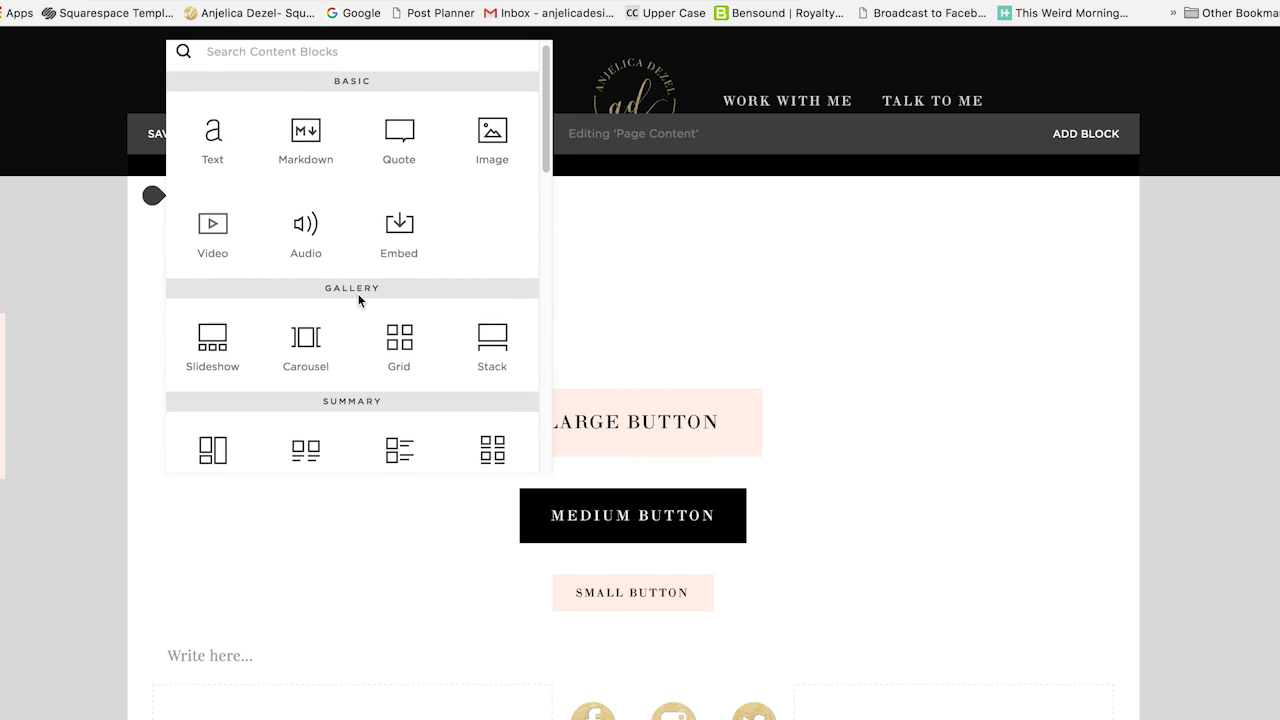
scroll(down, 3)
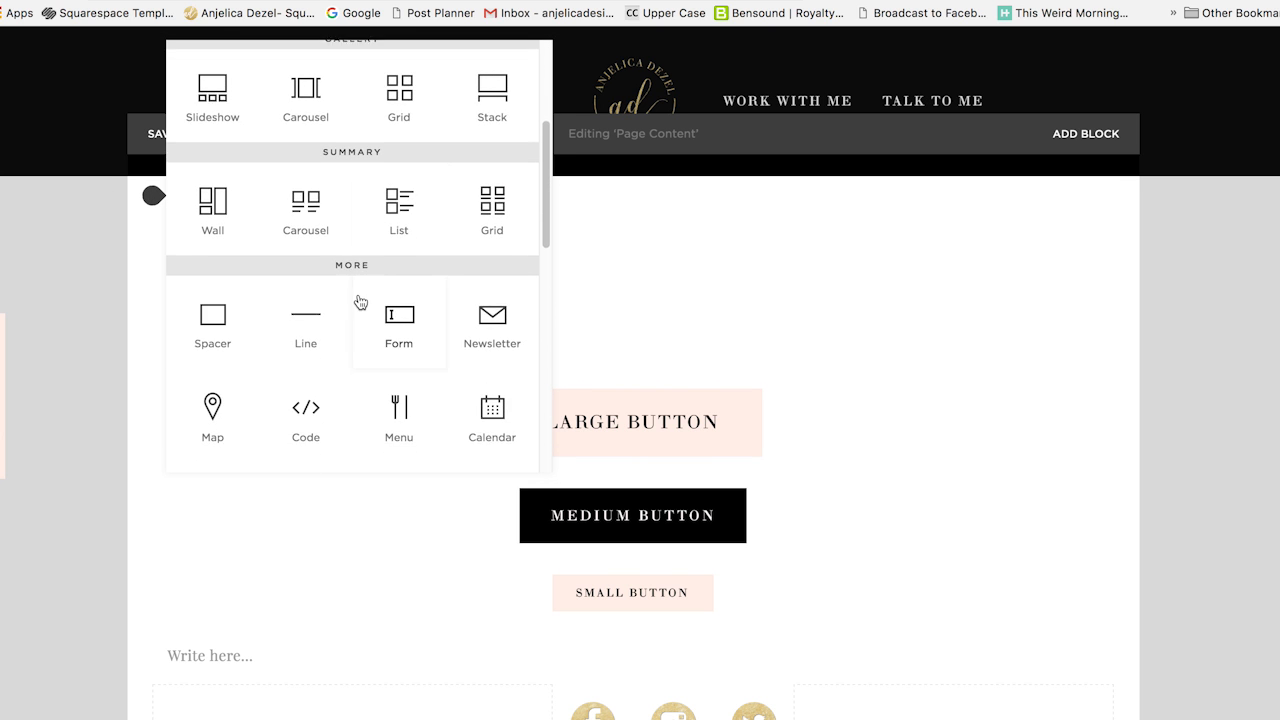
Add a form block and remove its Subject and Message fields
click(398, 316)
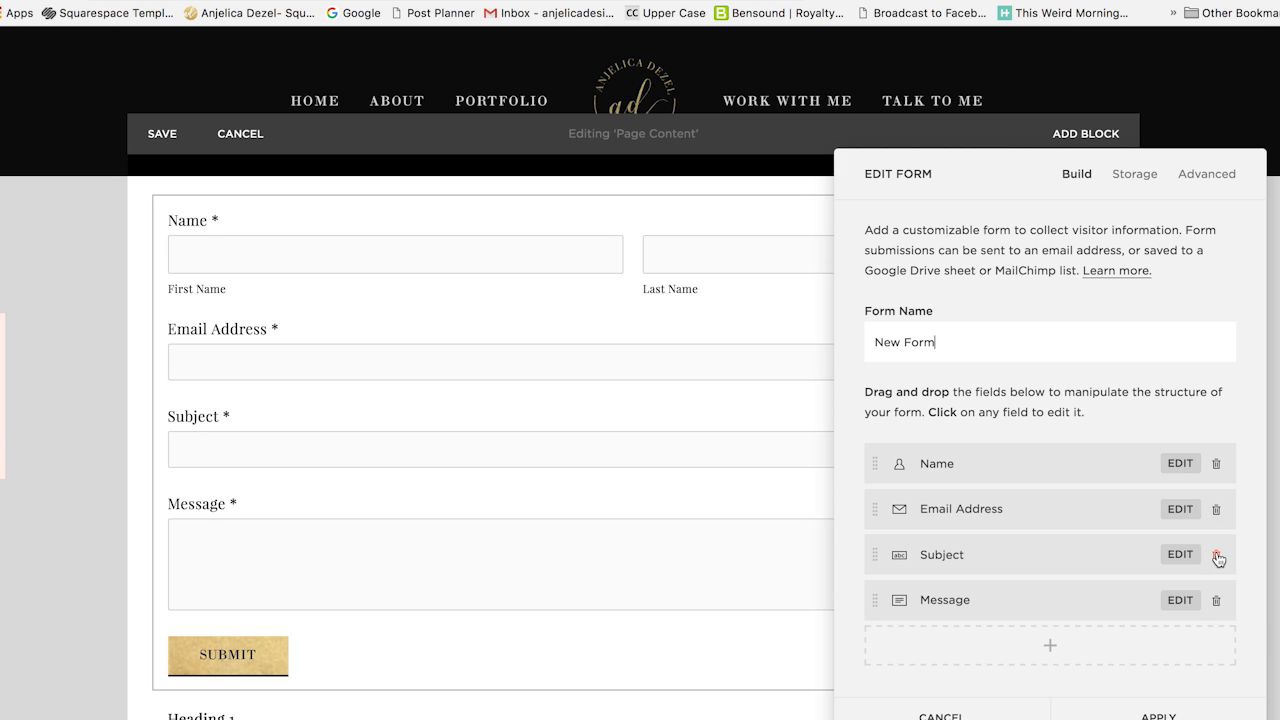
click(1216, 554)
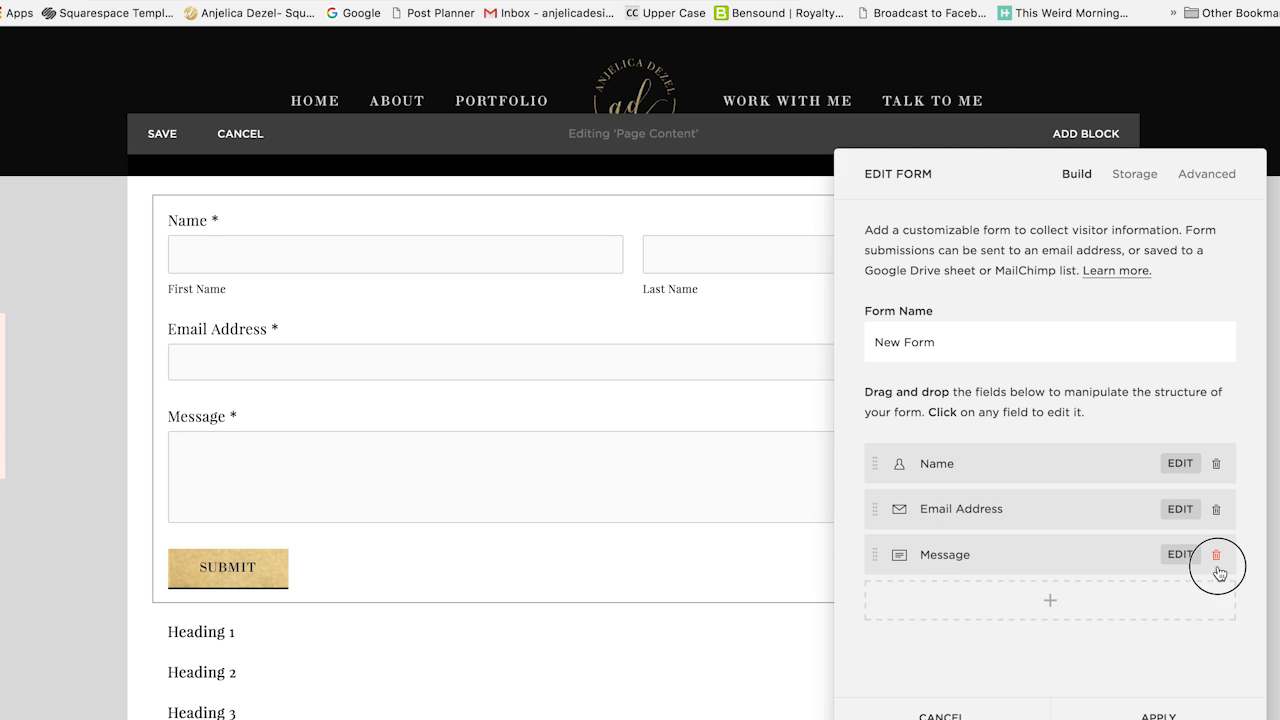
click(1216, 554)
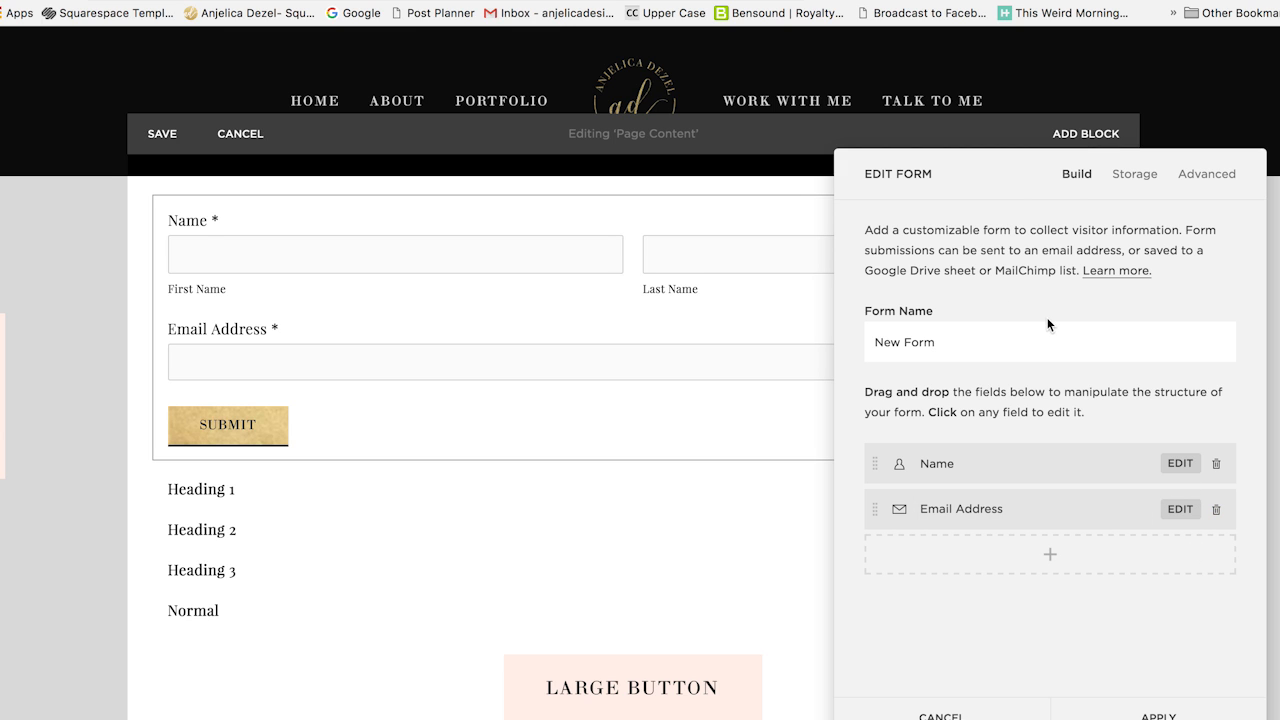
mouse_move(1206, 172)
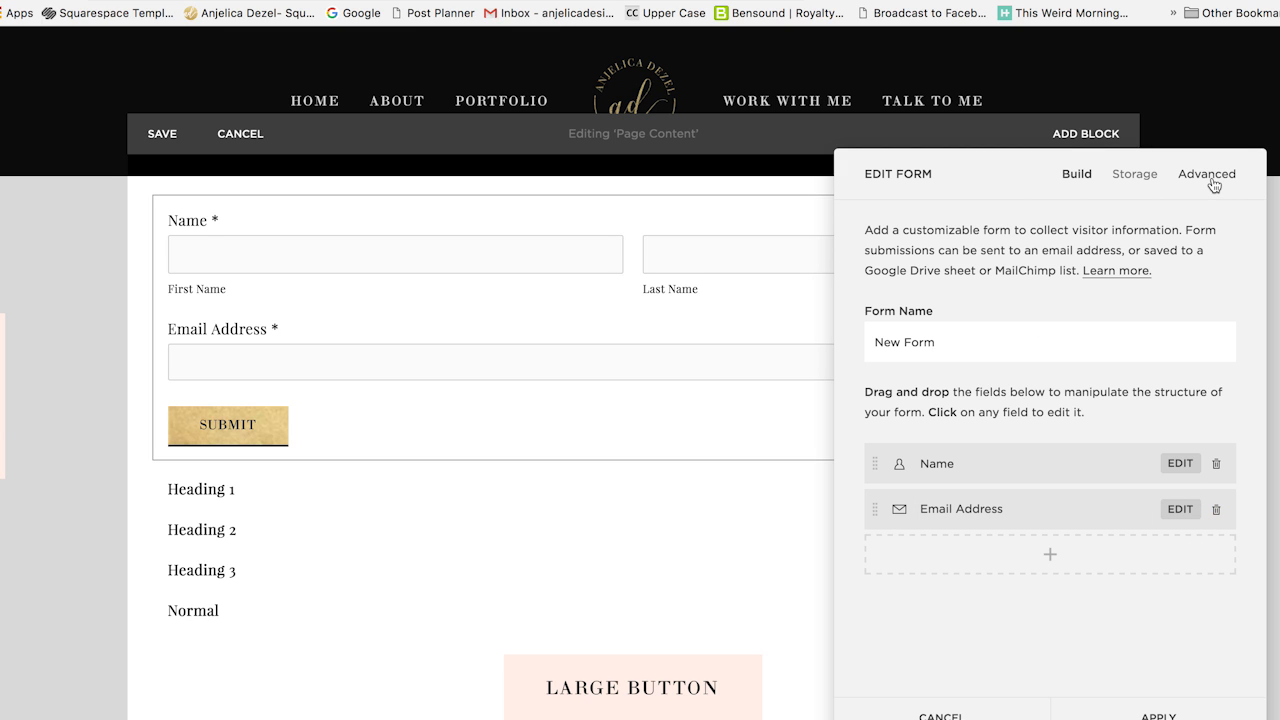
Enable Lightbox Mode in Advanced with the open button labelled 'Sign Me Up!'
click(1206, 172)
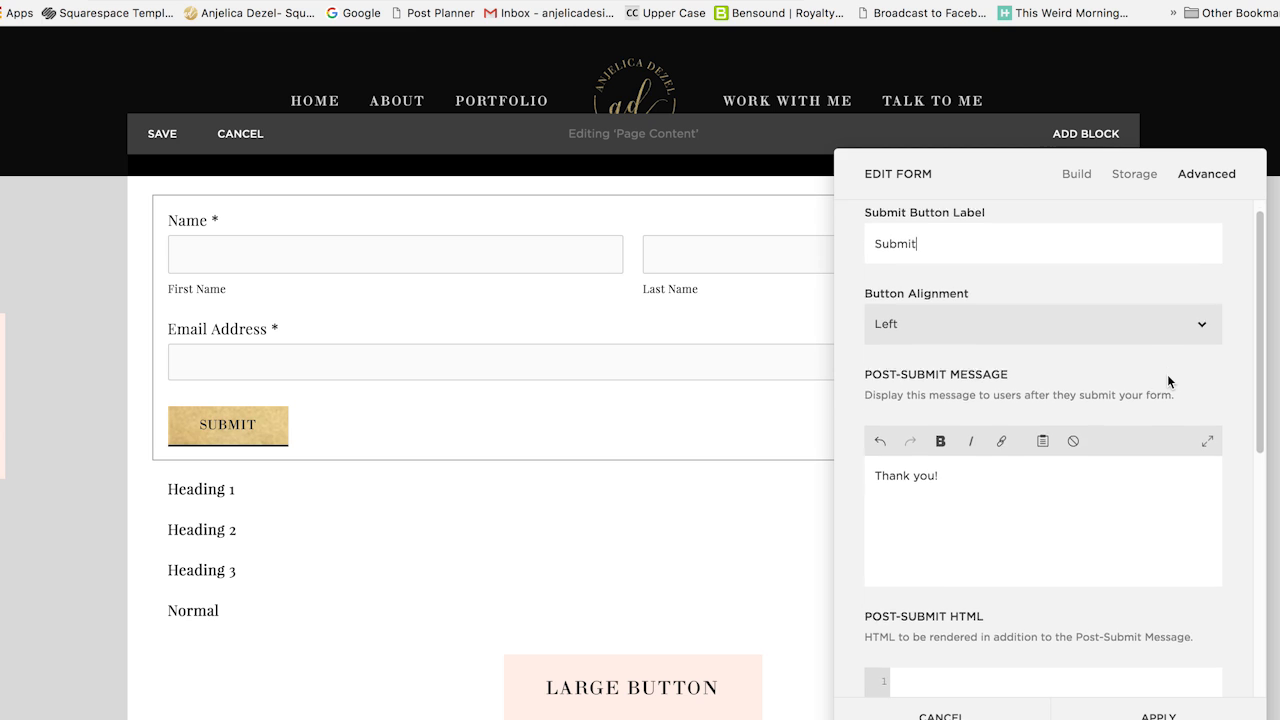
scroll(down, 3)
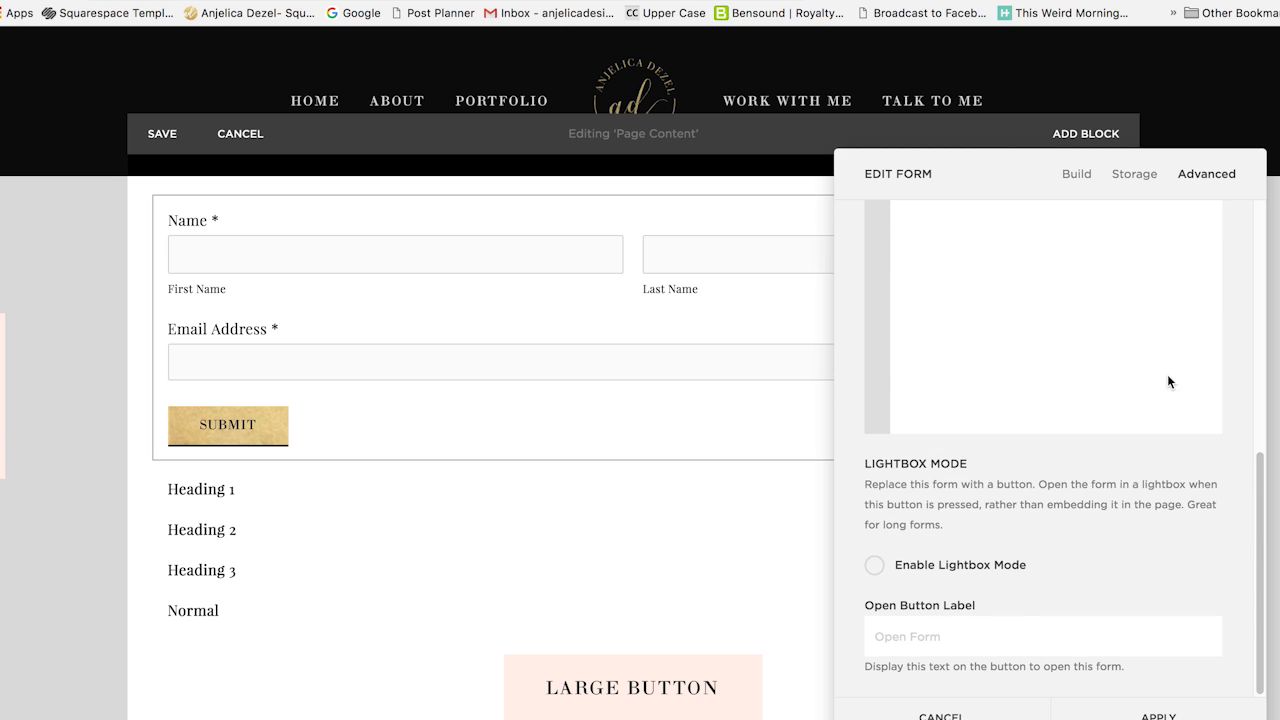
mouse_move(948, 604)
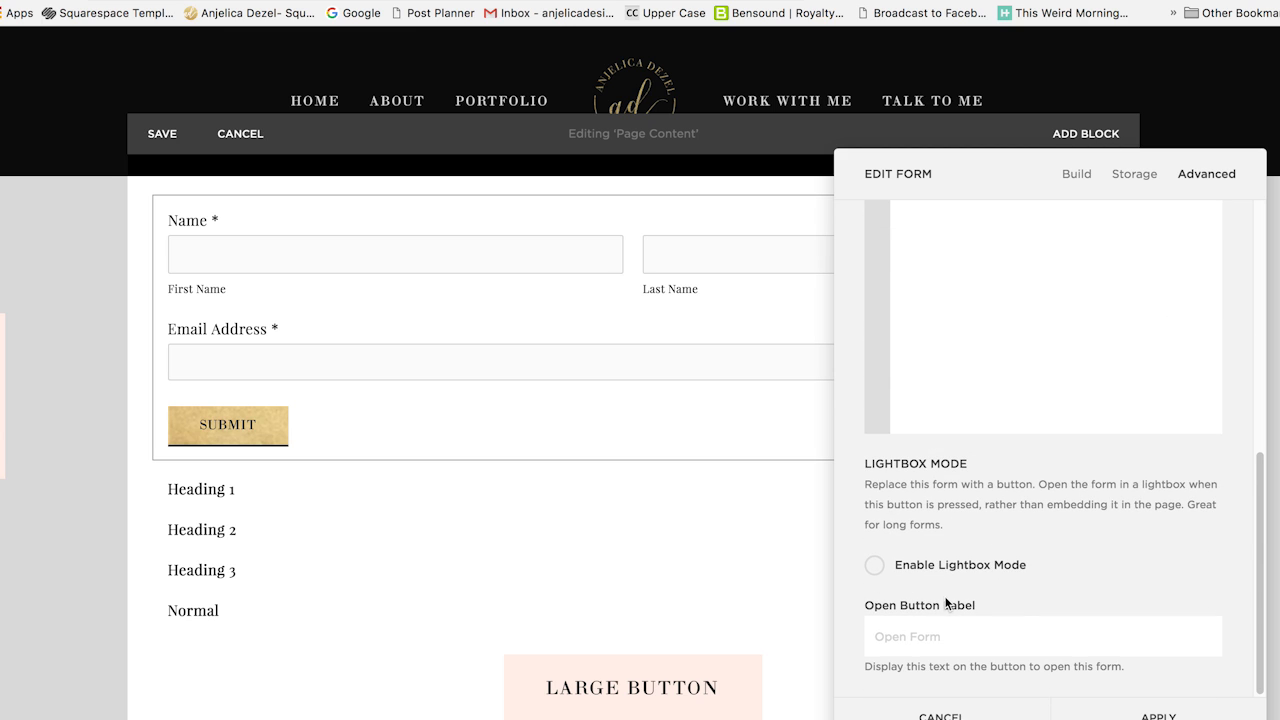
click(872, 564)
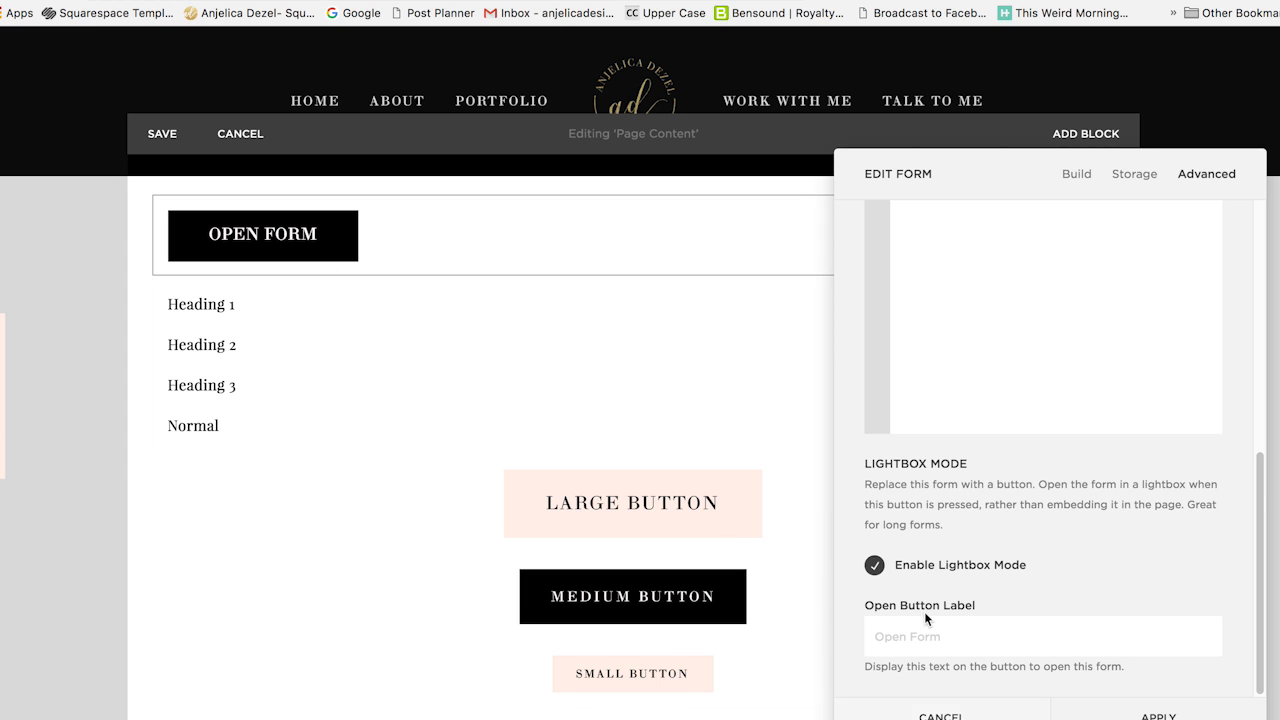
text(Sign Me U)
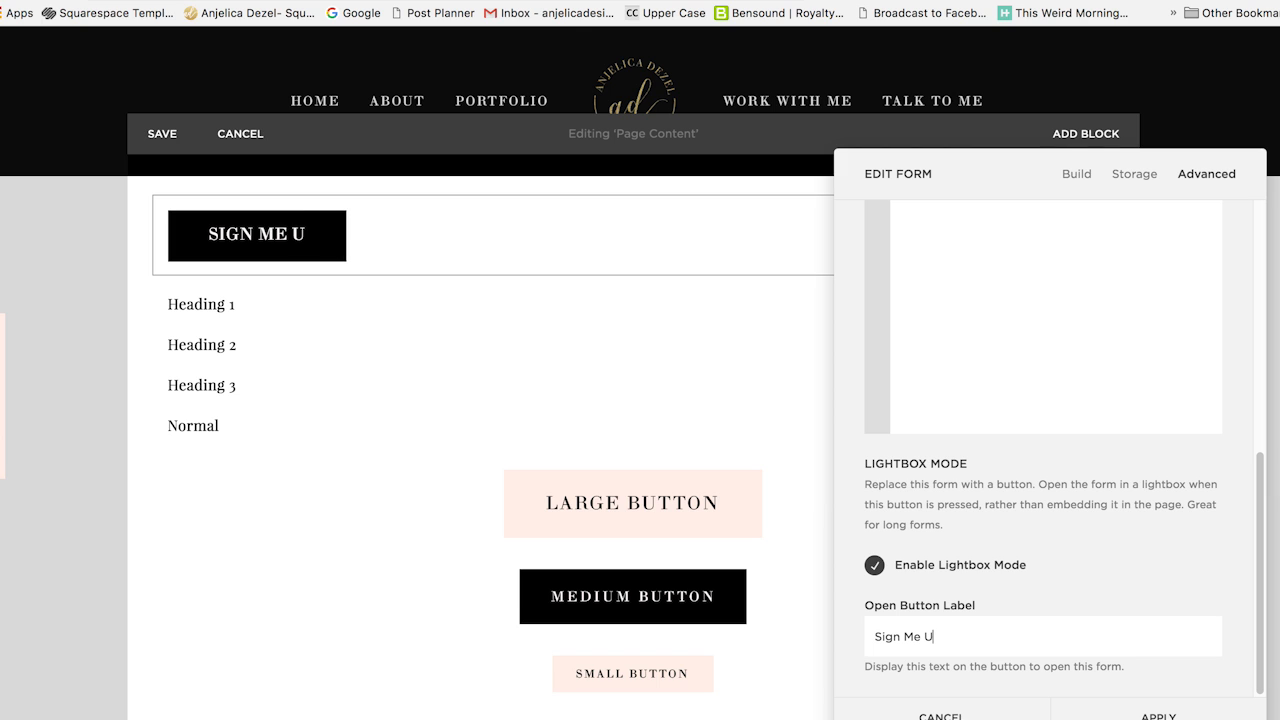
text(p!)
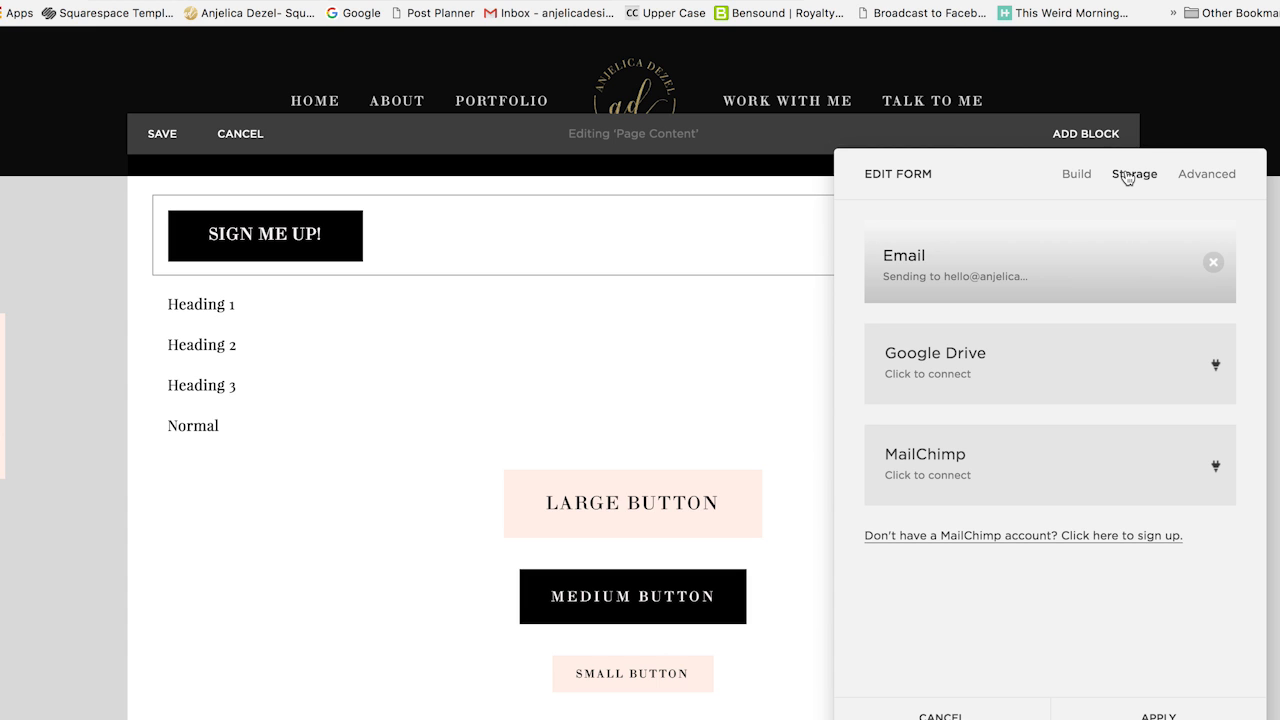
mouse_move(1054, 460)
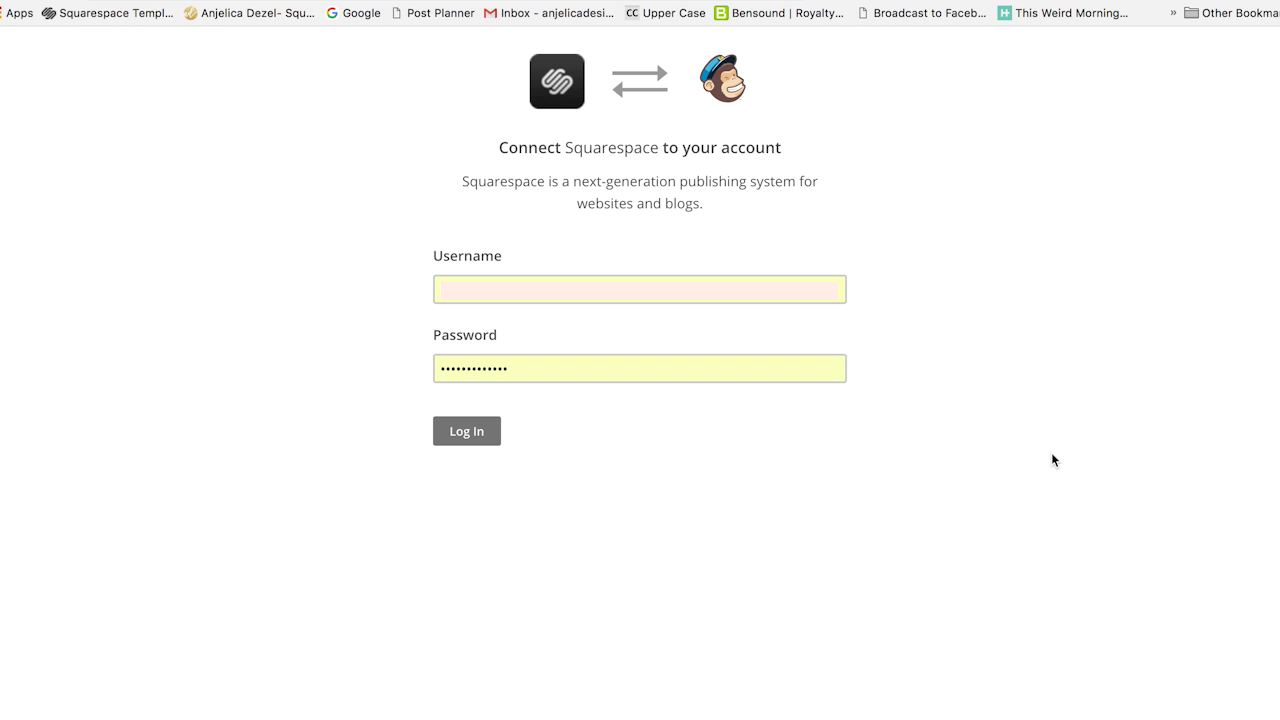
Connect the form's storage to MailChimp and send sign-ups to the Luxe Brand Training list
click(640, 288)
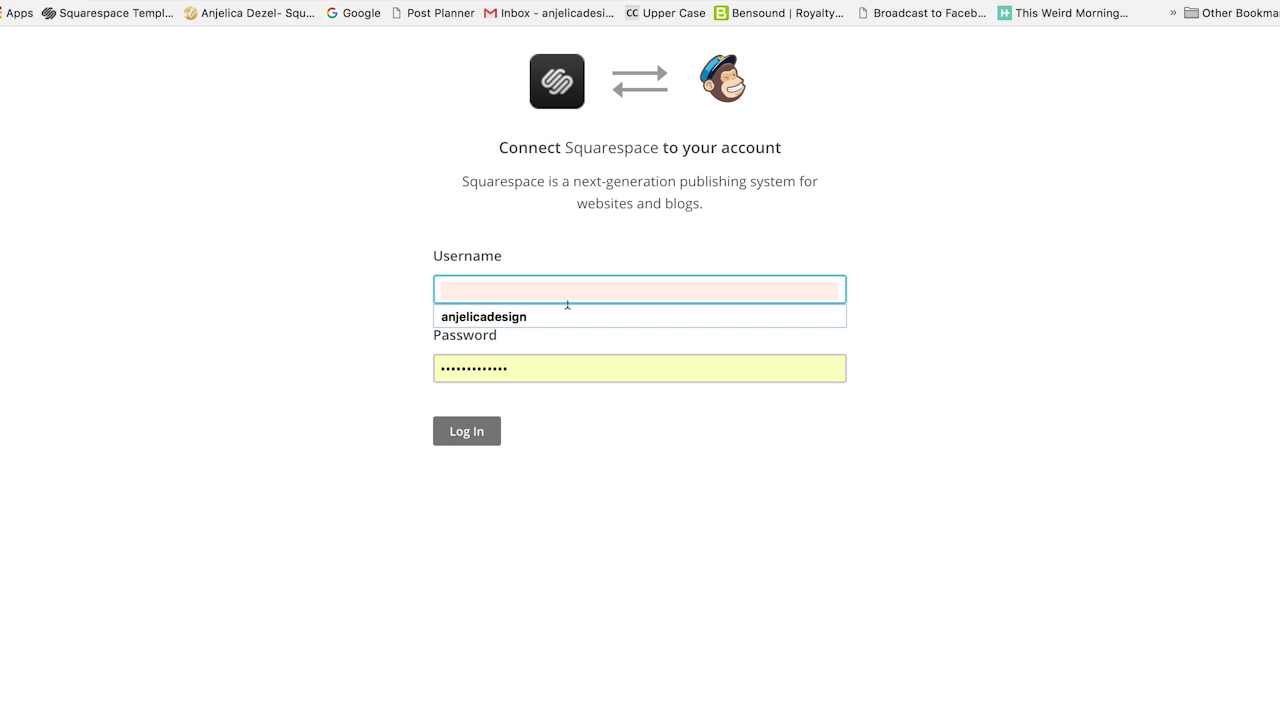
click(466, 432)
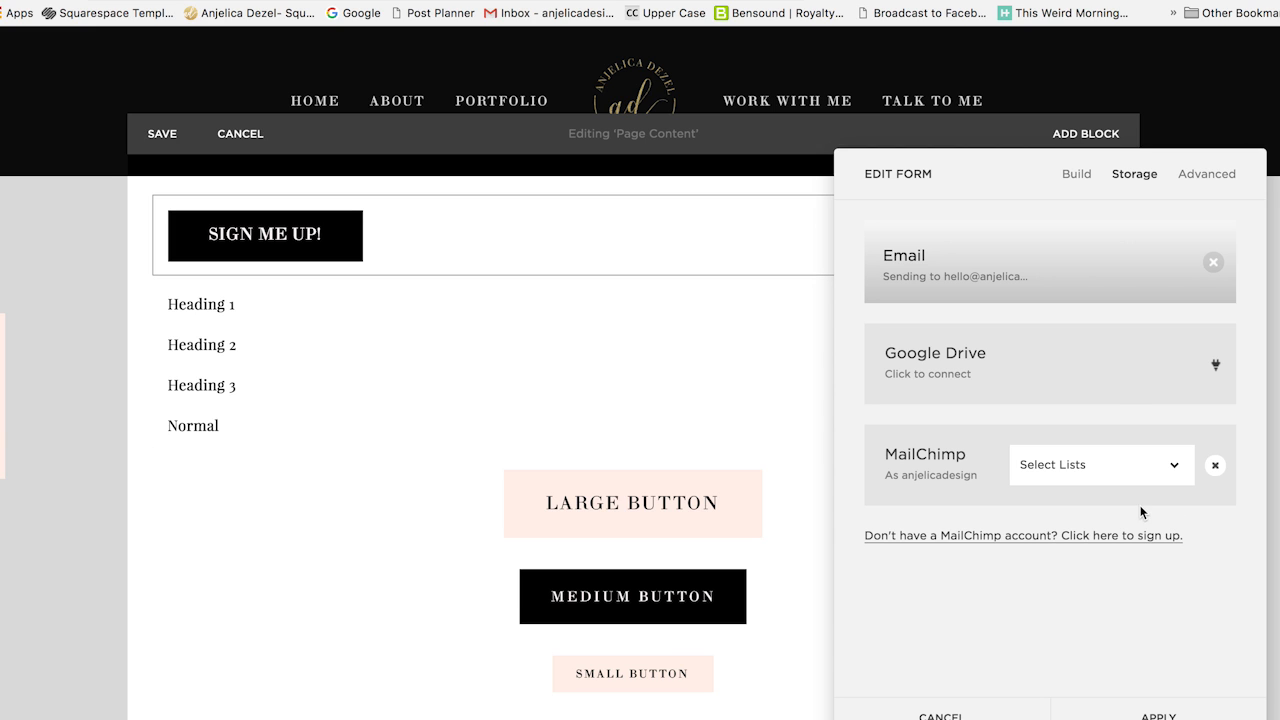
click(1100, 464)
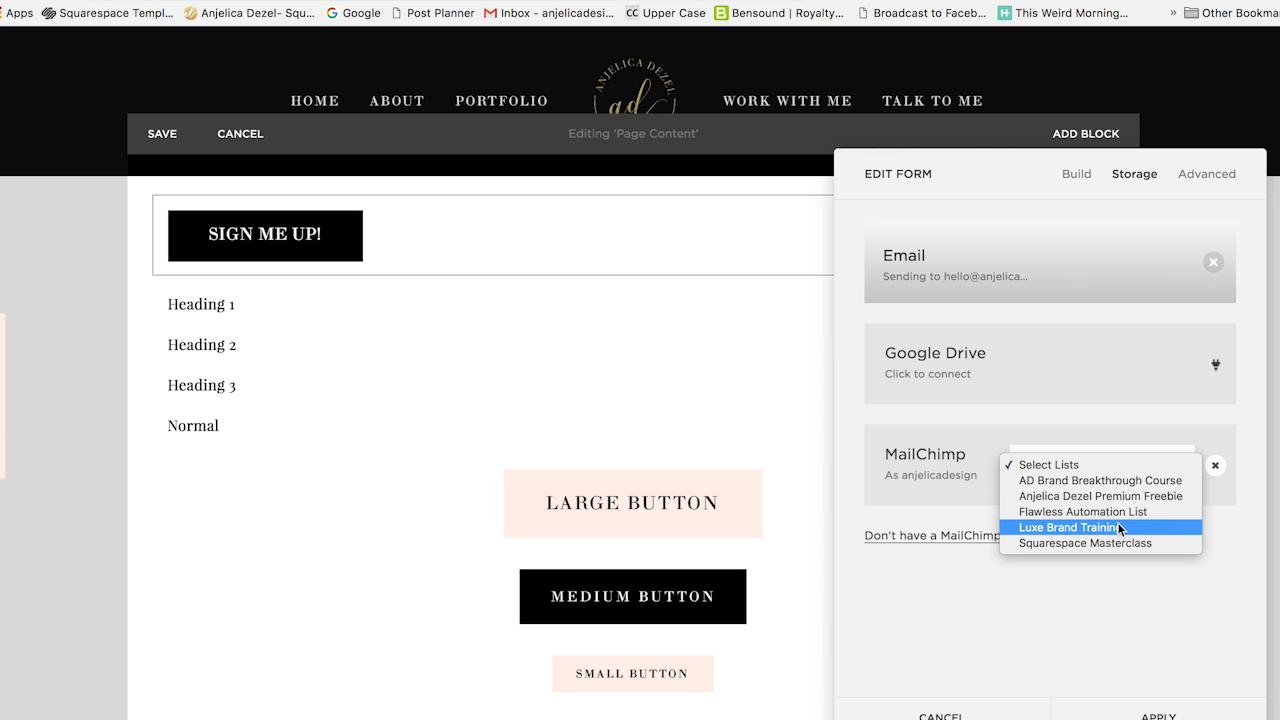
click(1068, 528)
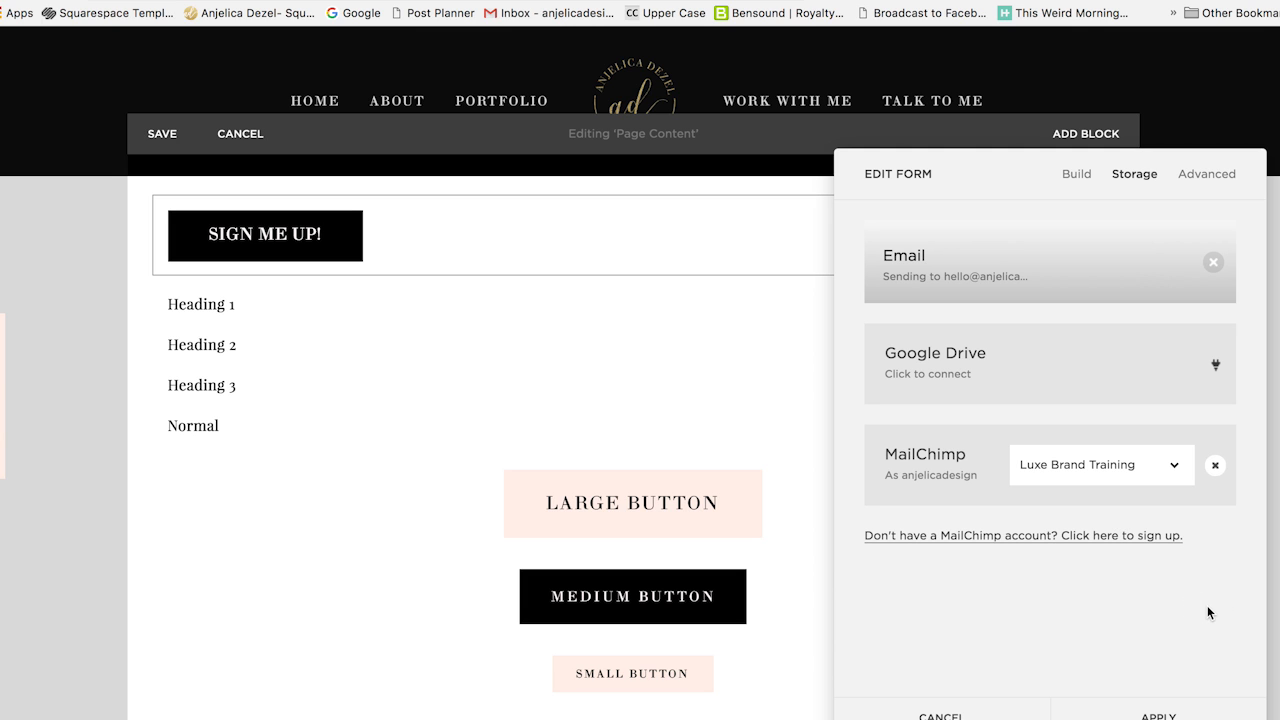
mouse_move(1220, 364)
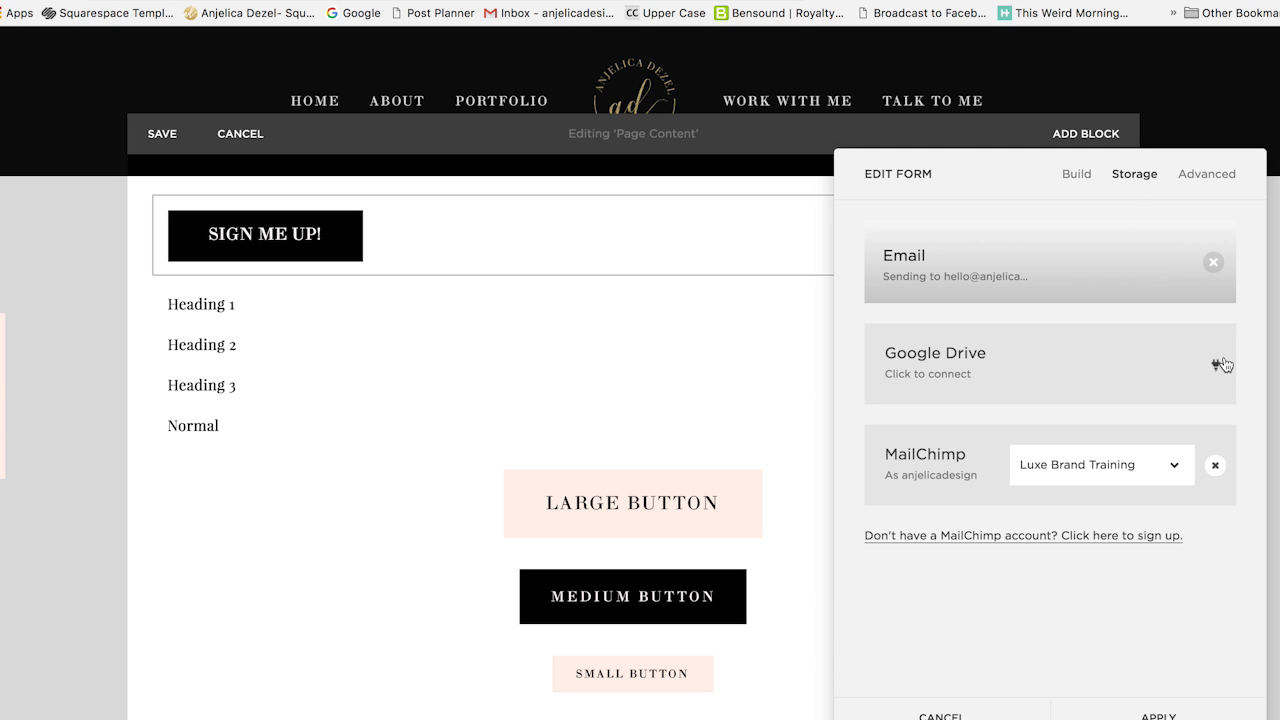
Centre the sign-up button, save, and test that 'SIGN ME UP!' opens the pop-up form
click(1206, 172)
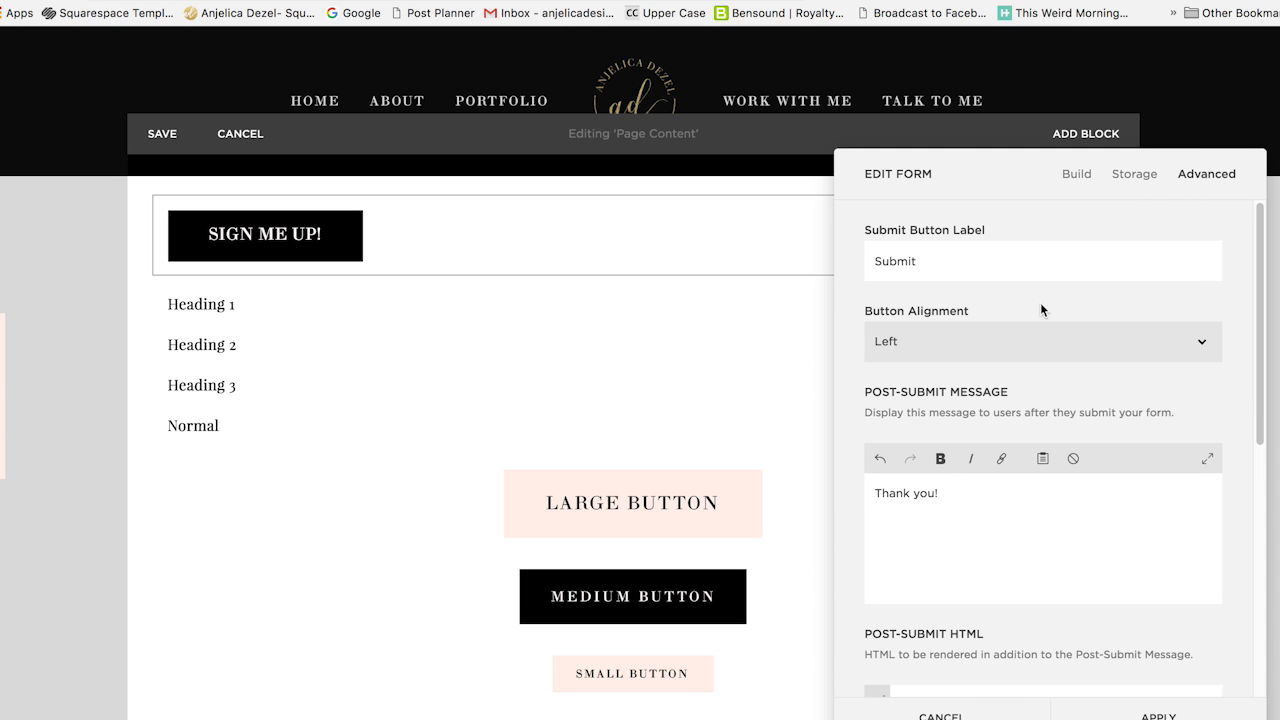
click(1040, 340)
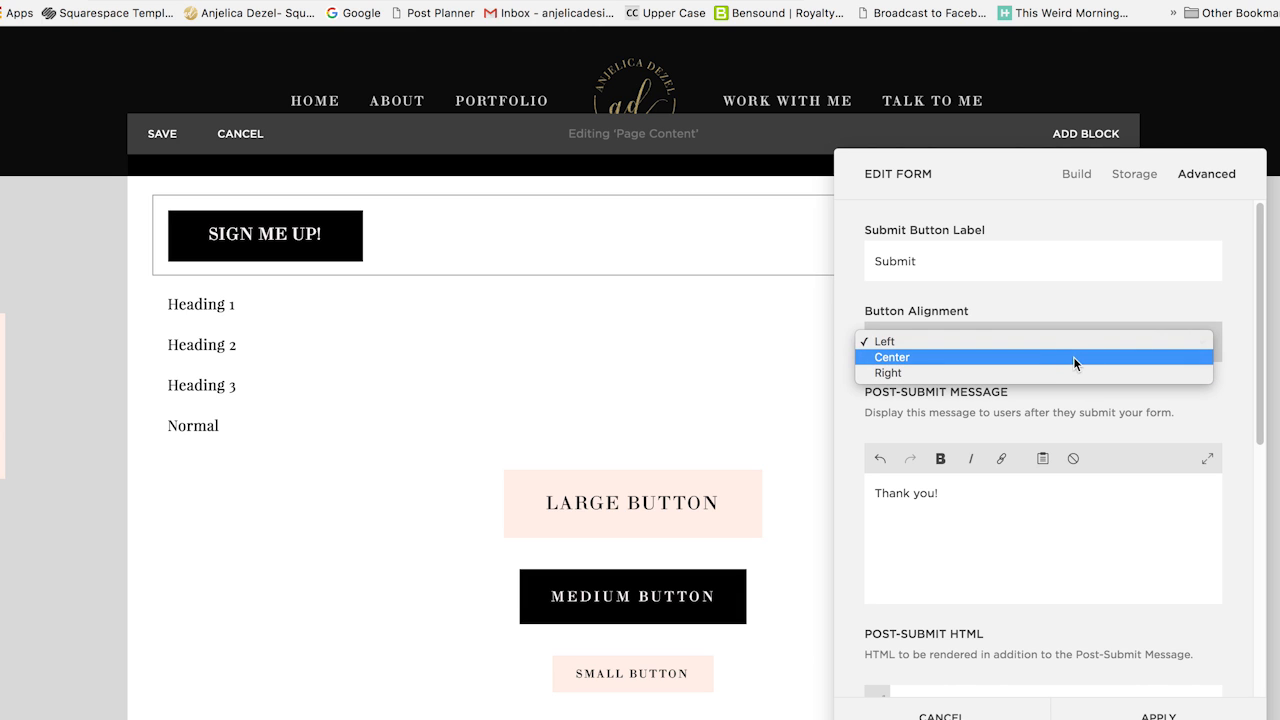
click(892, 356)
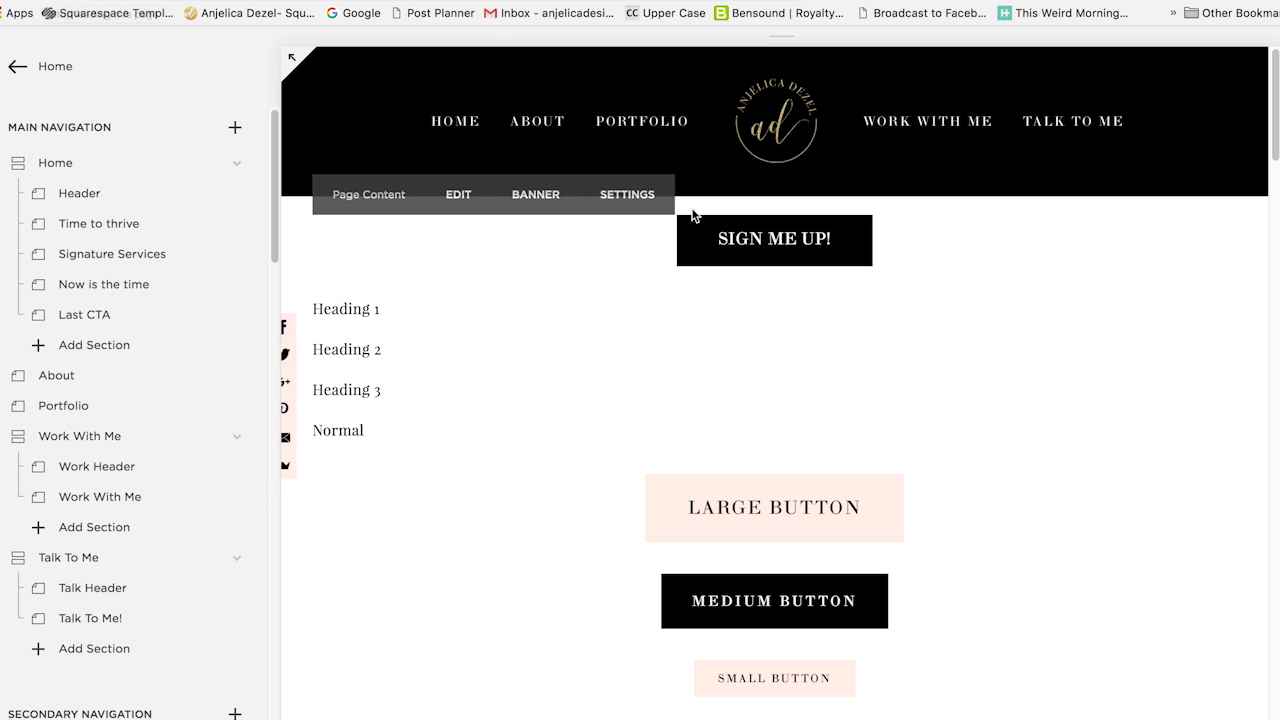
click(774, 240)
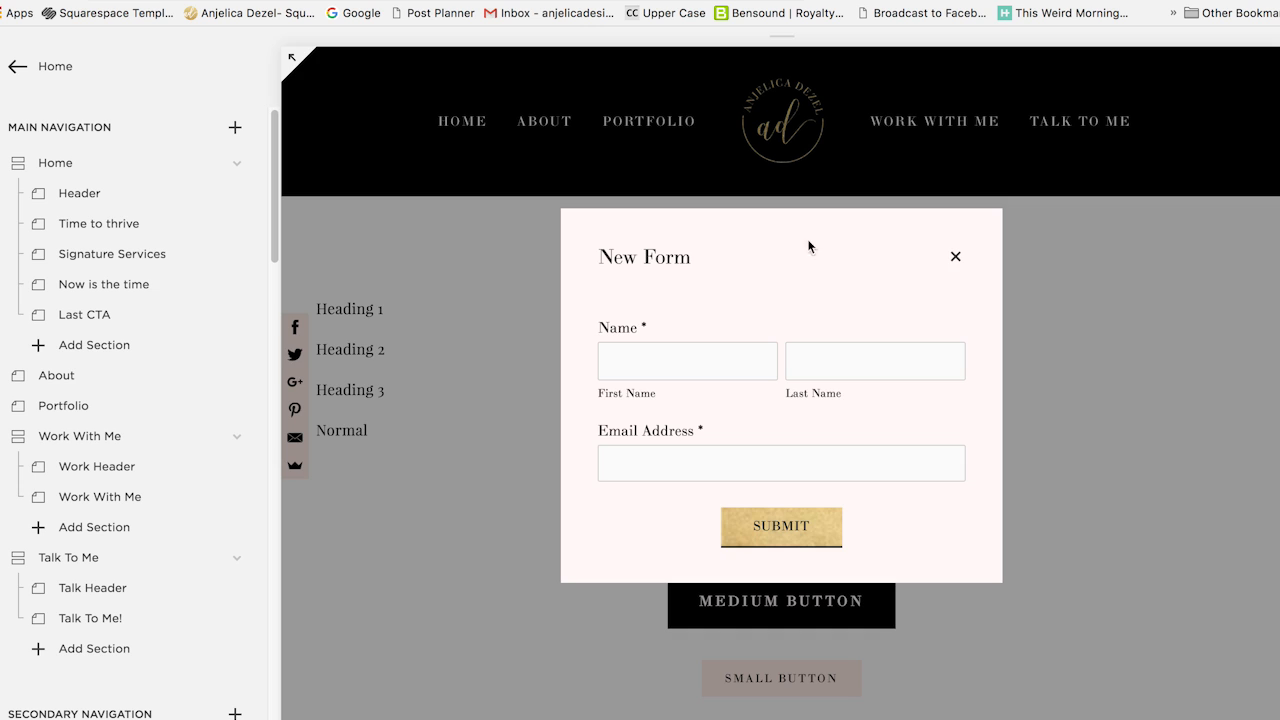
click(954, 256)
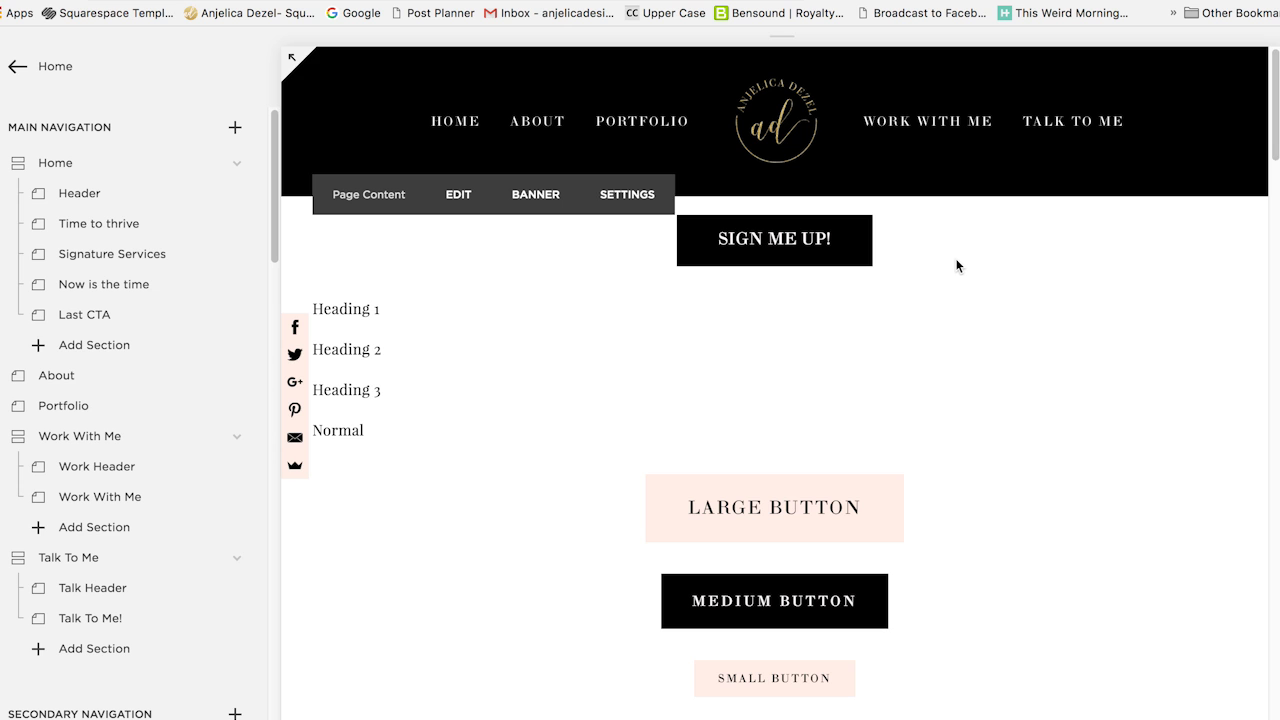
Go to the About page and scroll down to the shared course sign-up banner above the footer
scroll(down, 3)
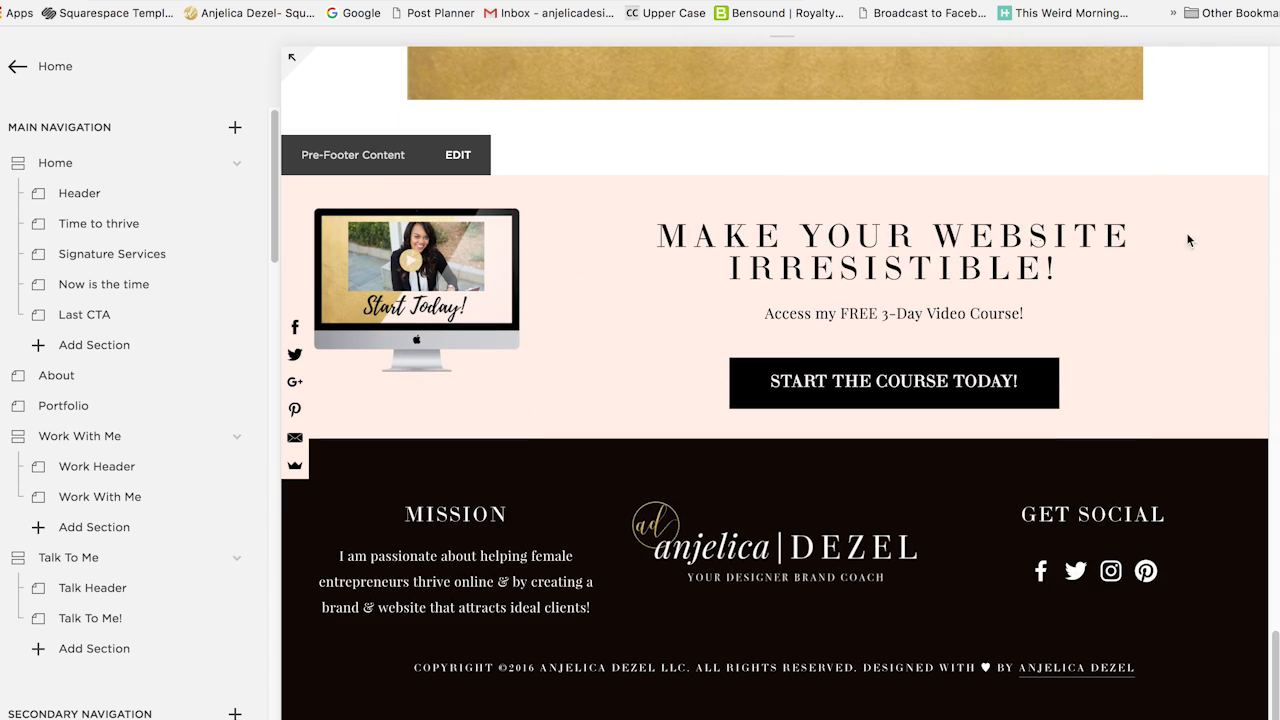
mouse_move(608, 352)
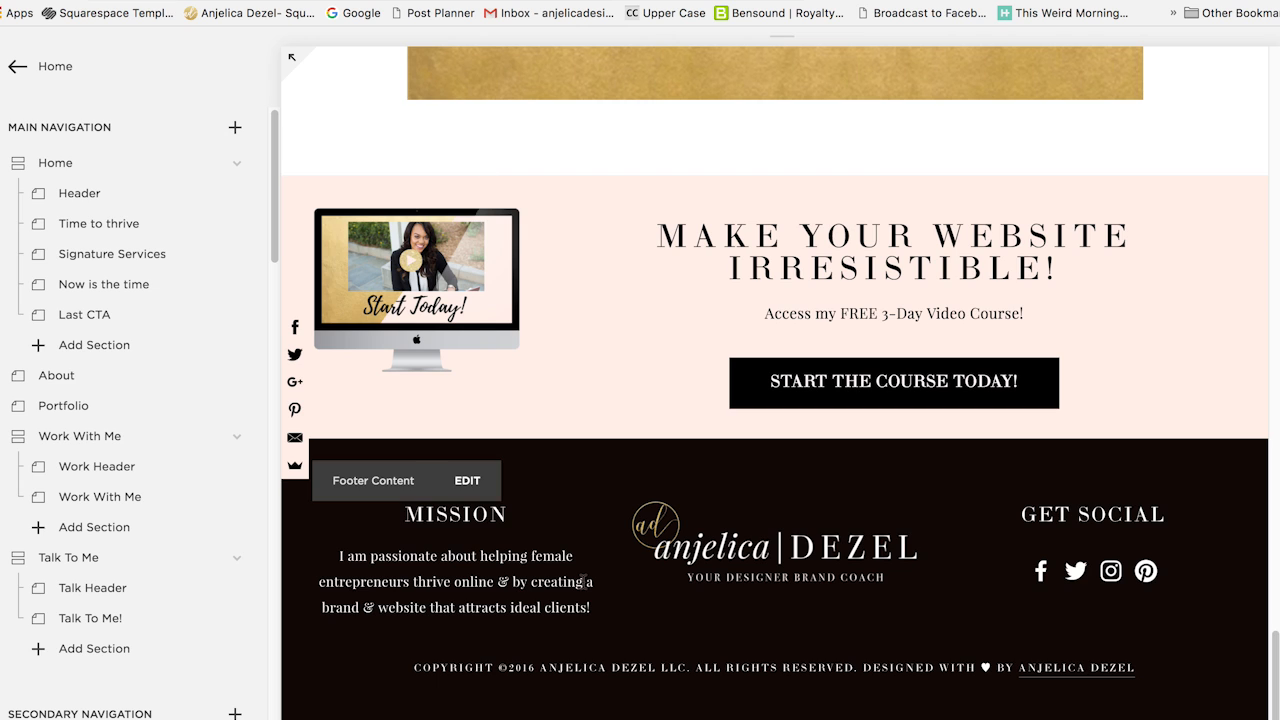
mouse_move(836, 644)
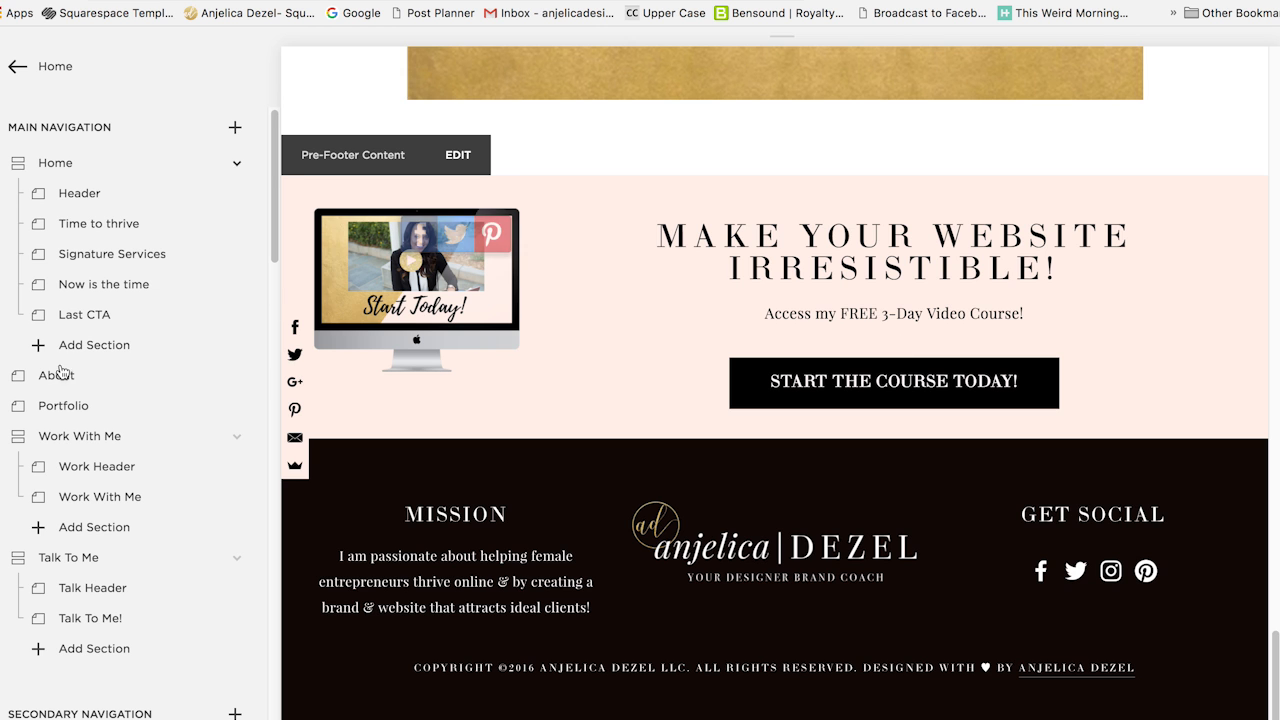
click(56, 376)
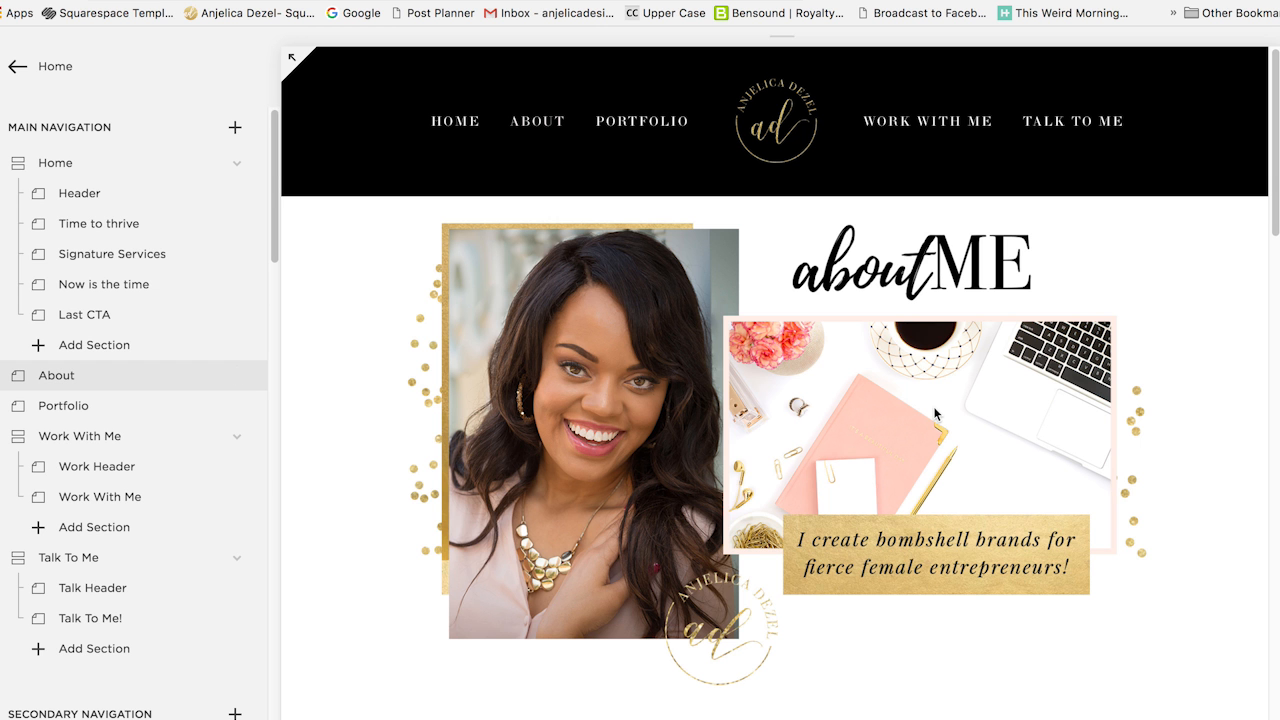
scroll(down, 3)
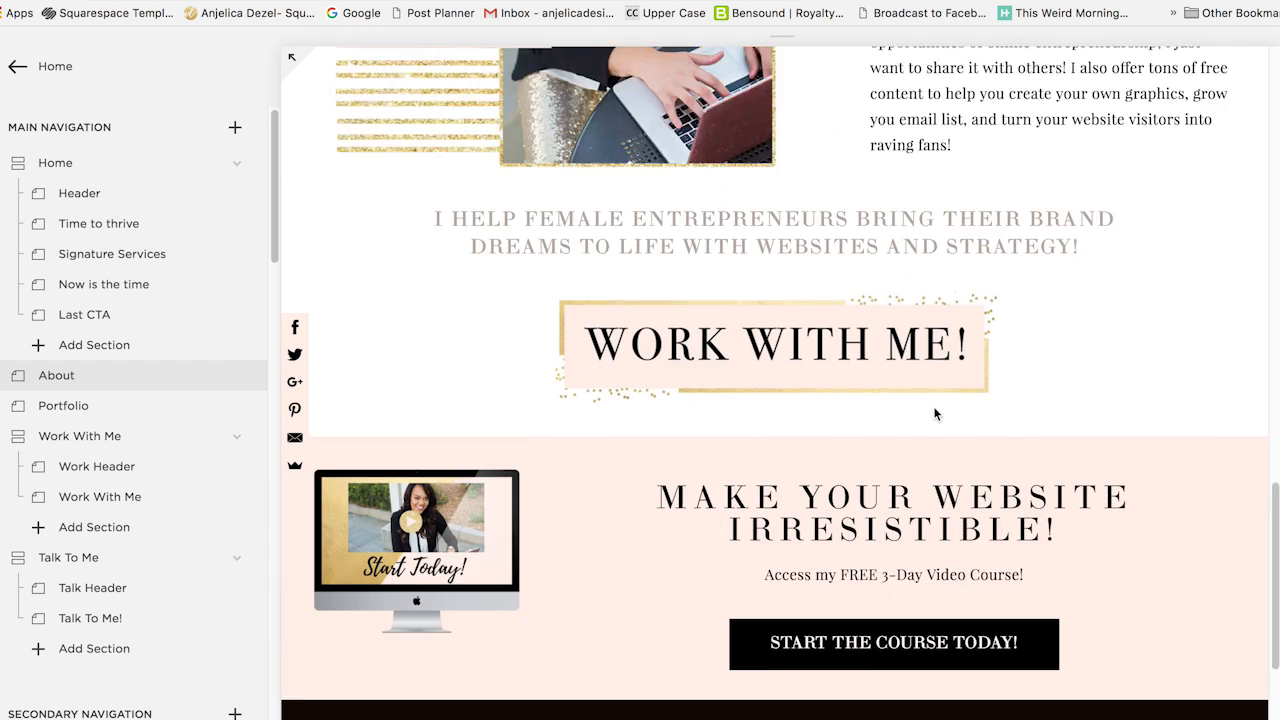
scroll(down, 3)
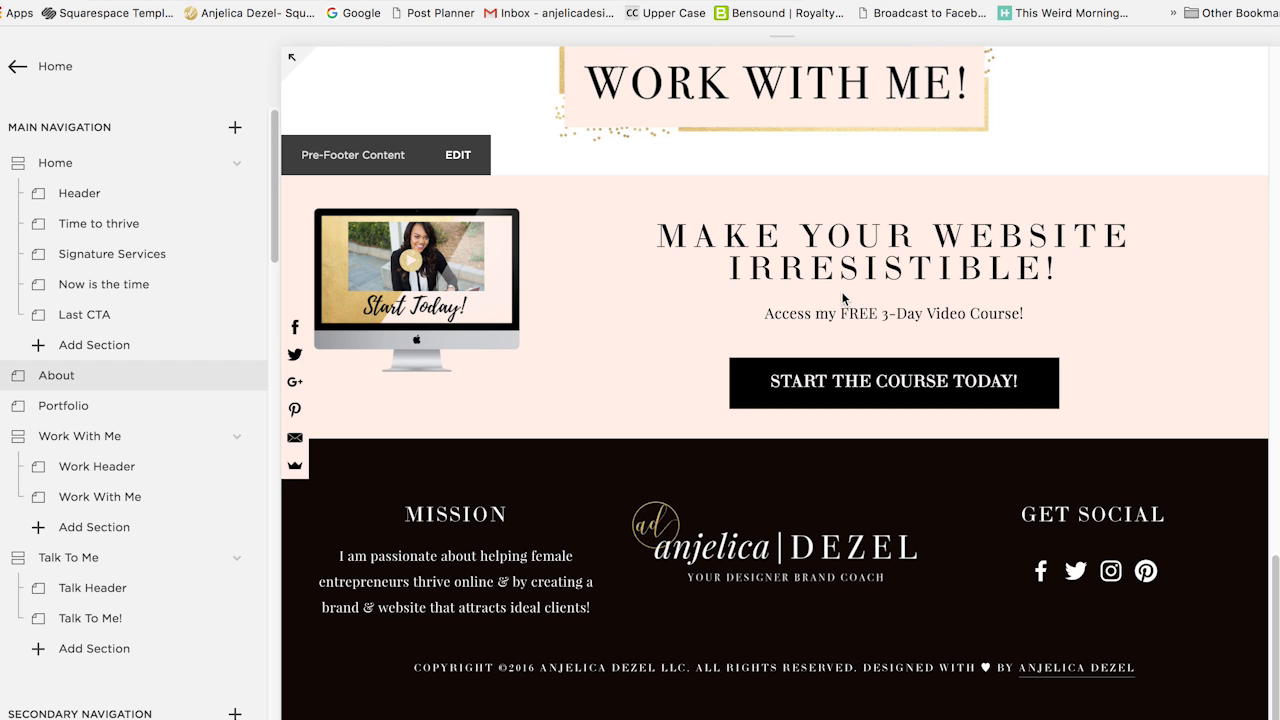
click(892, 382)
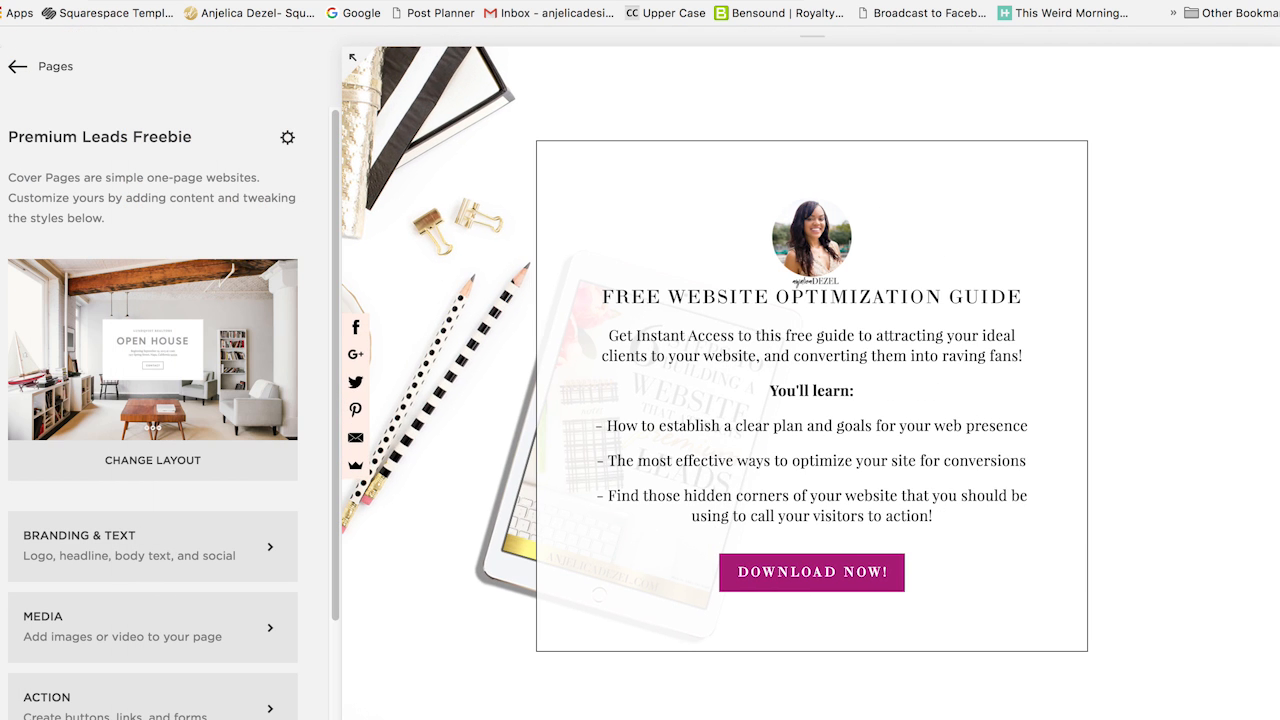
mouse_move(6, 50)
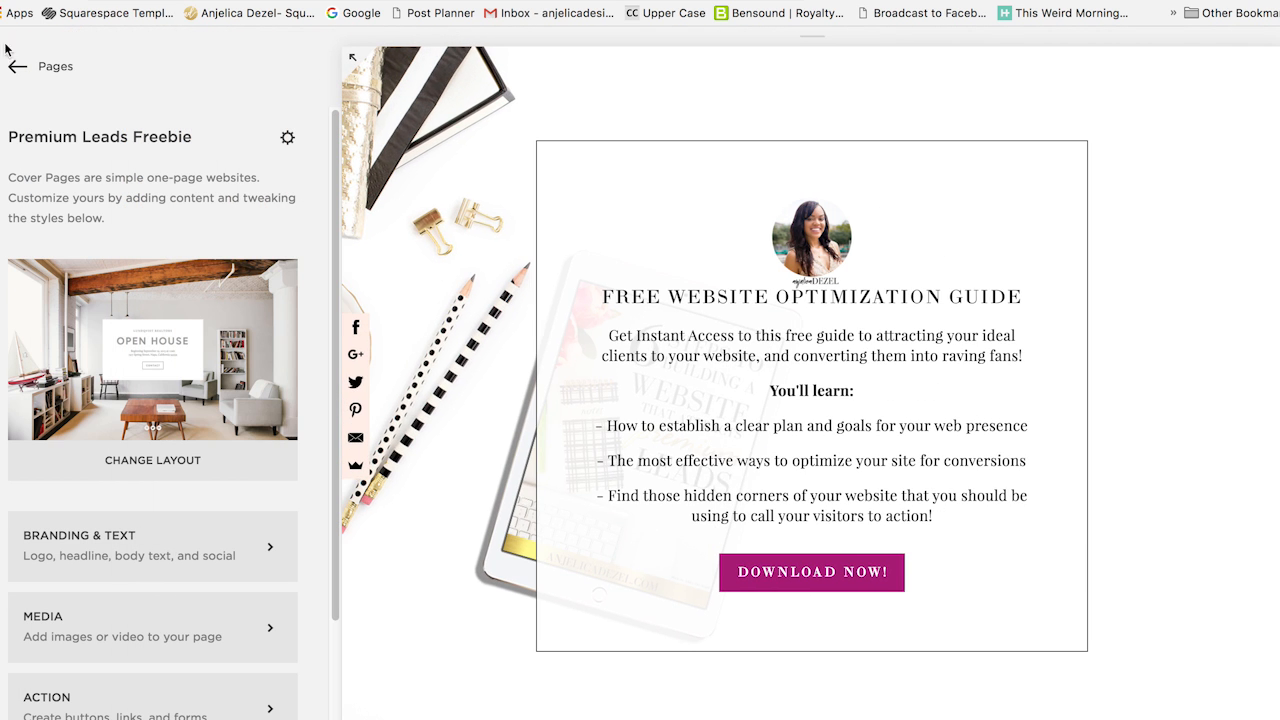
Open the new unlinked cover page and switch its layout to Flash with the Summer Sale sample
click(16, 66)
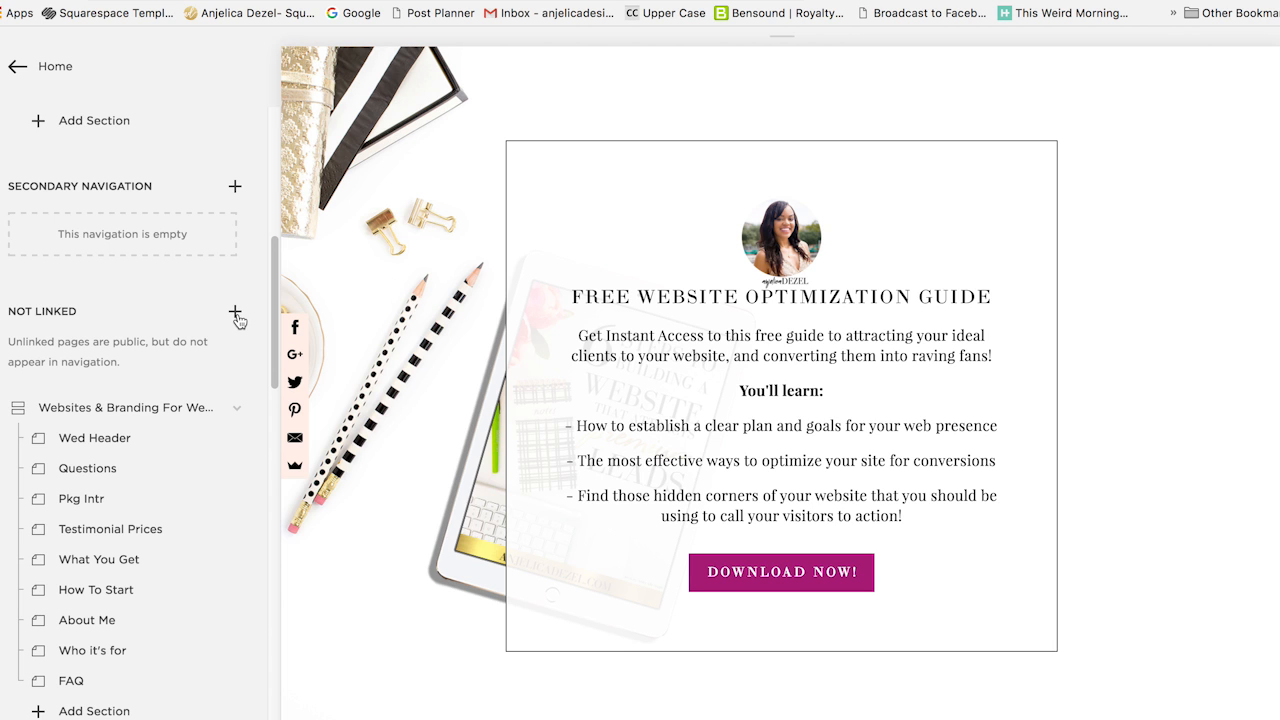
mouse_move(566, 324)
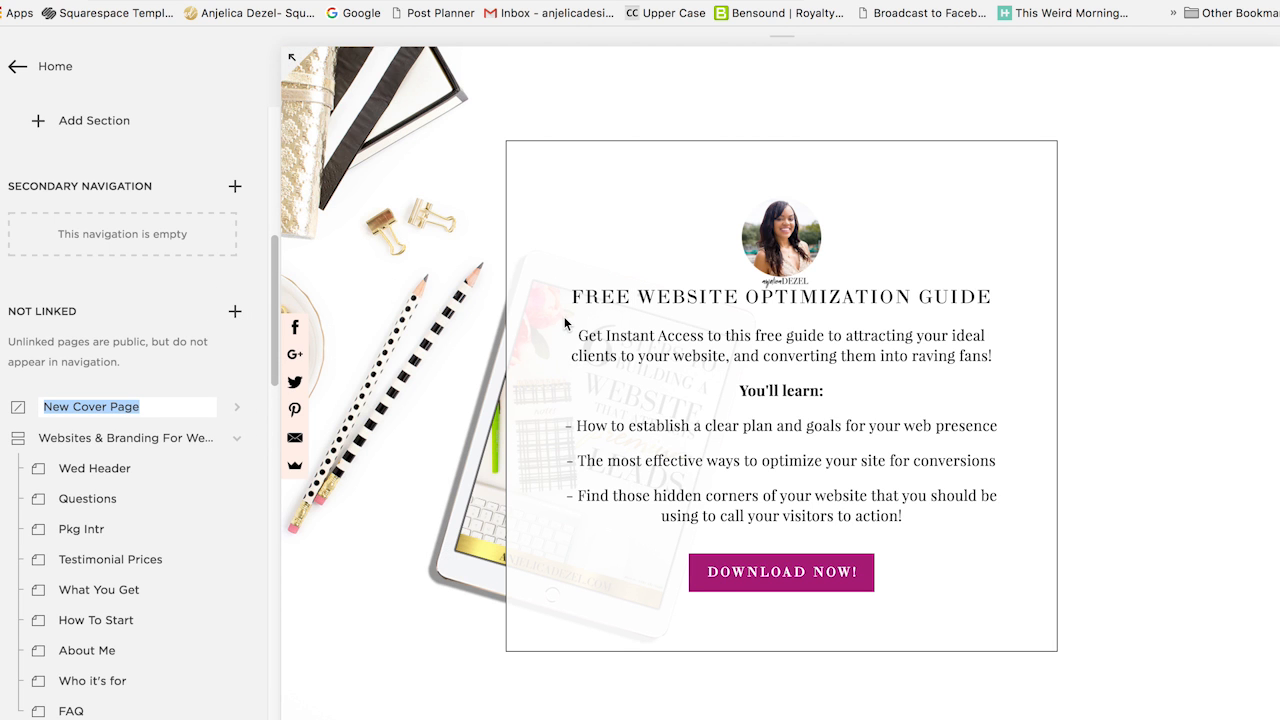
click(90, 406)
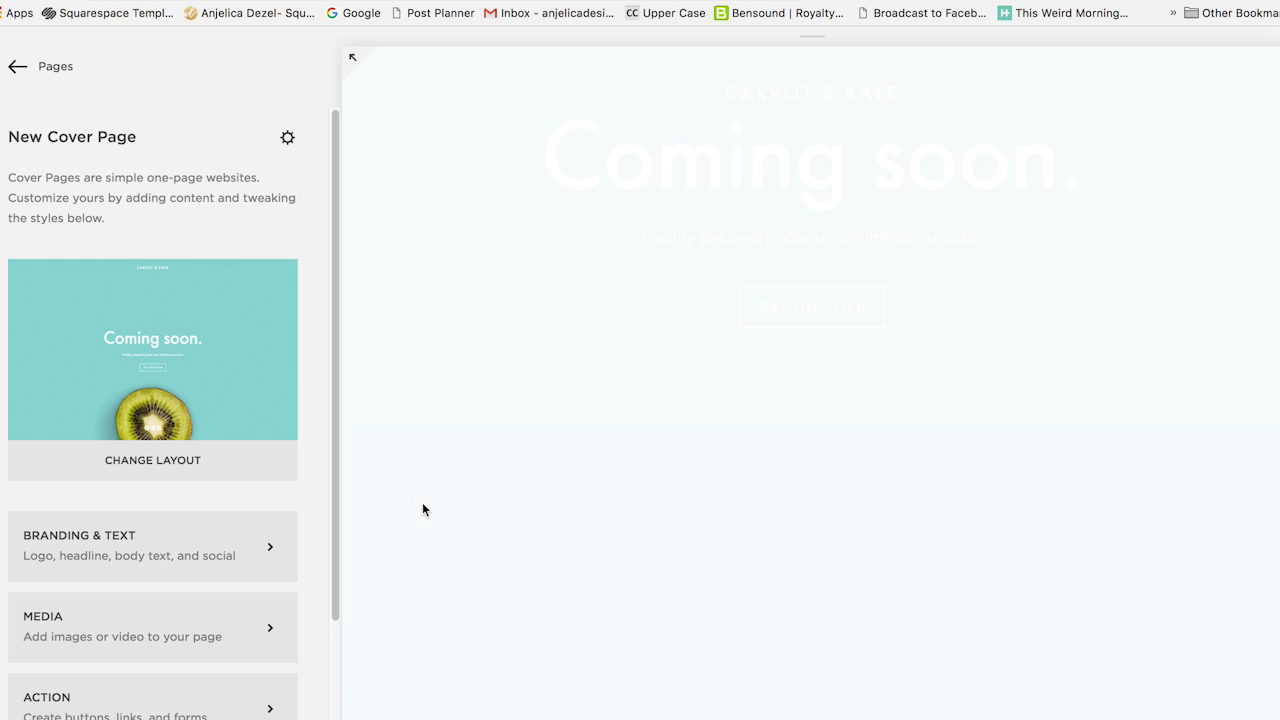
click(152, 460)
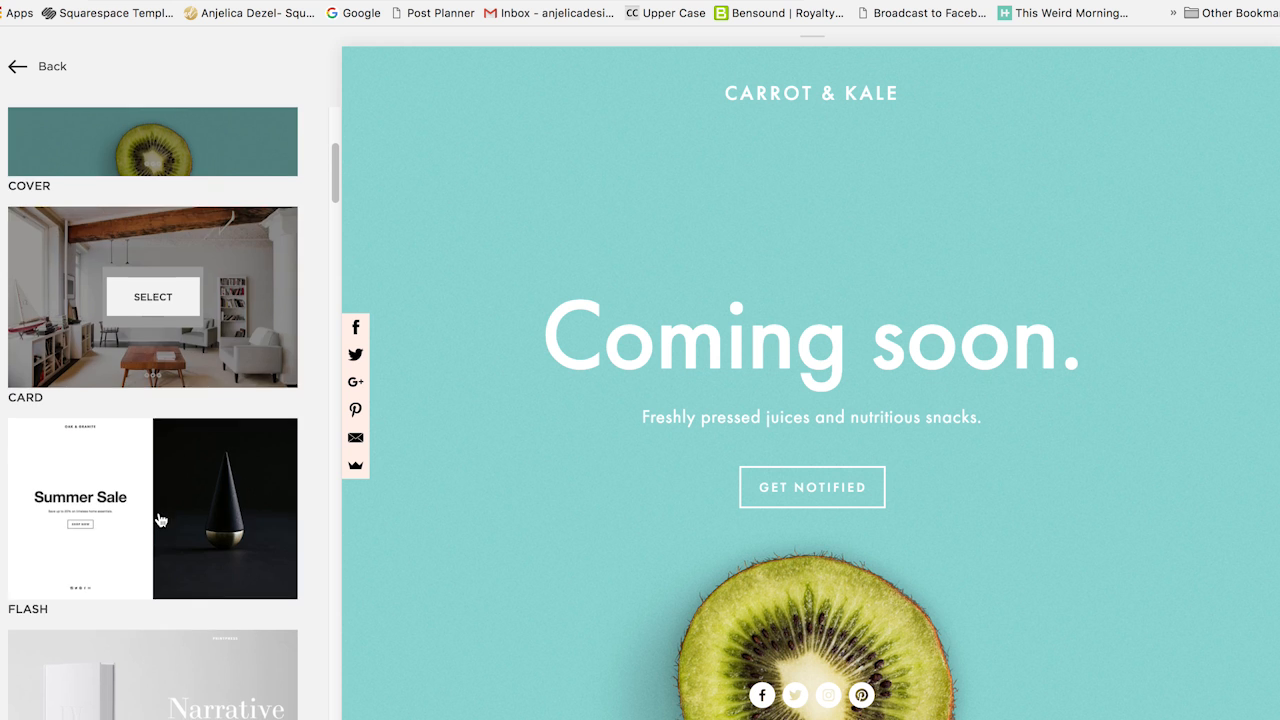
scroll(down, 3)
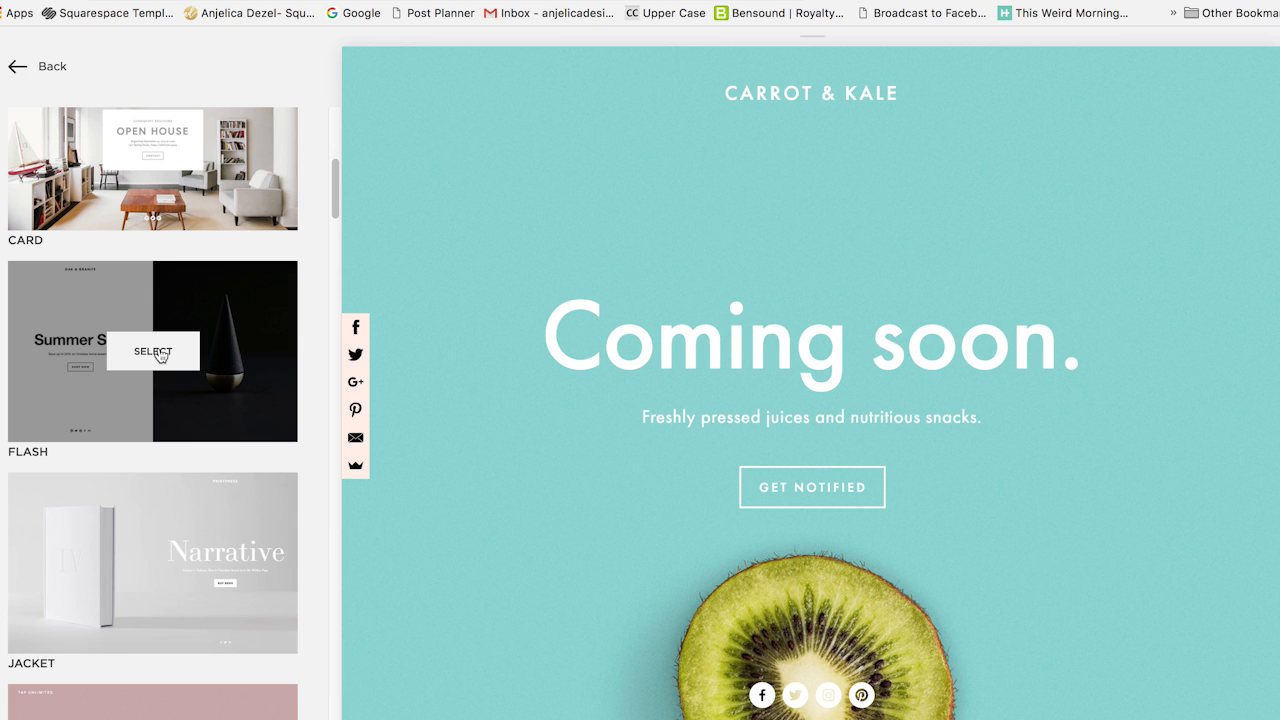
click(152, 352)
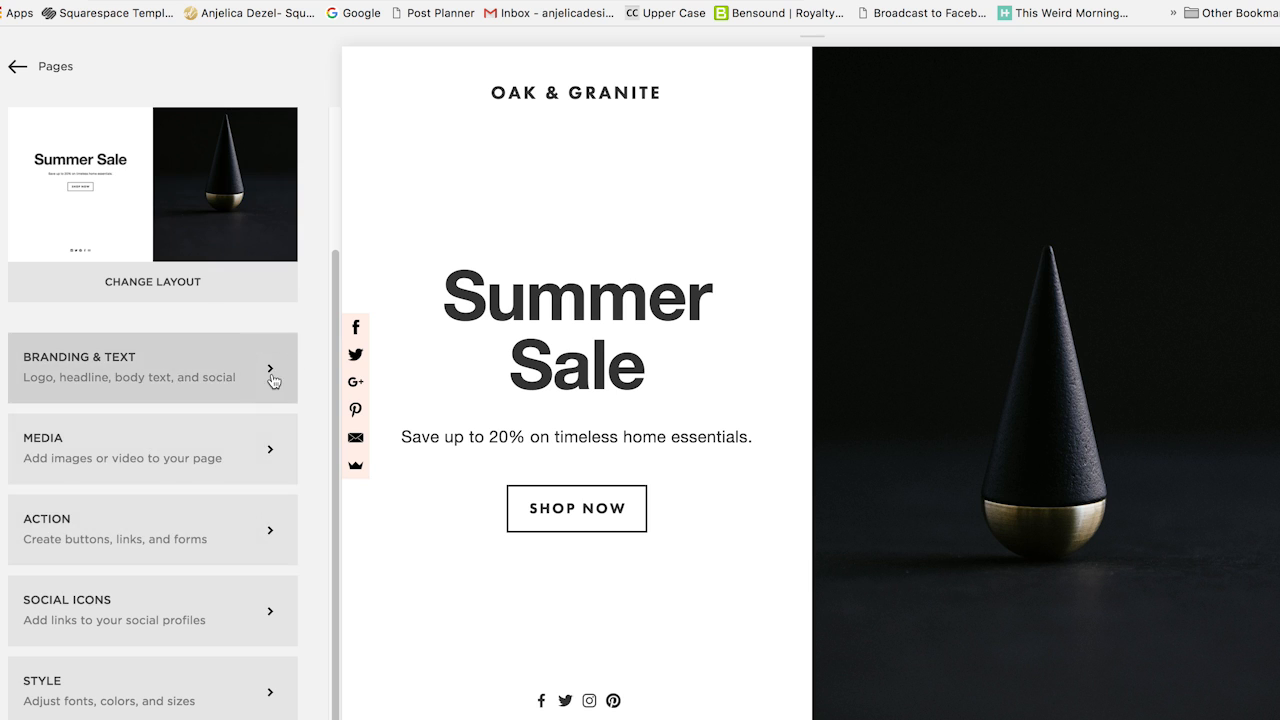
In Branding & Text switch the branding to a logo and upload the black logo PNG
click(152, 368)
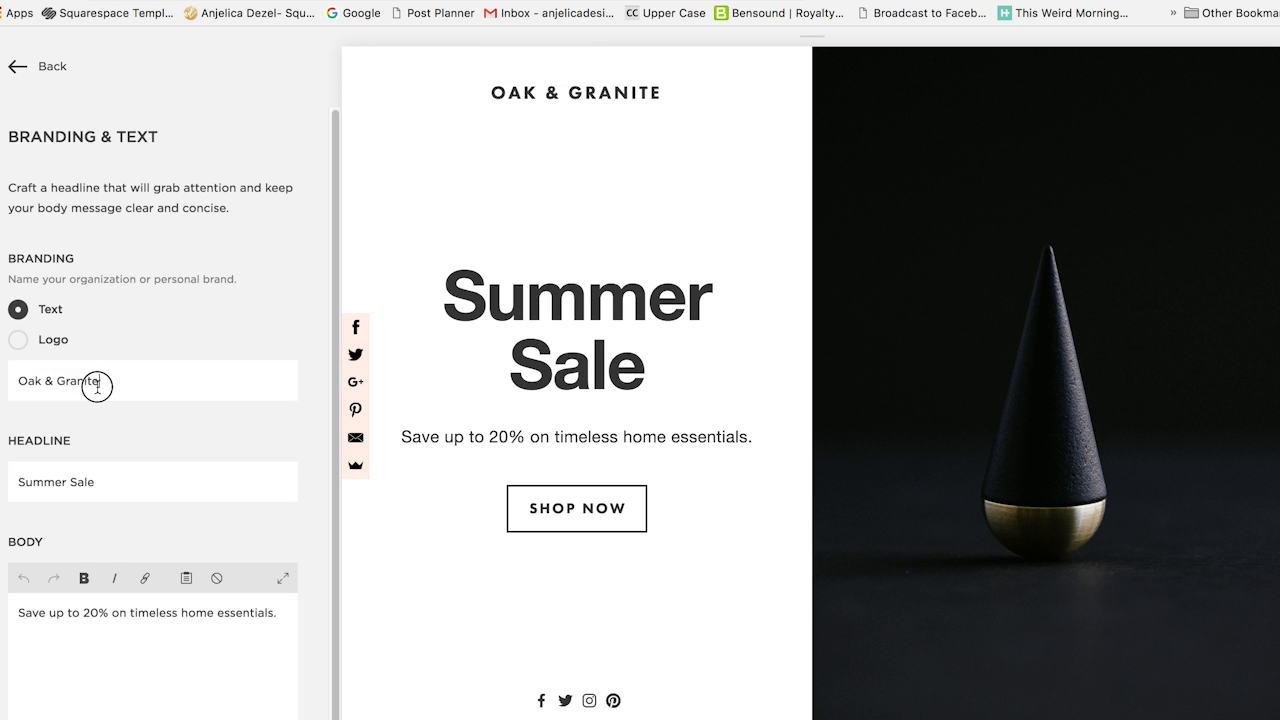
text(Anjelica dezel)
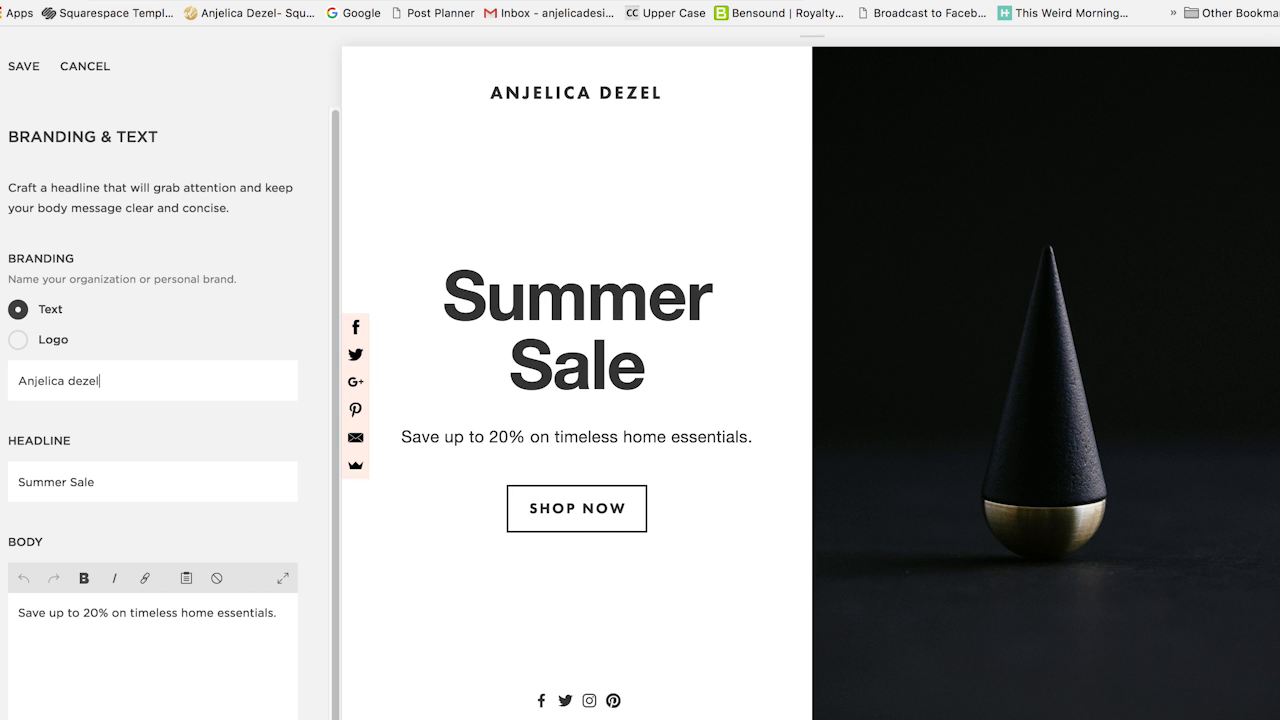
click(18, 340)
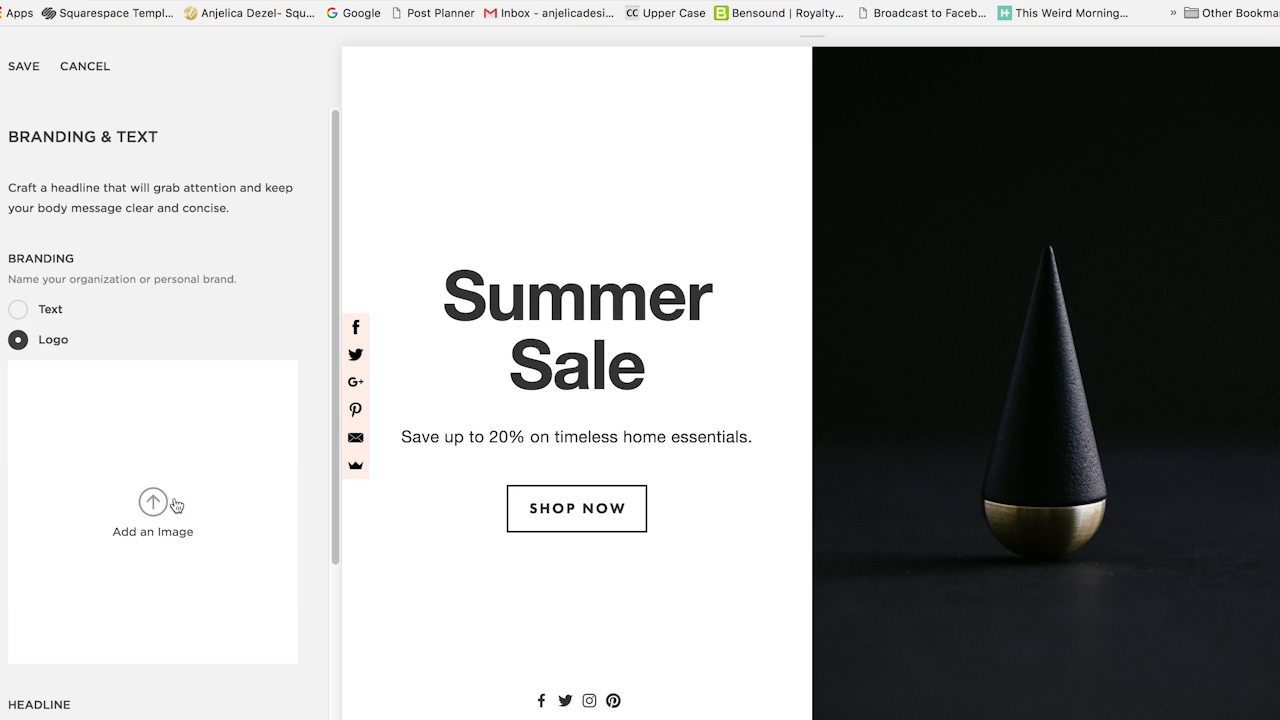
click(152, 502)
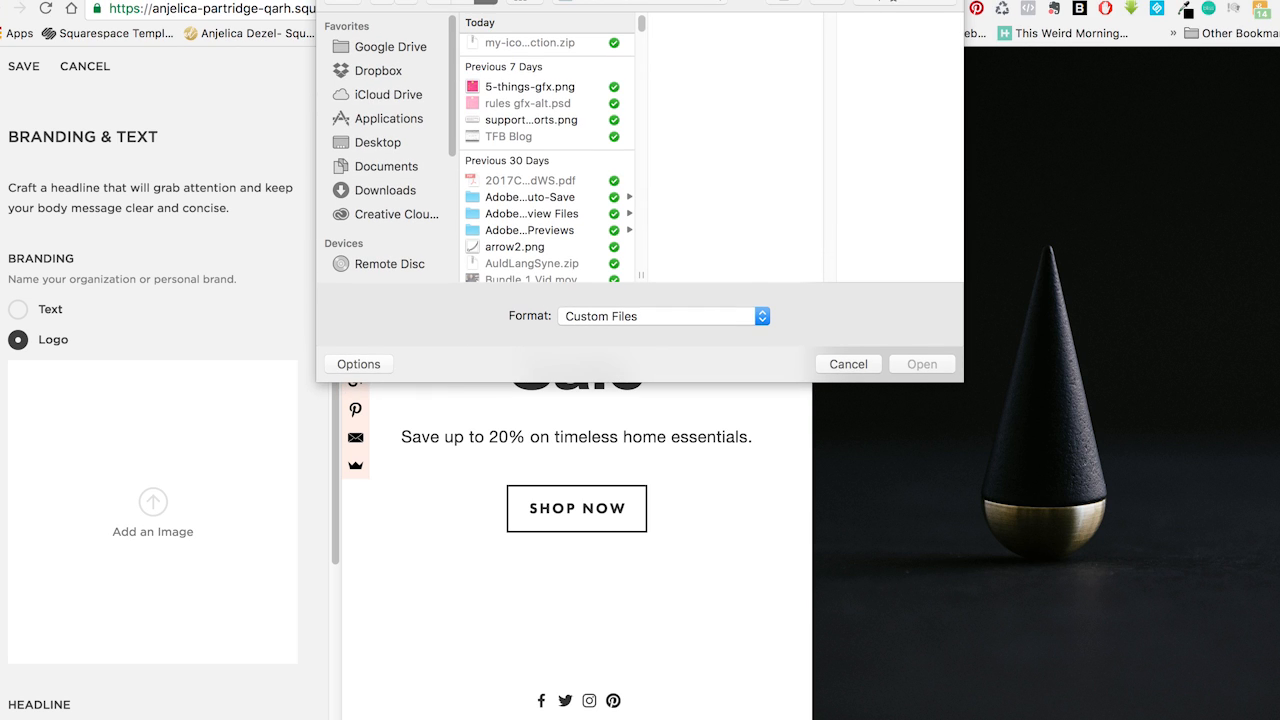
click(548, 32)
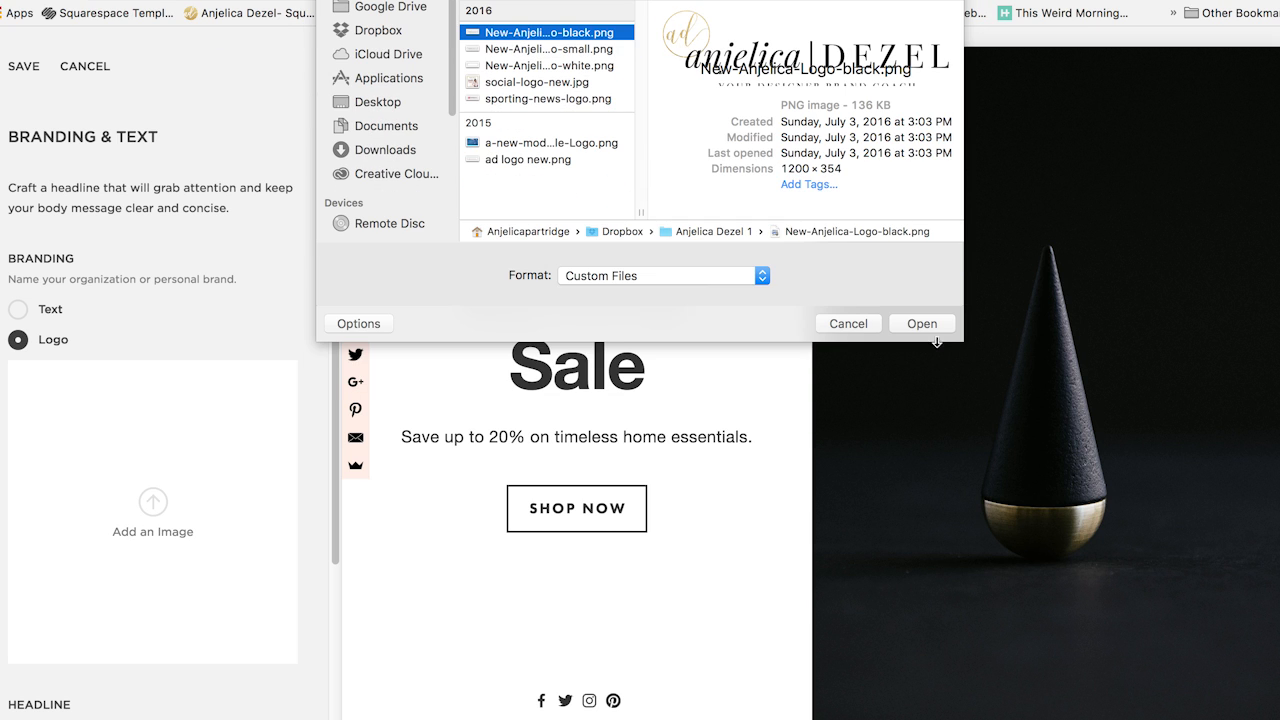
click(920, 324)
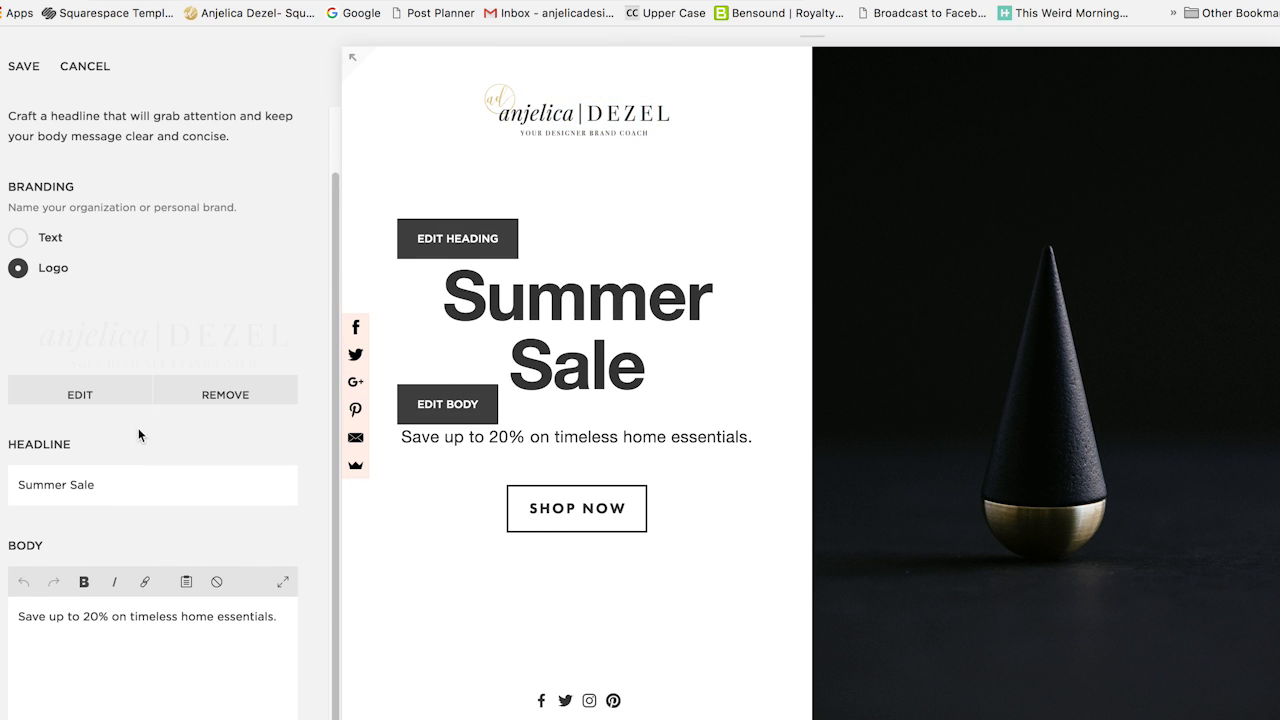
Set the headline to 'Download My Free Guide!' and the body to a blurb about the "Book More Brides Guide"
text(Down)
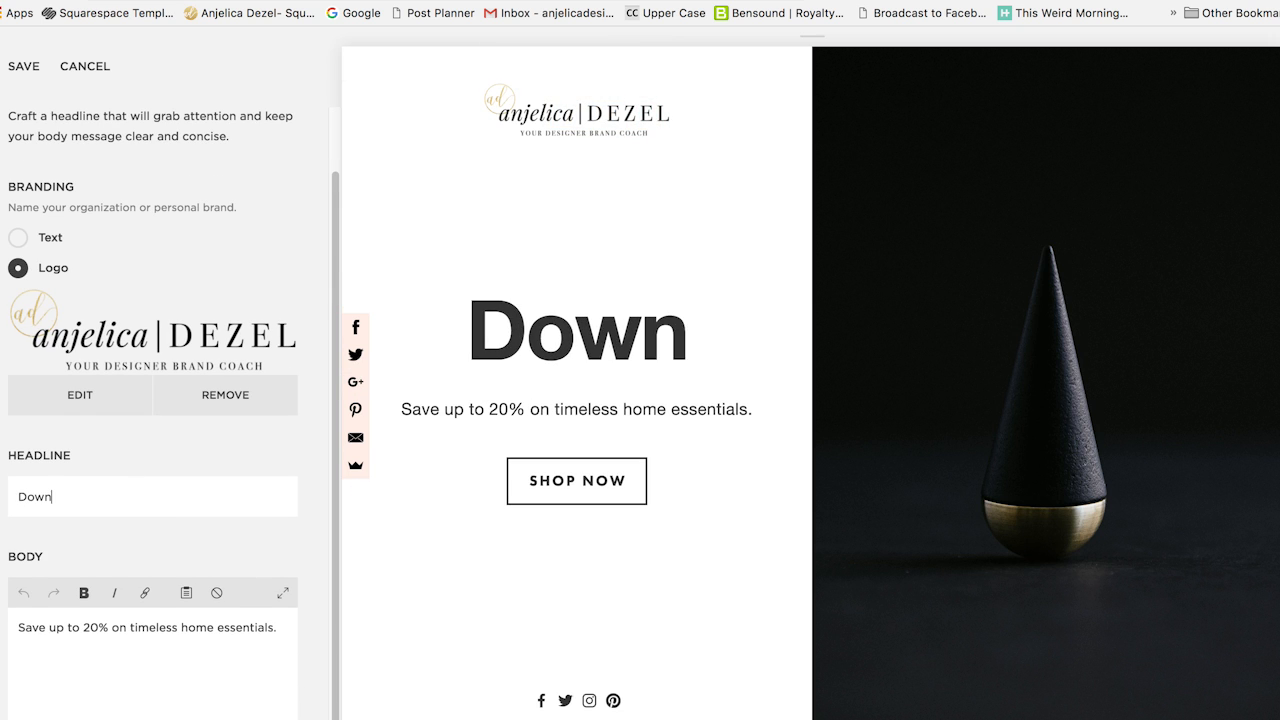
text(load My Free Guide!)
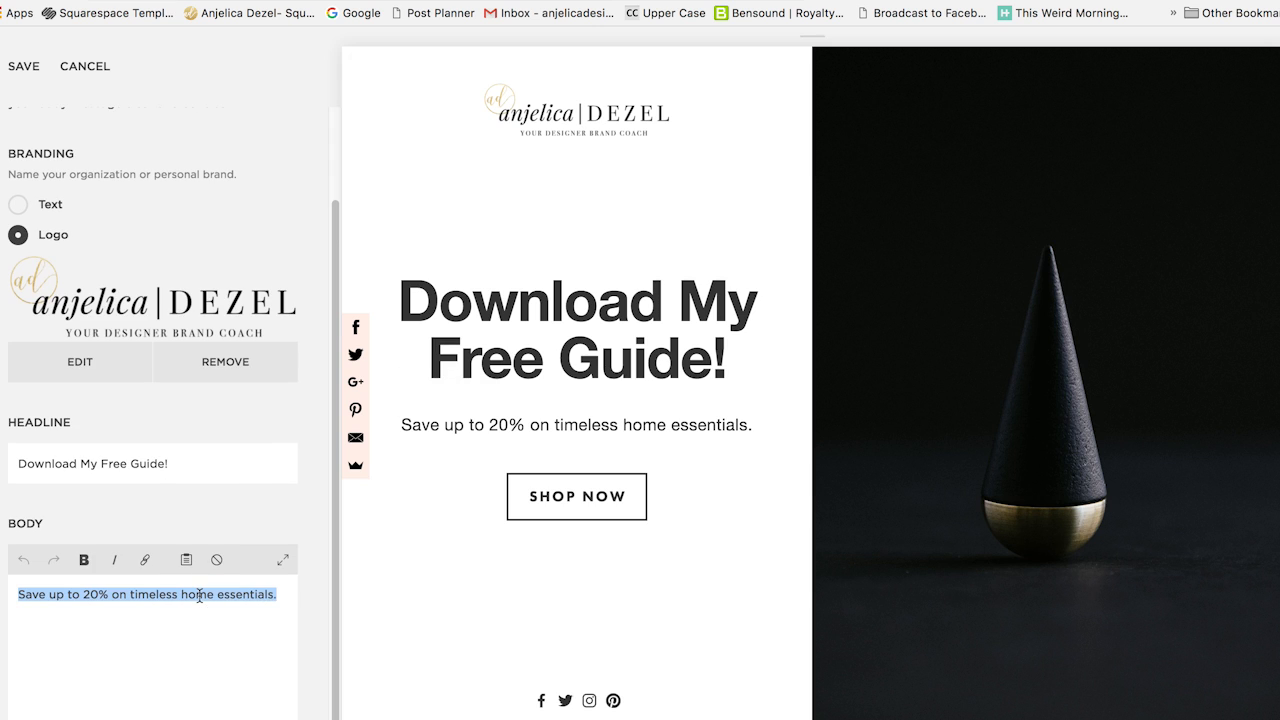
text(Check out)
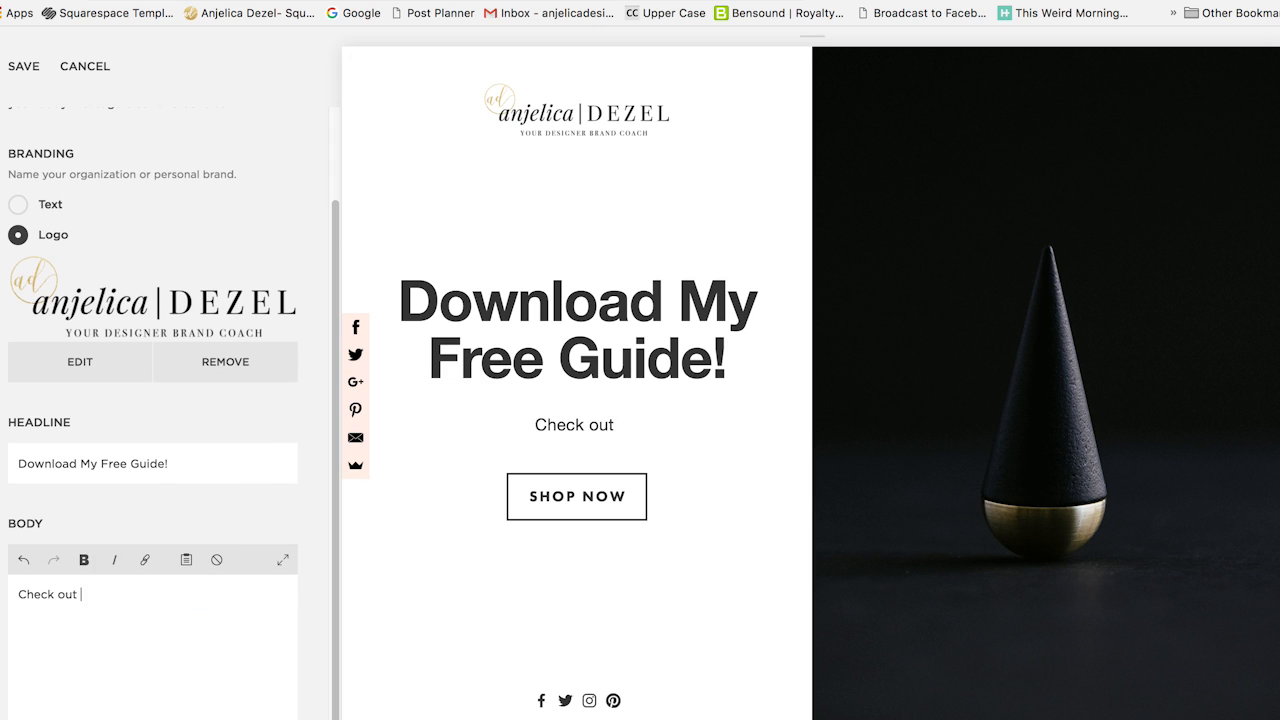
text(my "Book More Brides G)
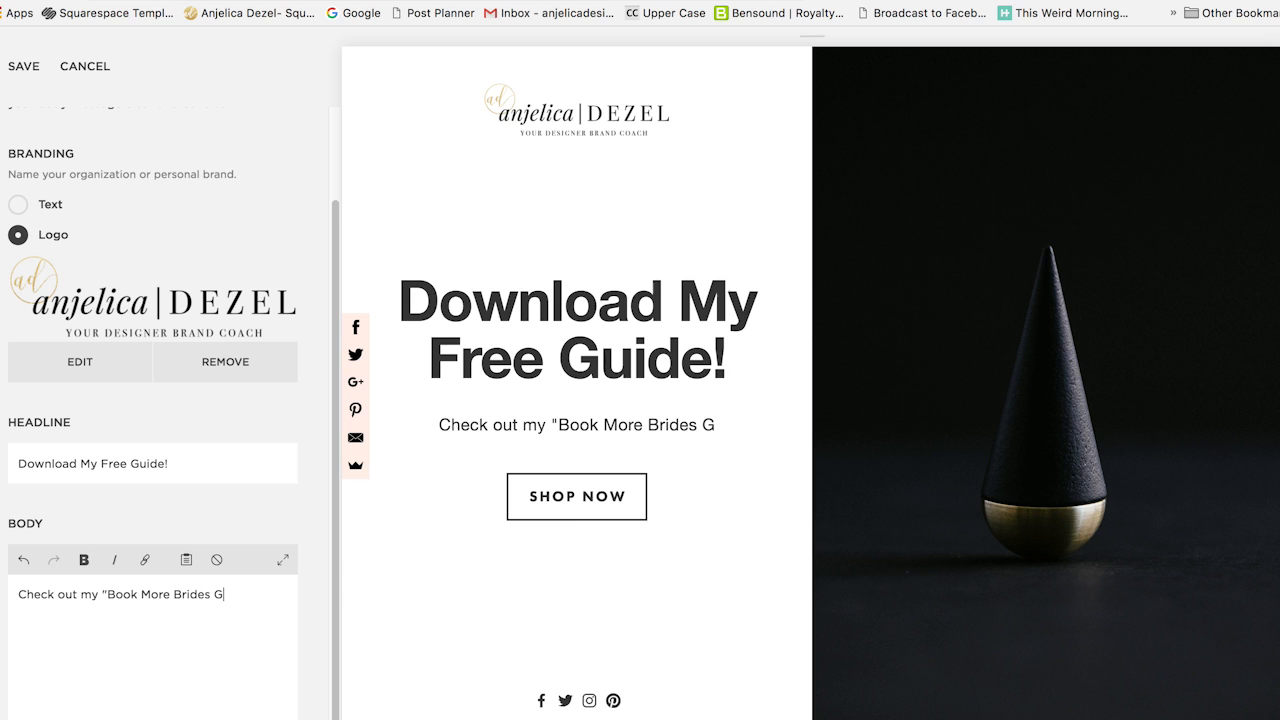
text(uide"!)
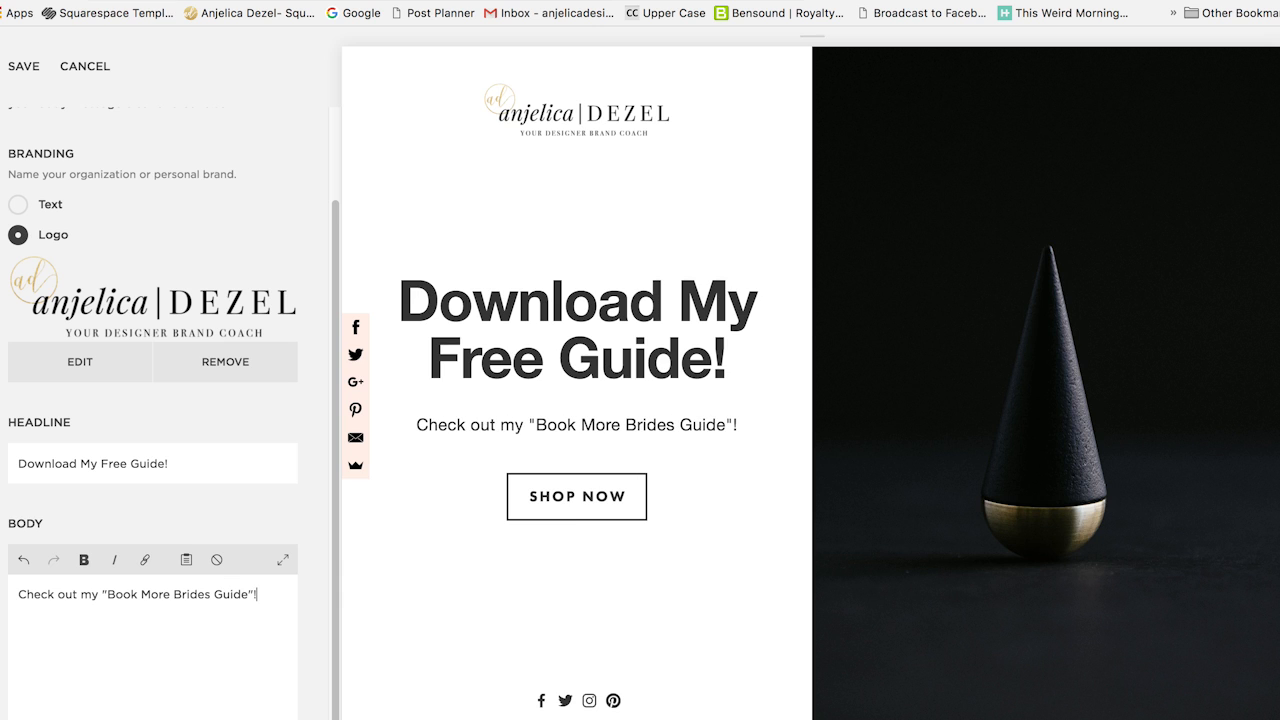
key(BackSpace)
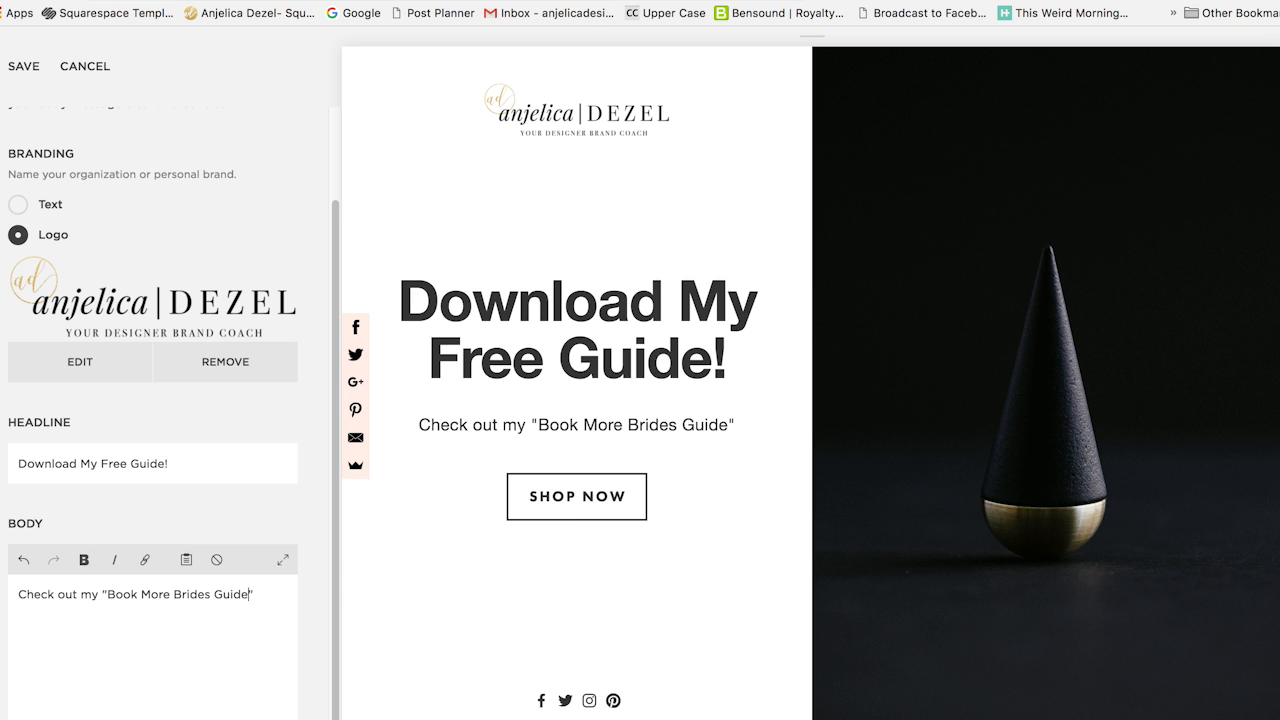
text(!)
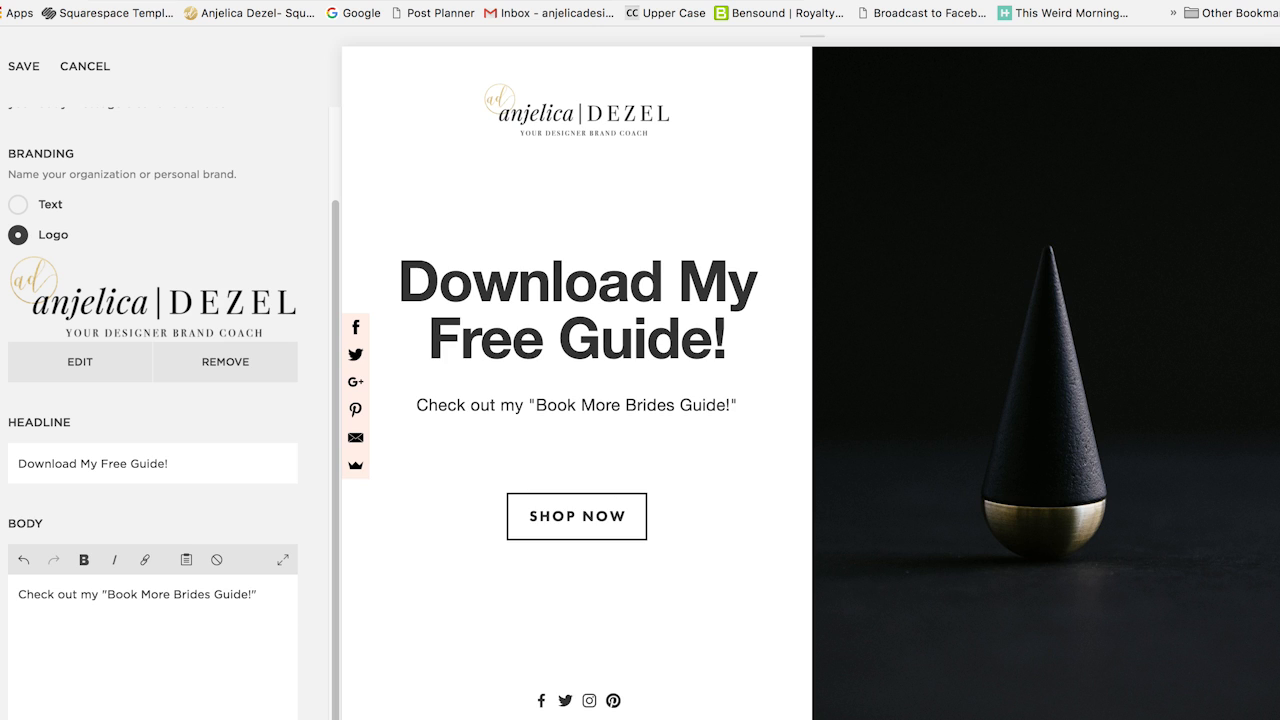
Add two '-Learn...' bullet lines to the body text
text(-Learn About My Str)
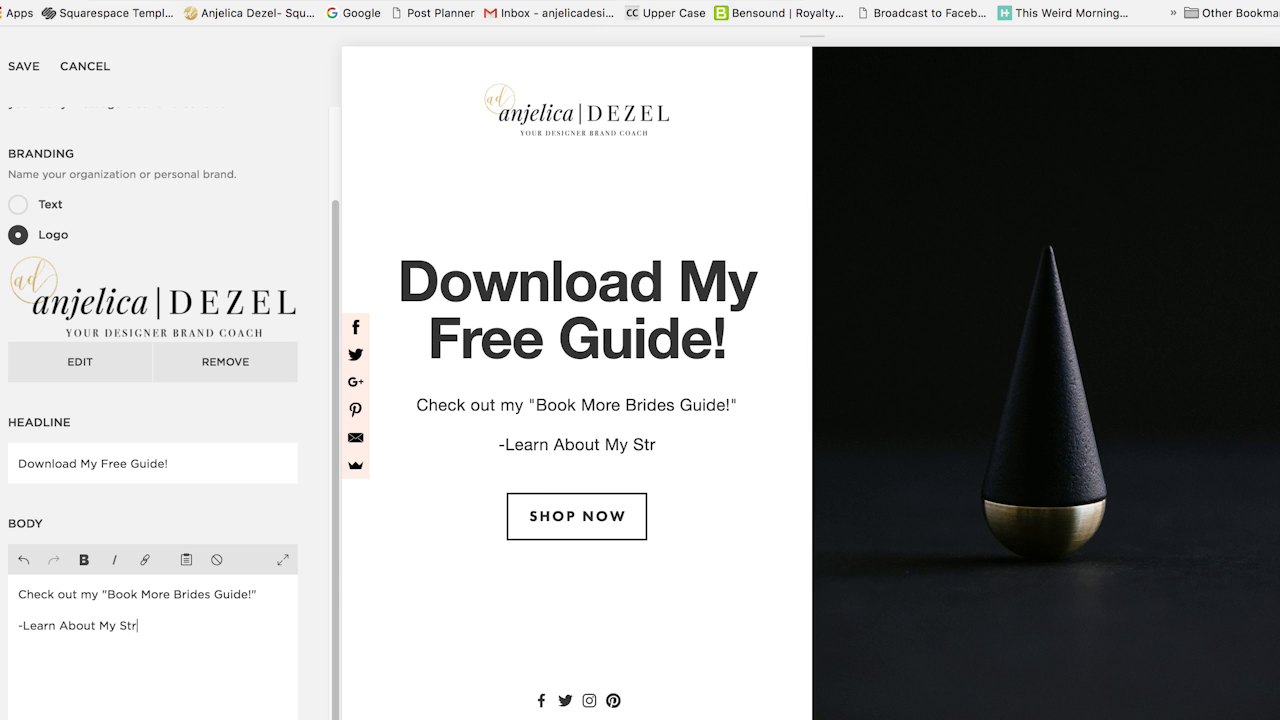
text(ategies)
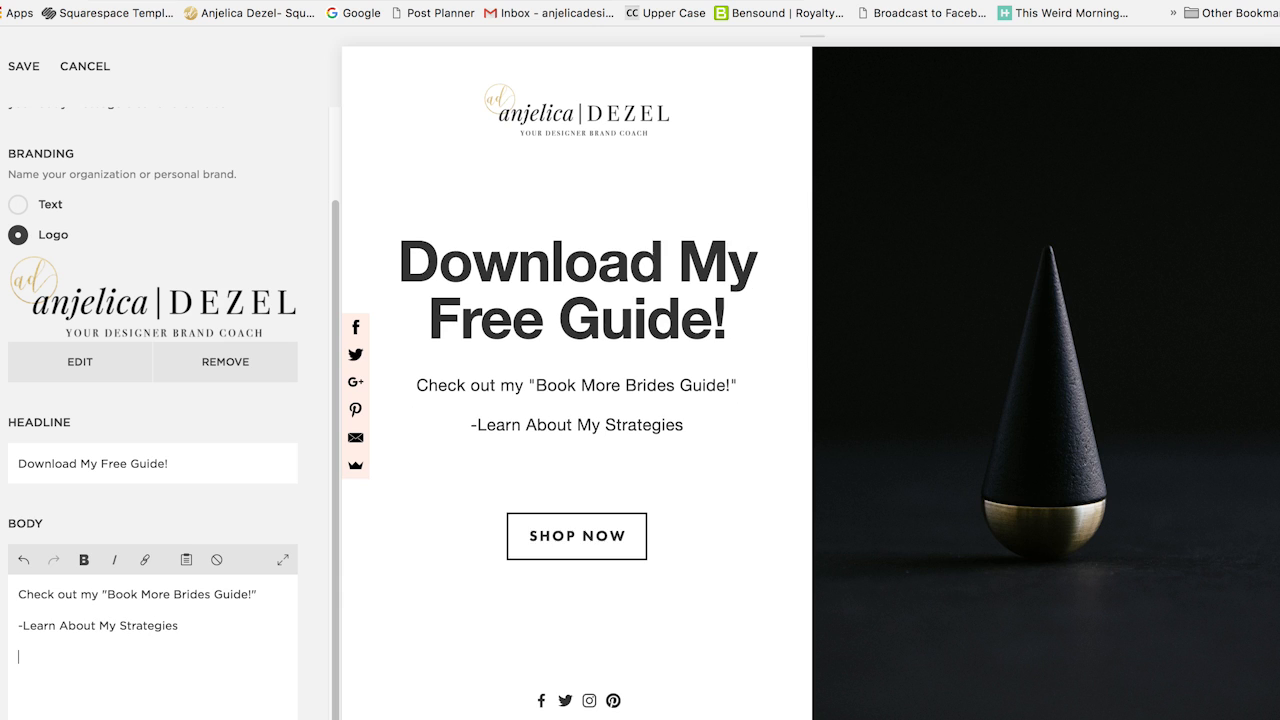
text(-Learn Other Cool Thing)
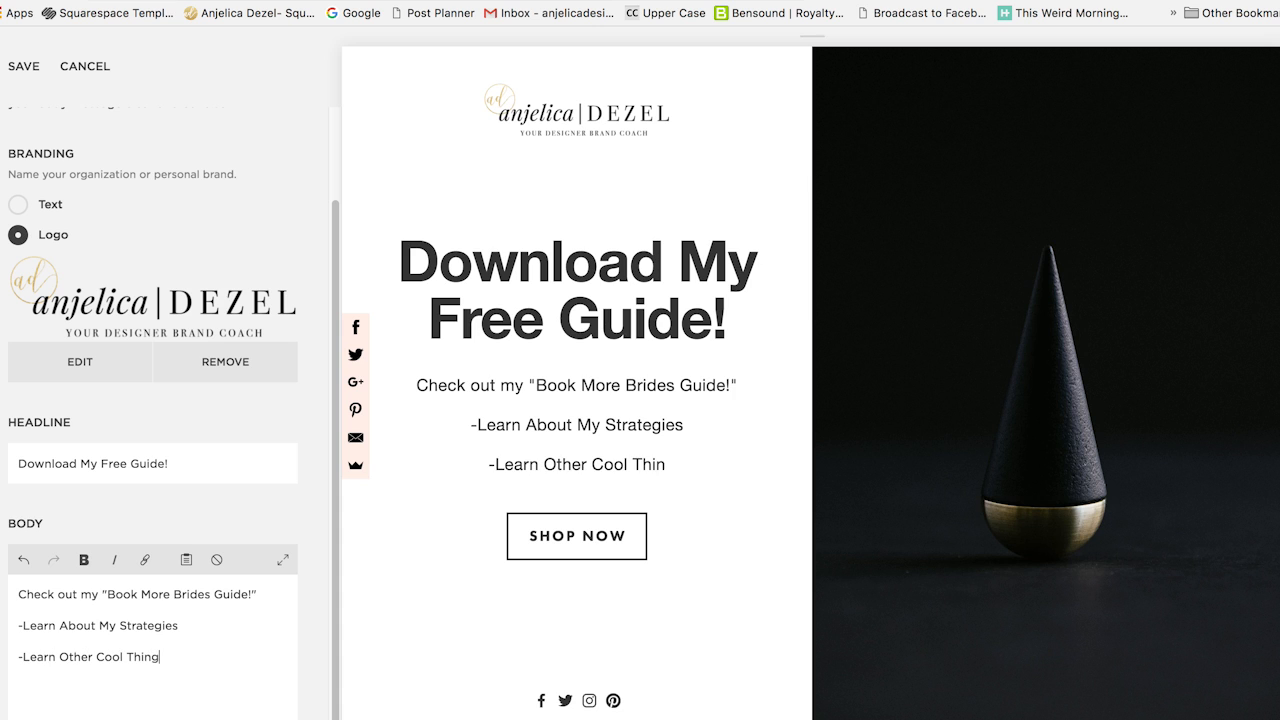
text(s)
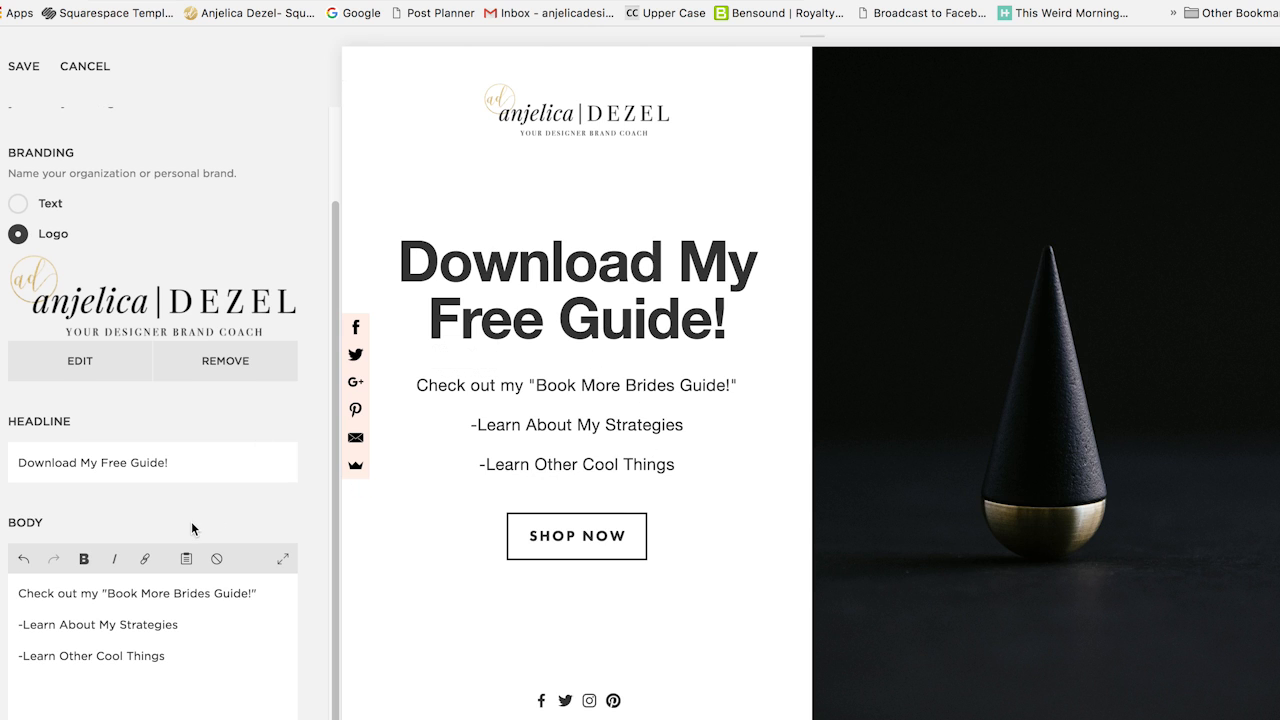
Save the text, then replace the background with the pink desk-and-flowers photo under Media and save
click(24, 66)
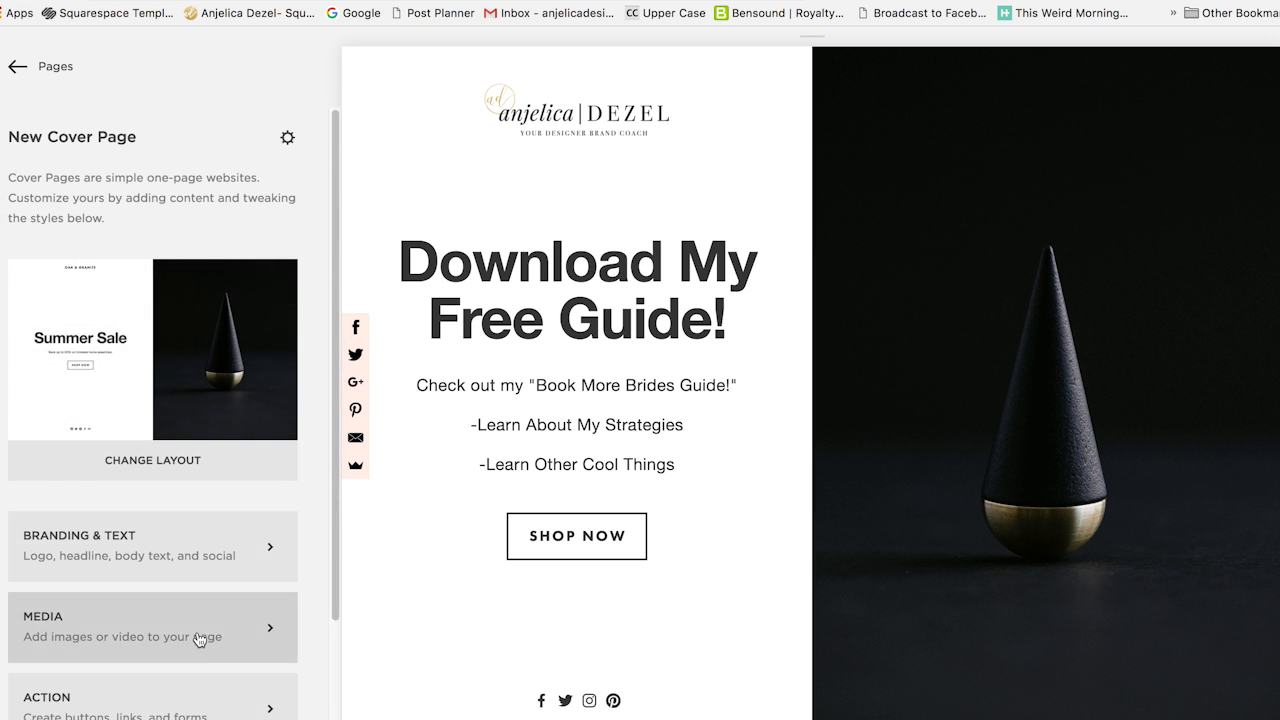
click(152, 628)
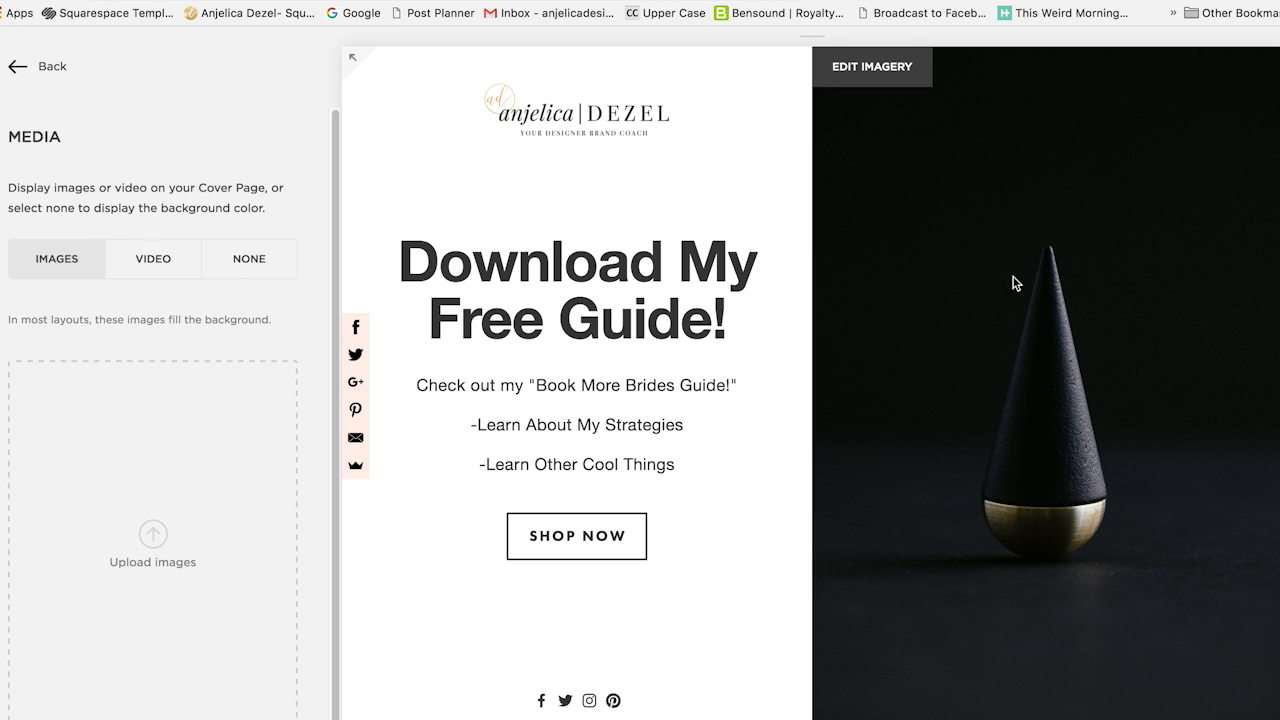
mouse_move(1106, 434)
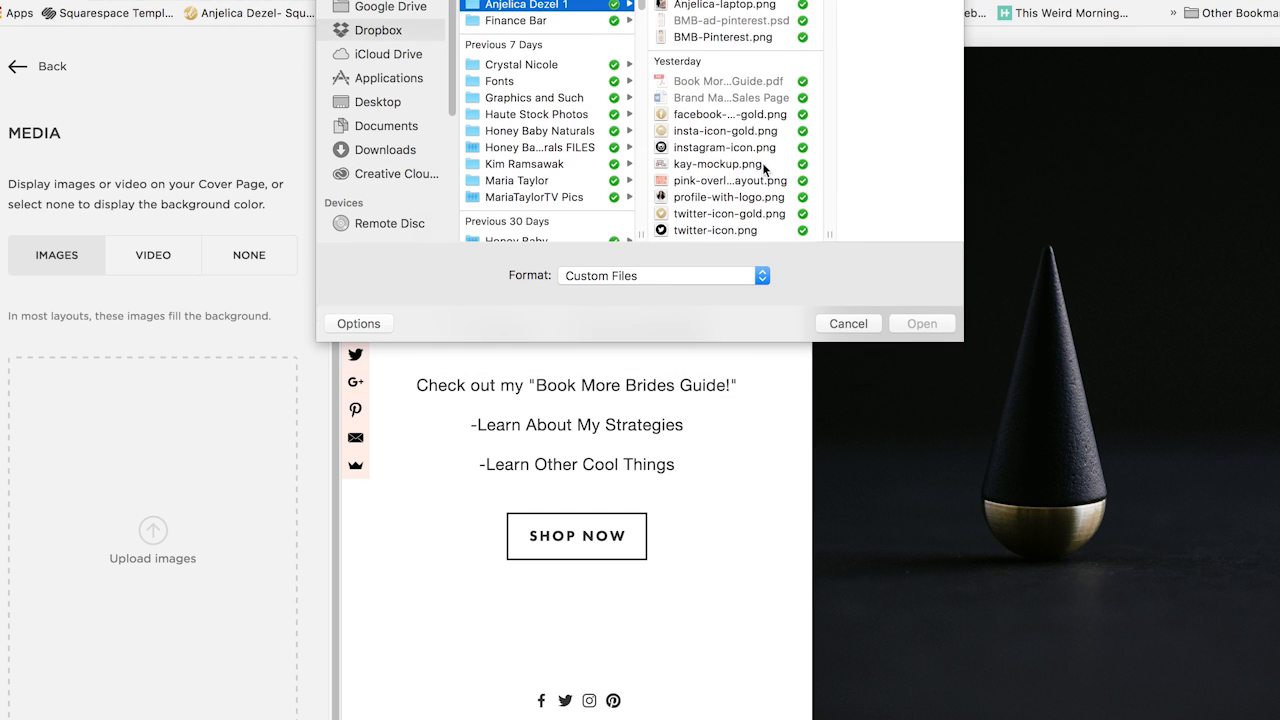
click(920, 324)
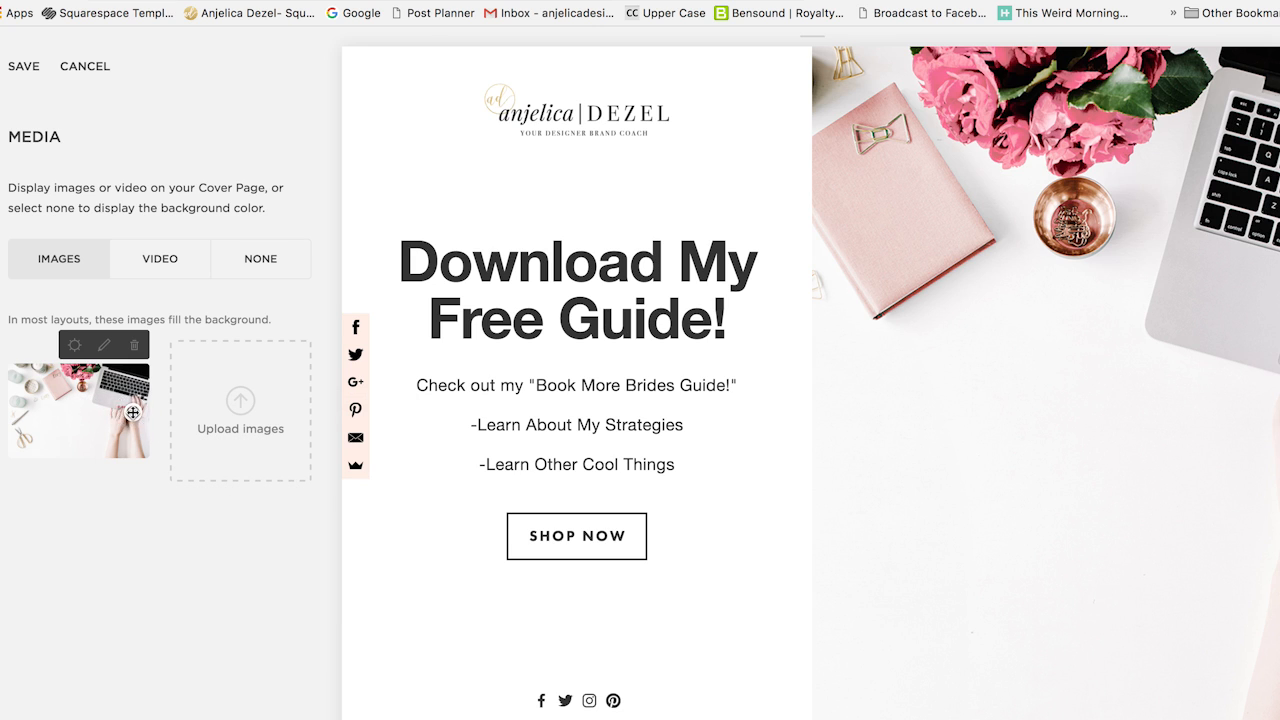
mouse_move(76, 146)
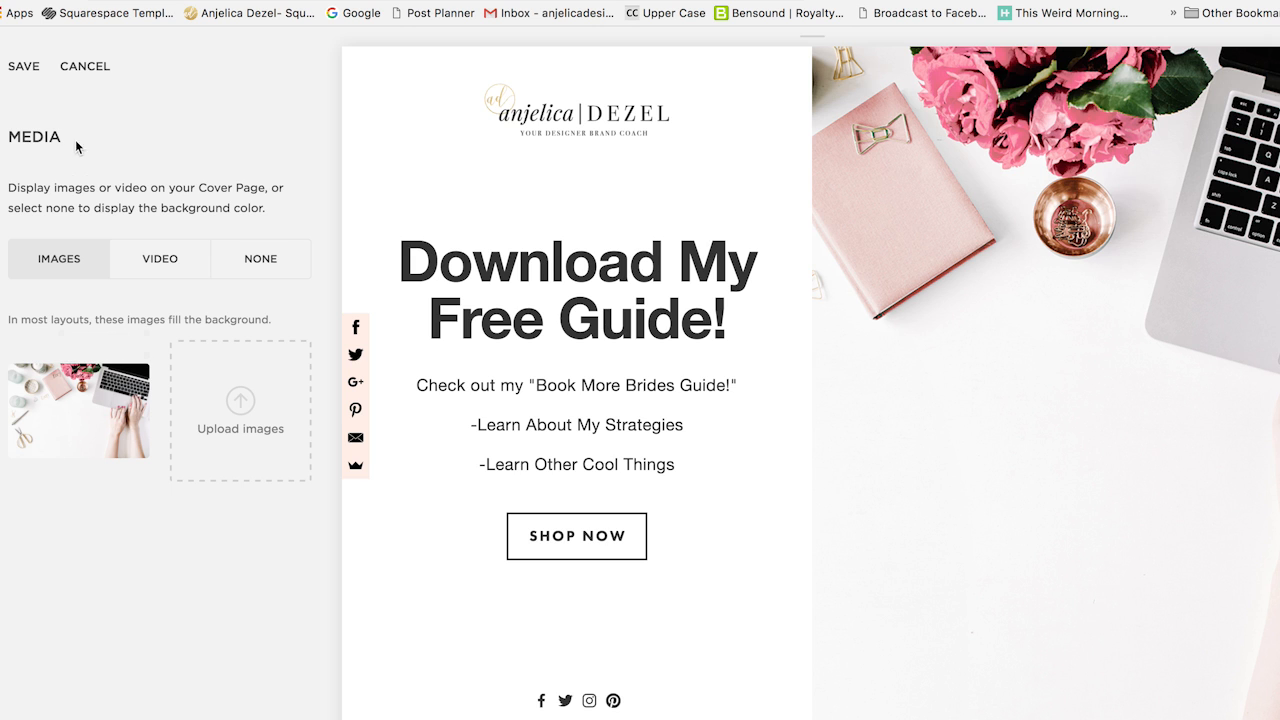
click(24, 64)
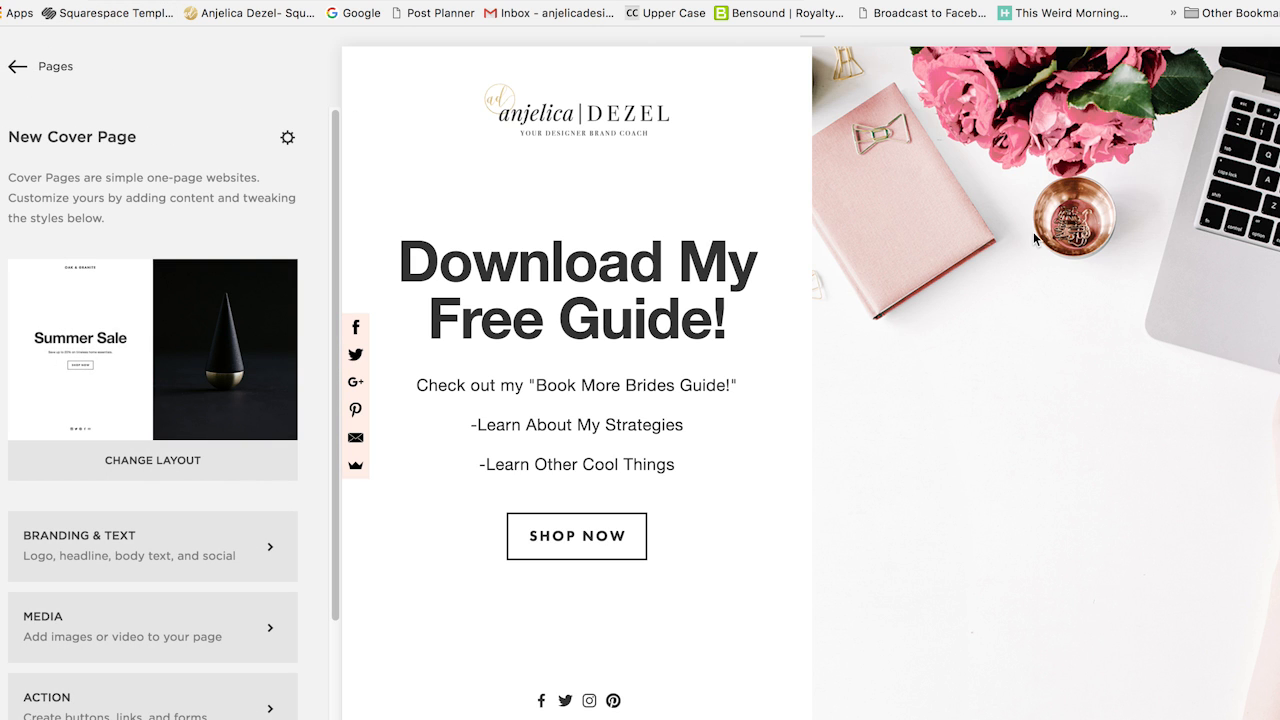
mouse_move(1164, 366)
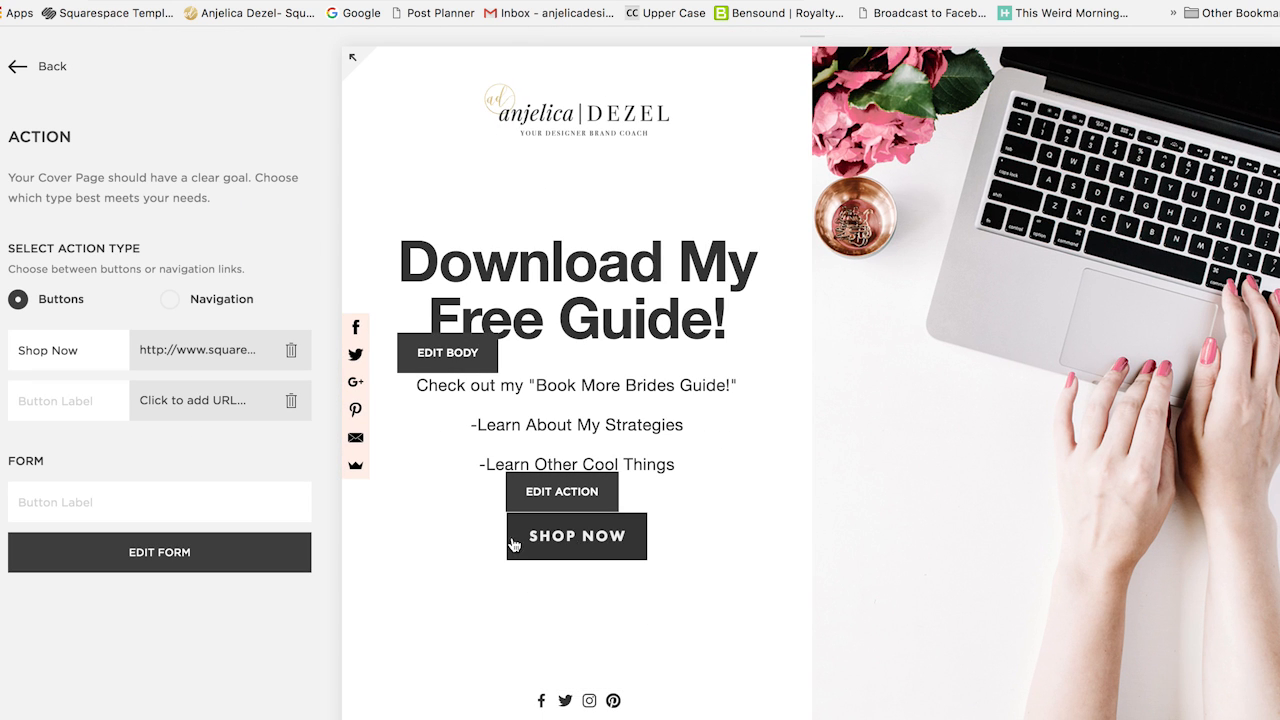
mouse_move(492, 544)
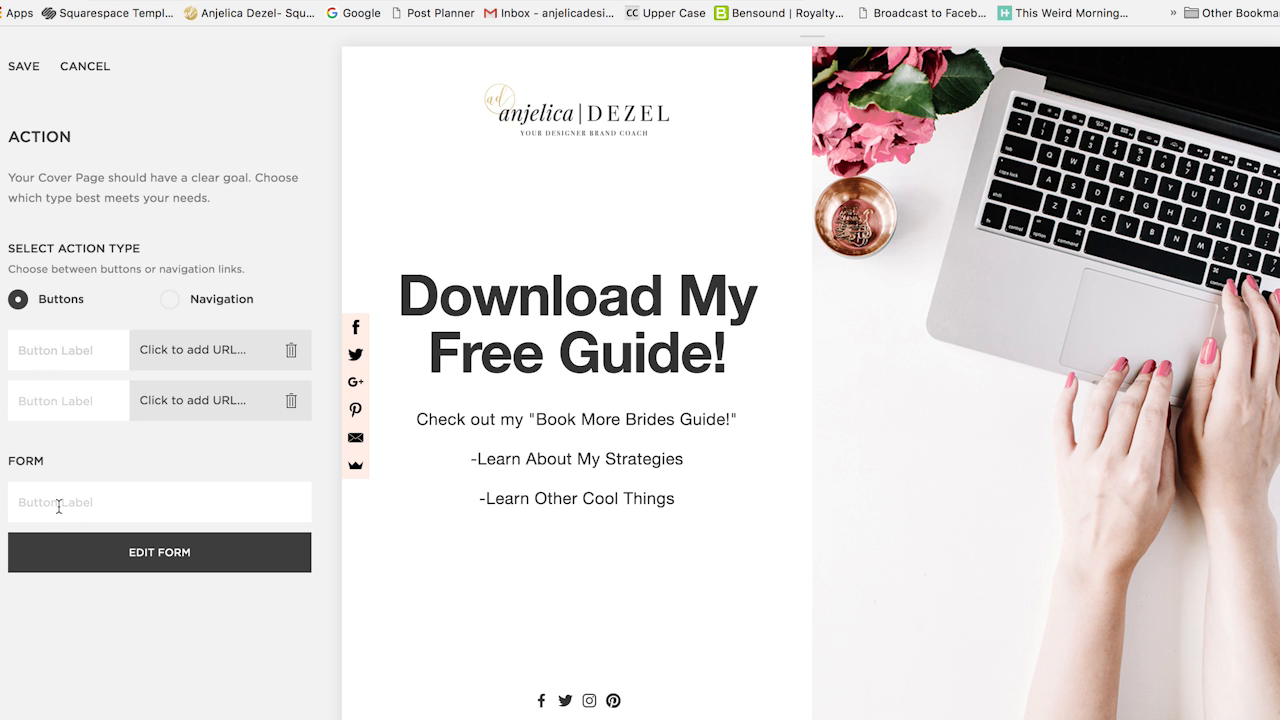
Trim the form to Name and Email Address and rename it 'More Brides Guide'
click(160, 552)
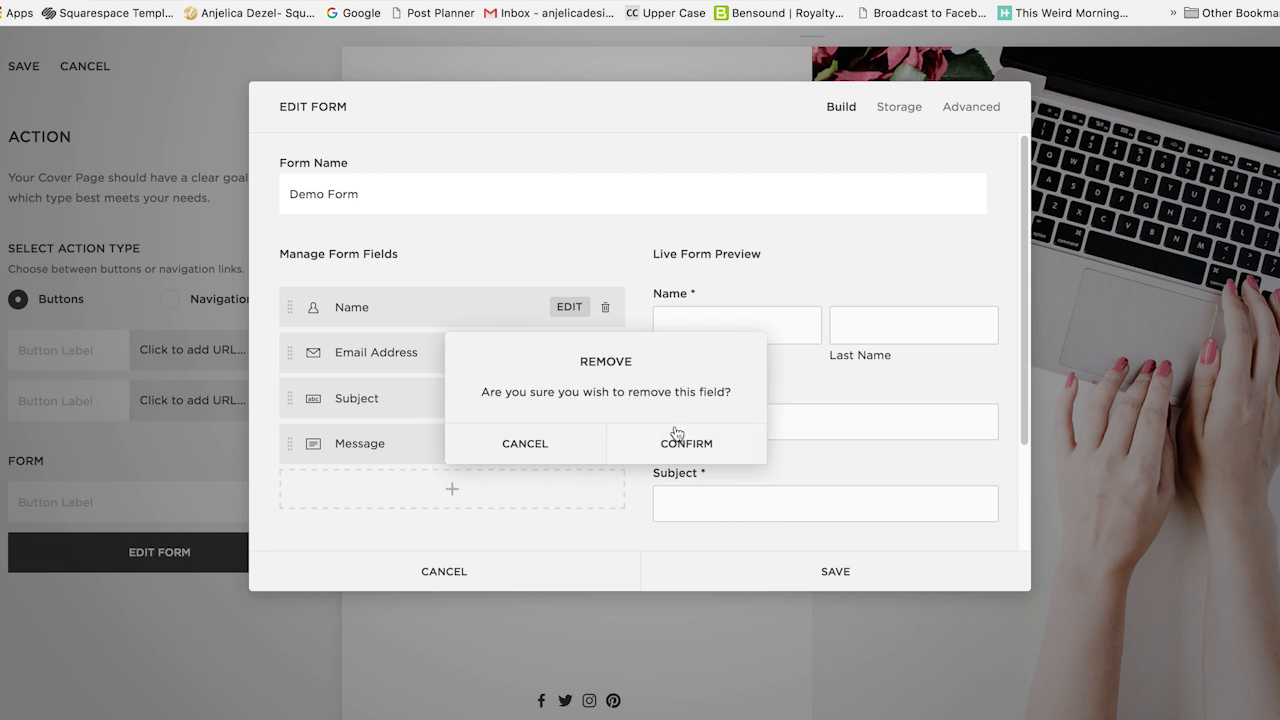
click(686, 444)
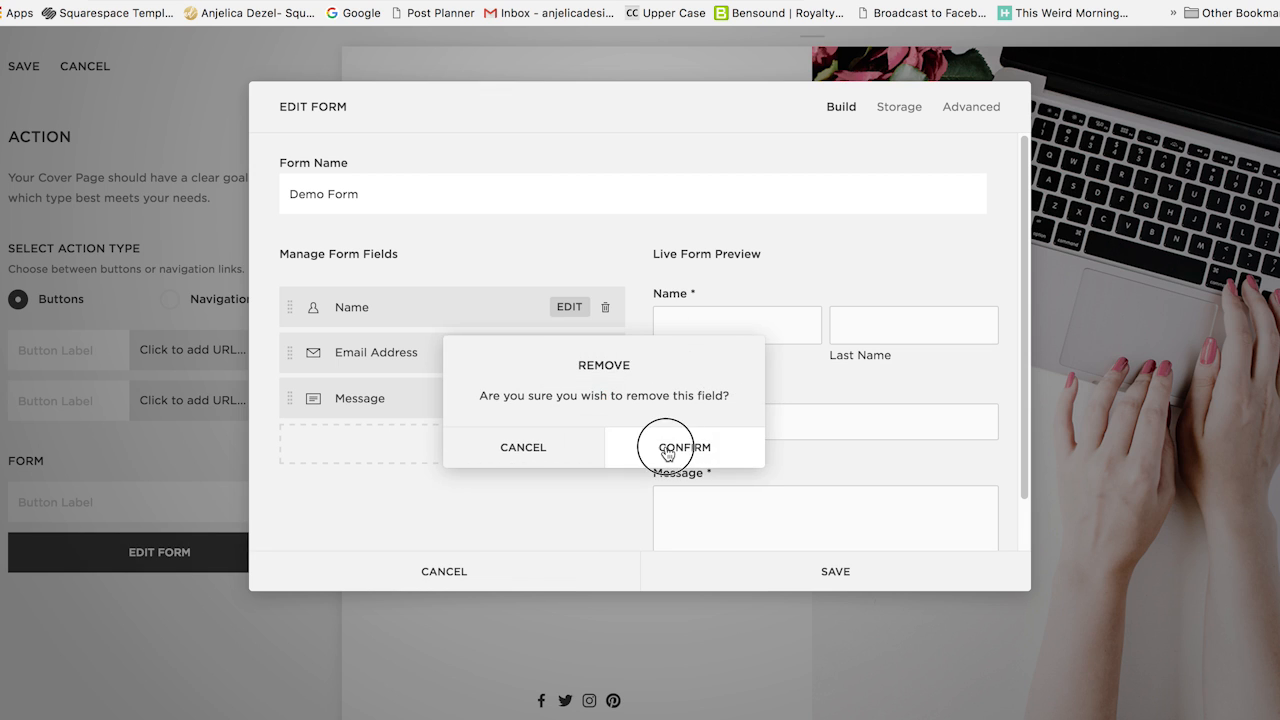
click(684, 448)
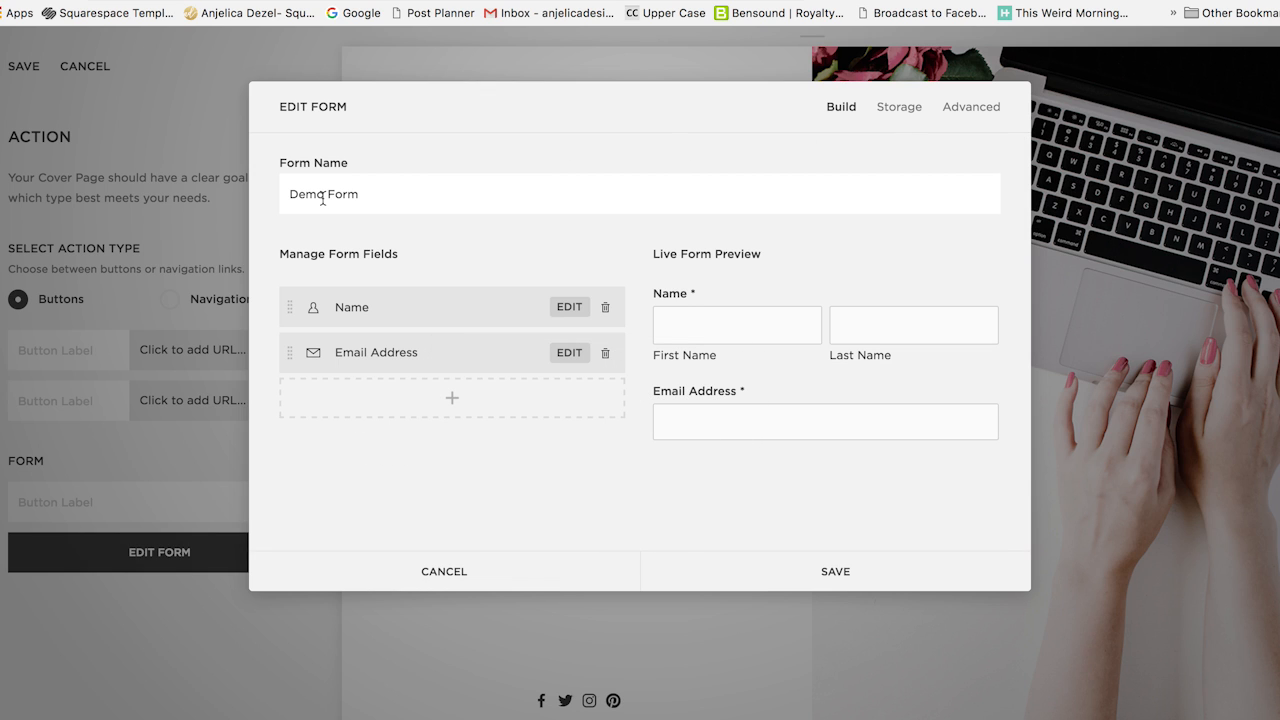
double_click(324, 194)
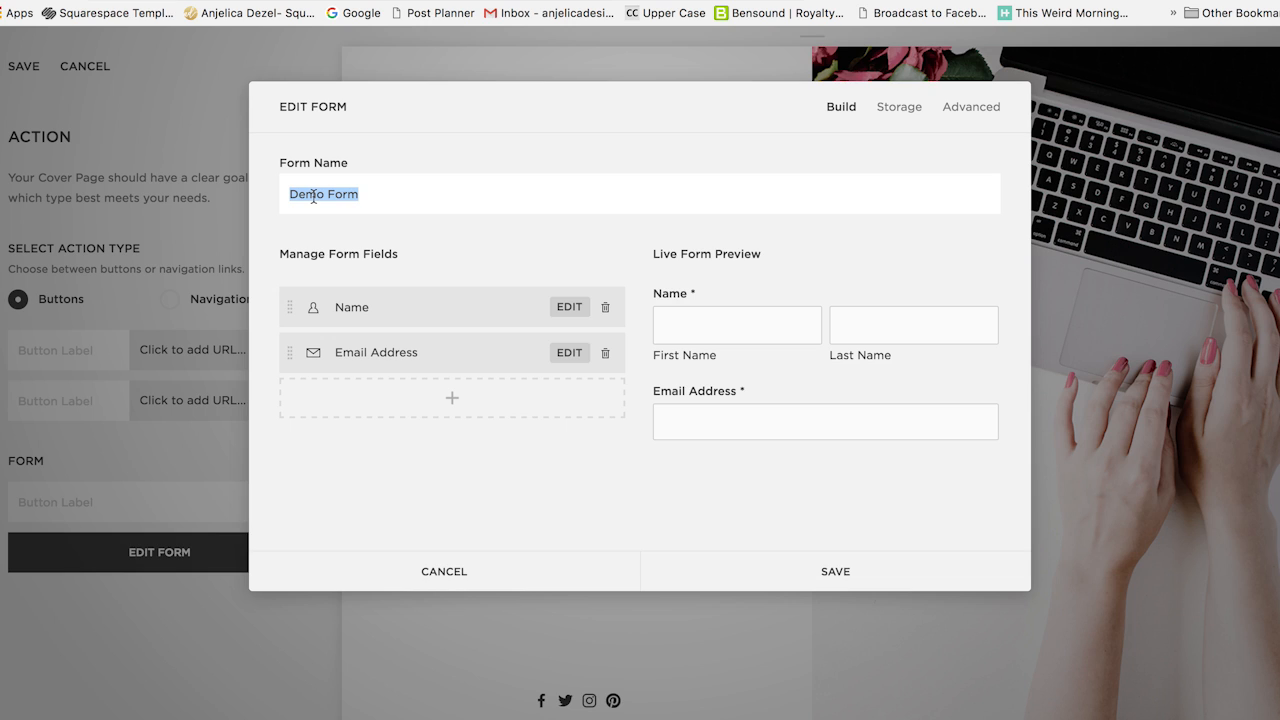
text(More Brides)
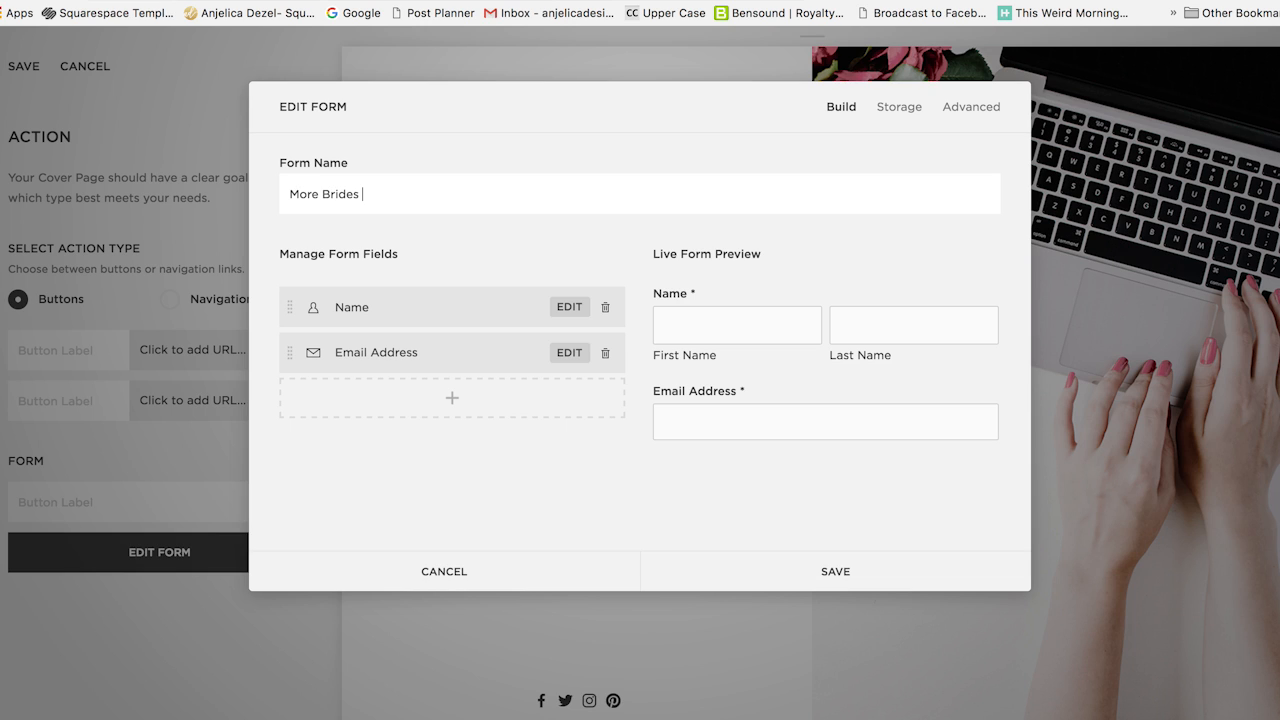
text(Guide)
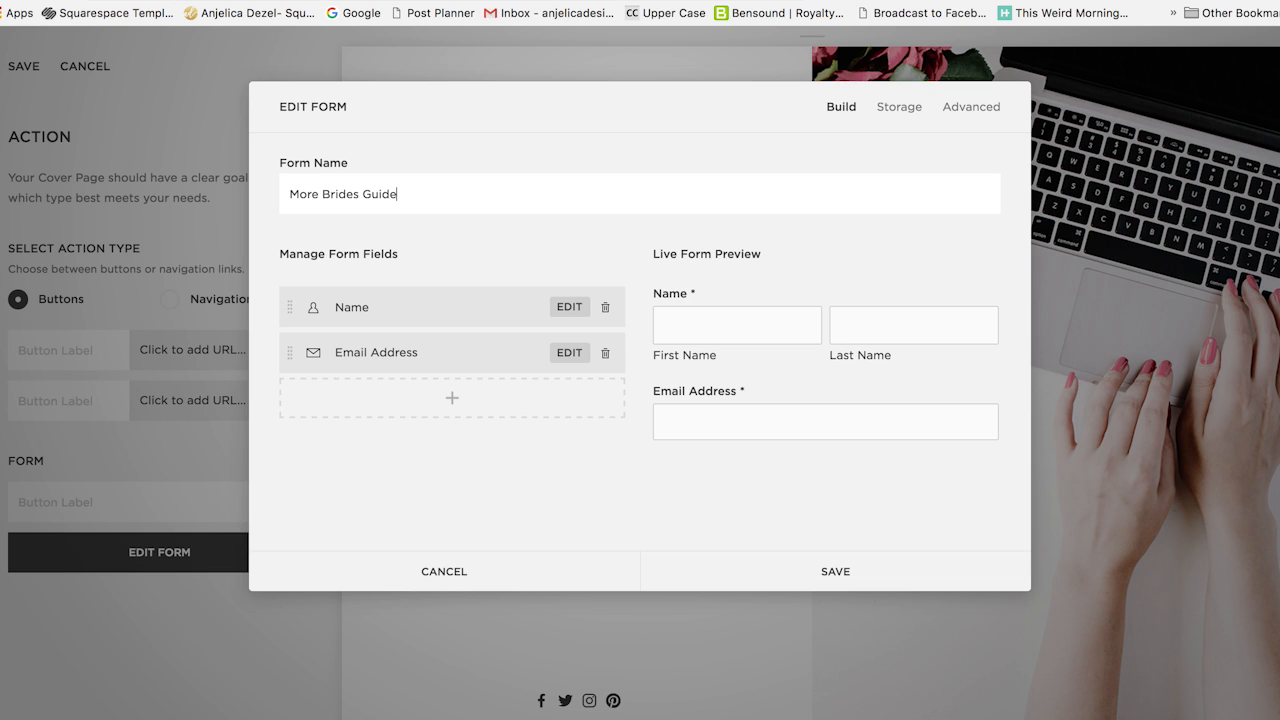
Under Storage connect the form to MailChimp and log in to the account
click(898, 108)
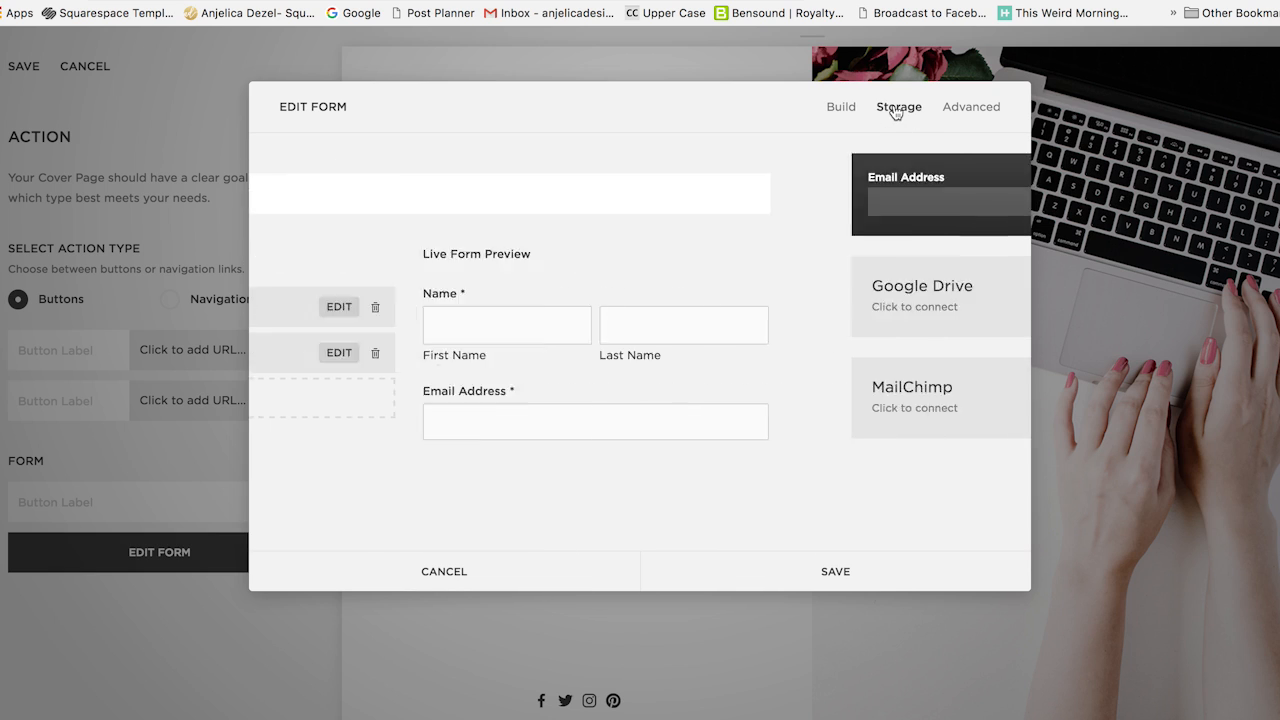
click(912, 396)
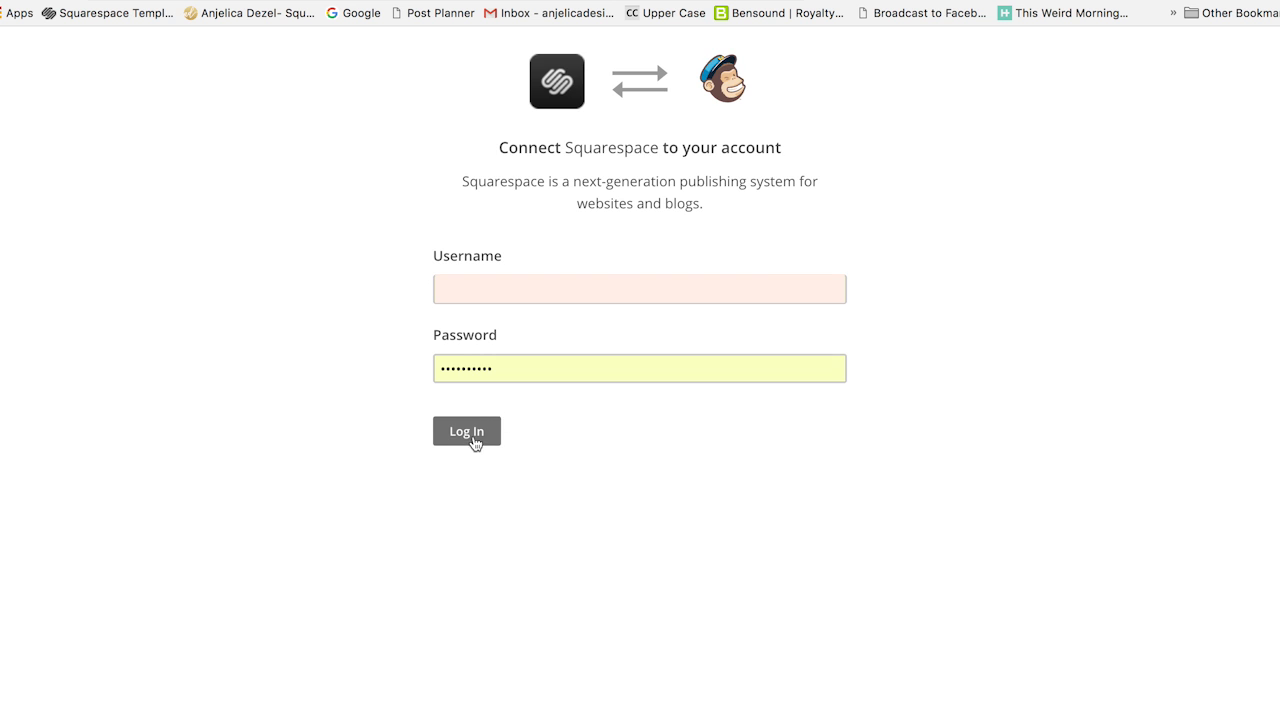
click(464, 432)
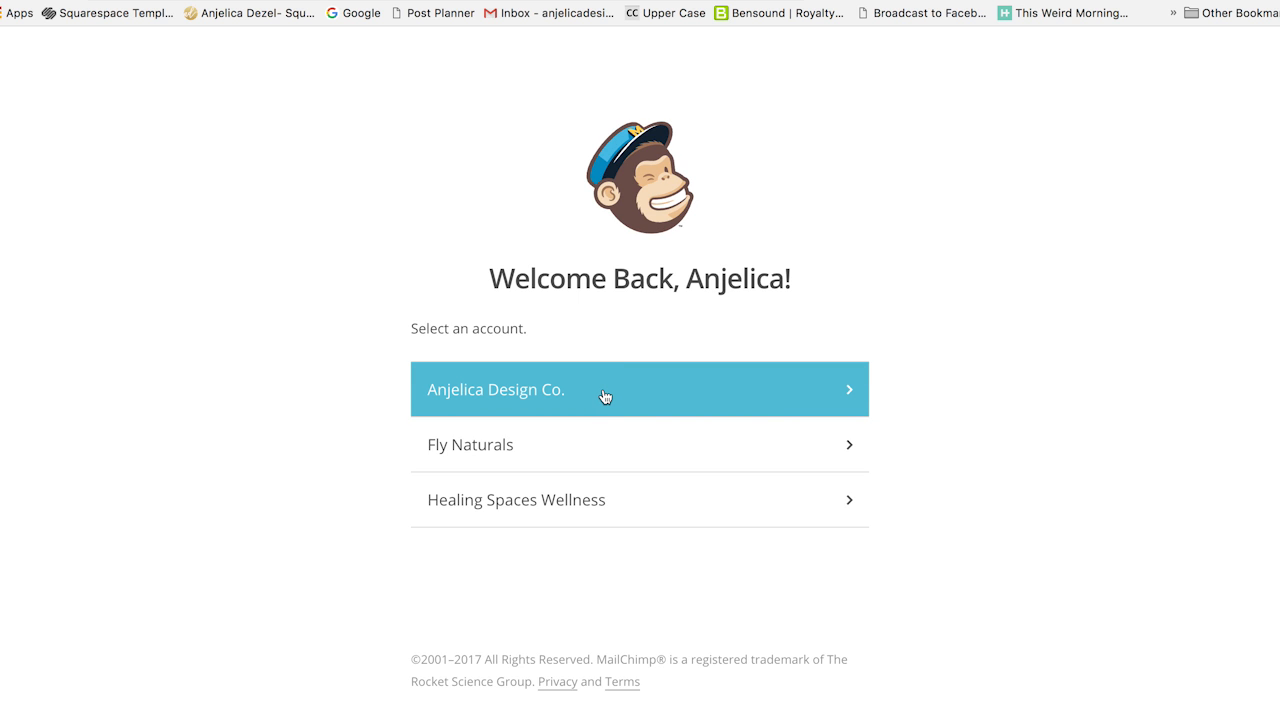
click(640, 388)
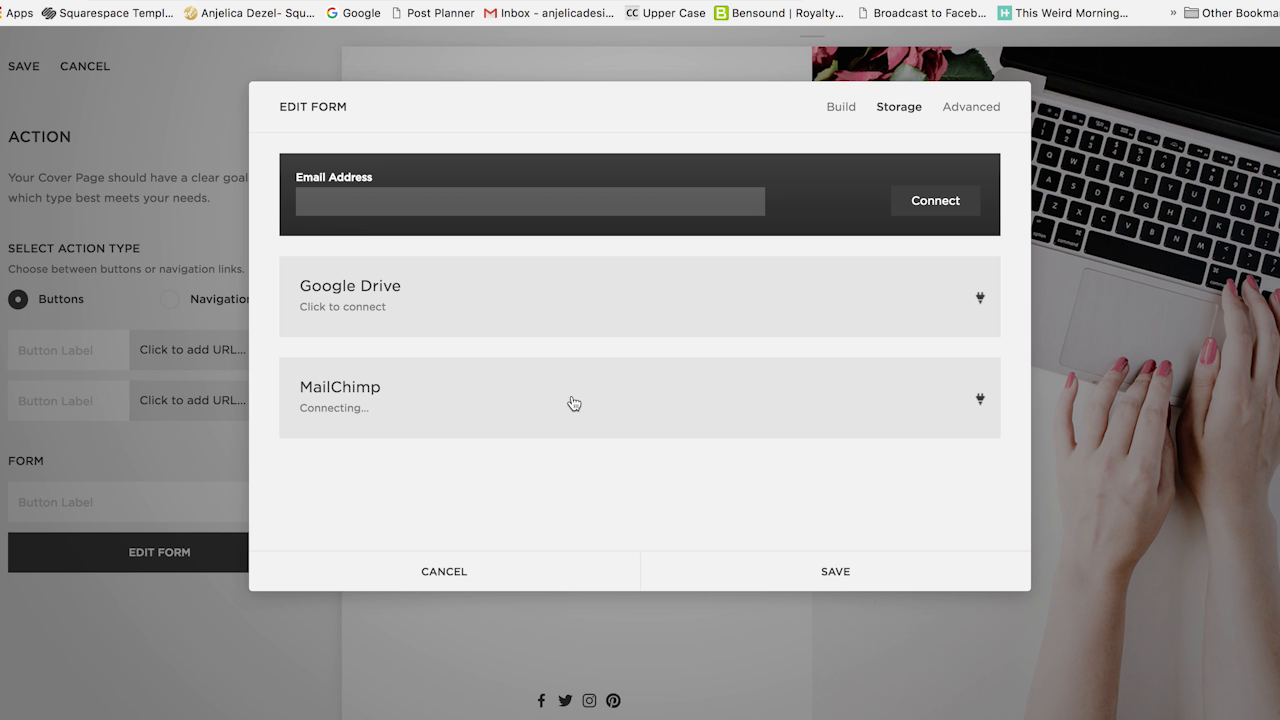
Store signups in the Luxe Brand Training list, save, and label the button 'Sign Up Now!'
click(880, 396)
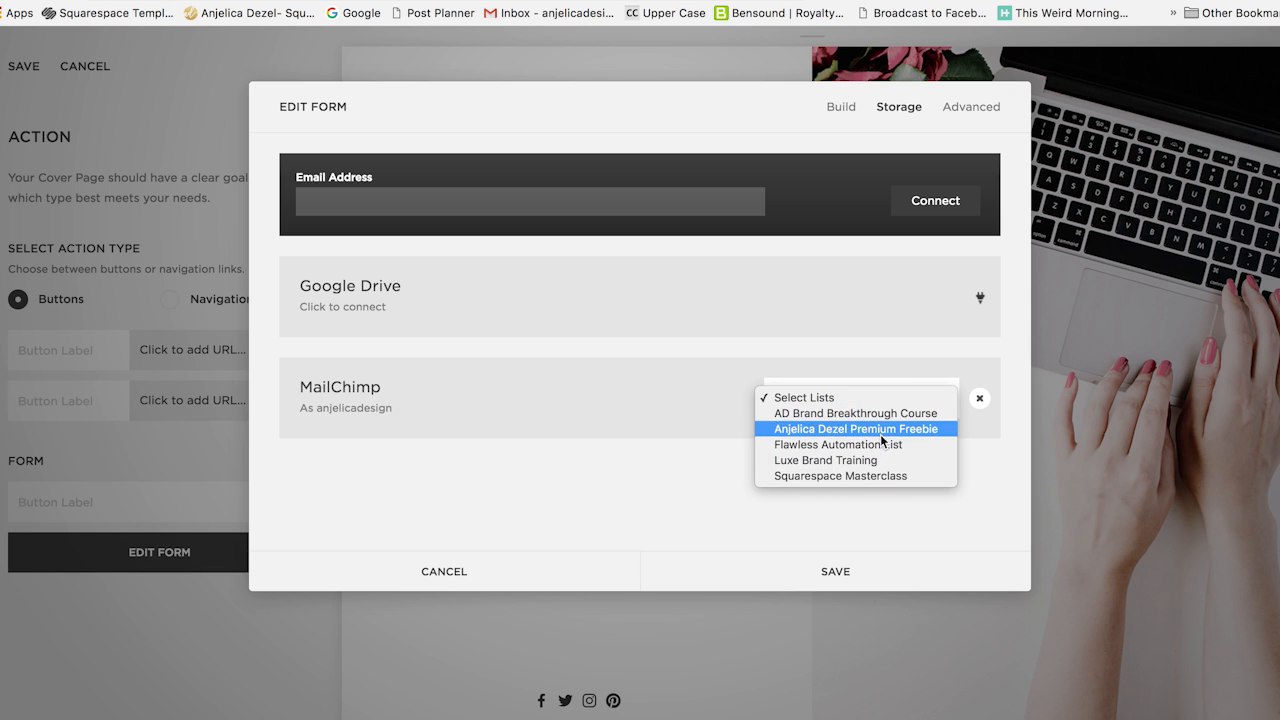
click(836, 572)
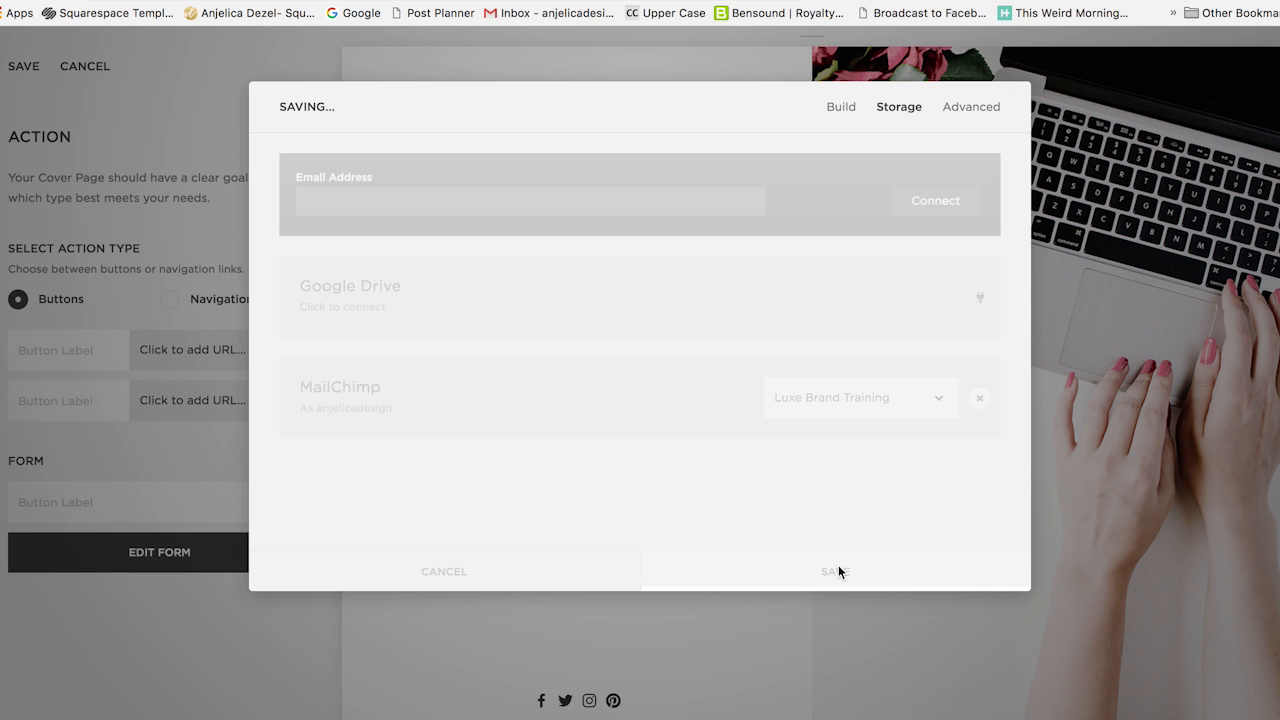
click(834, 572)
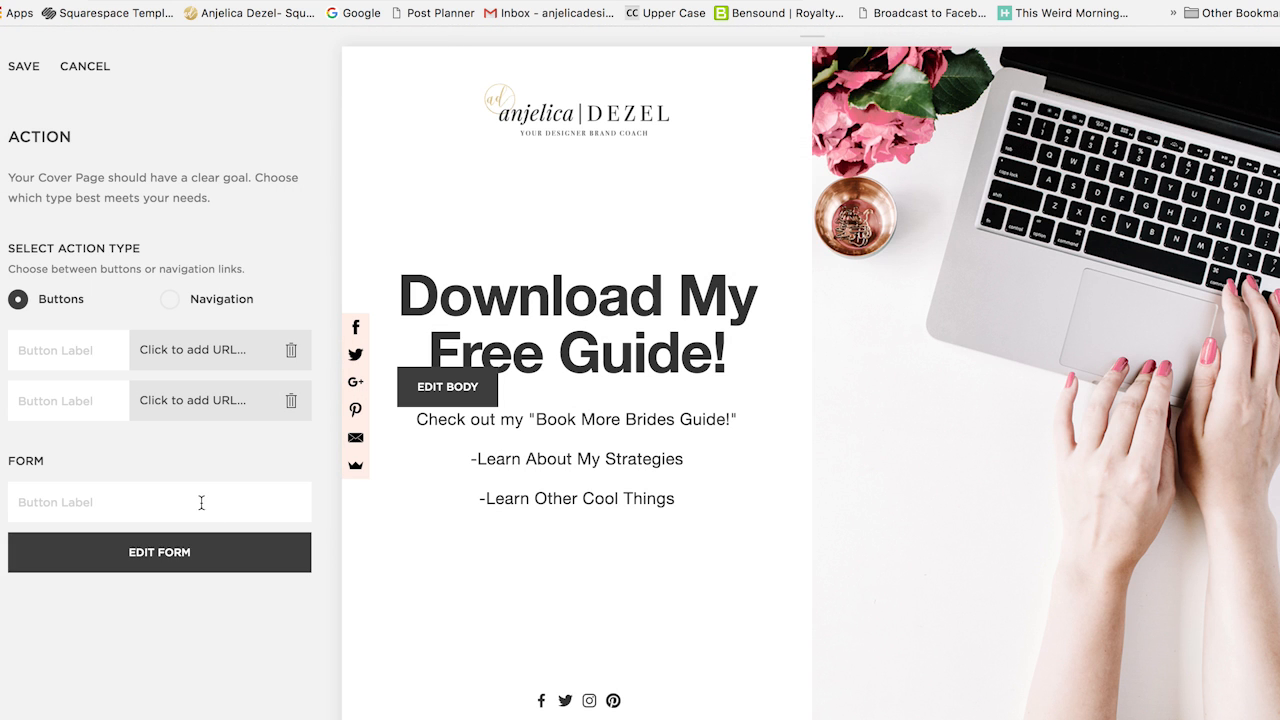
text(s)
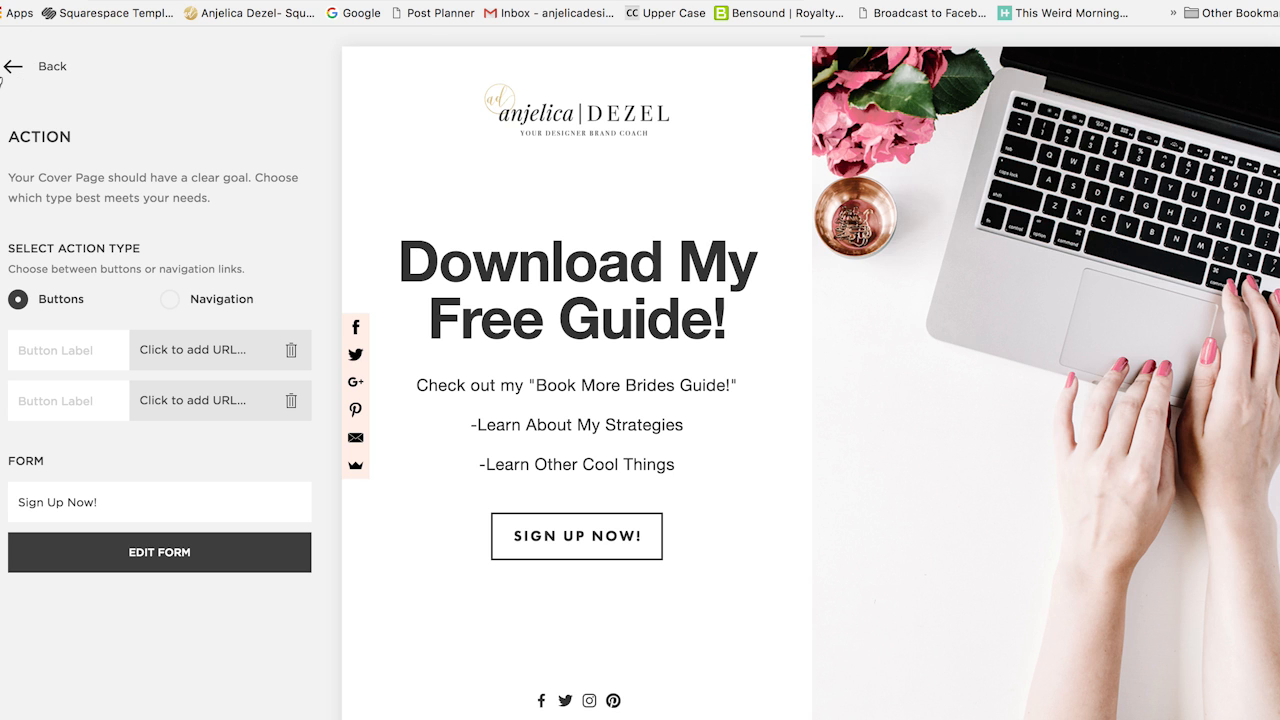
click(38, 66)
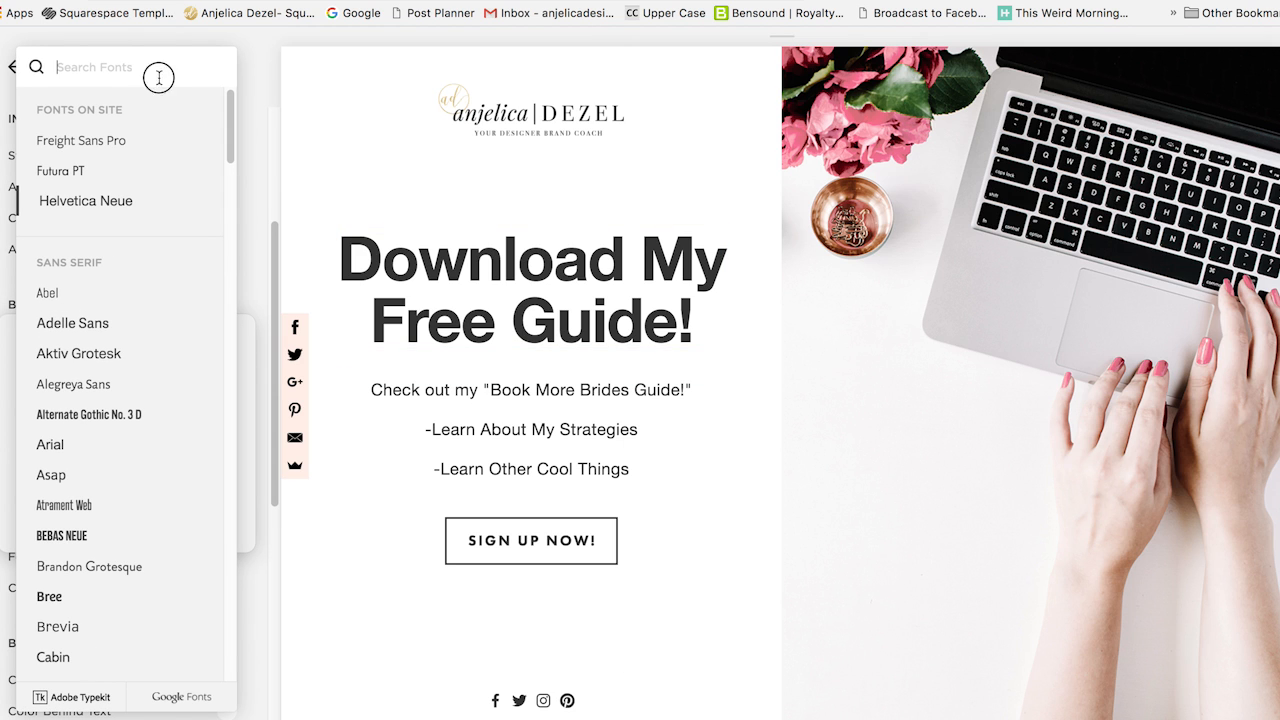
Set the Headline font to LTC Bodoni 175 and the Body font to Playfair Display
text(bodoni)
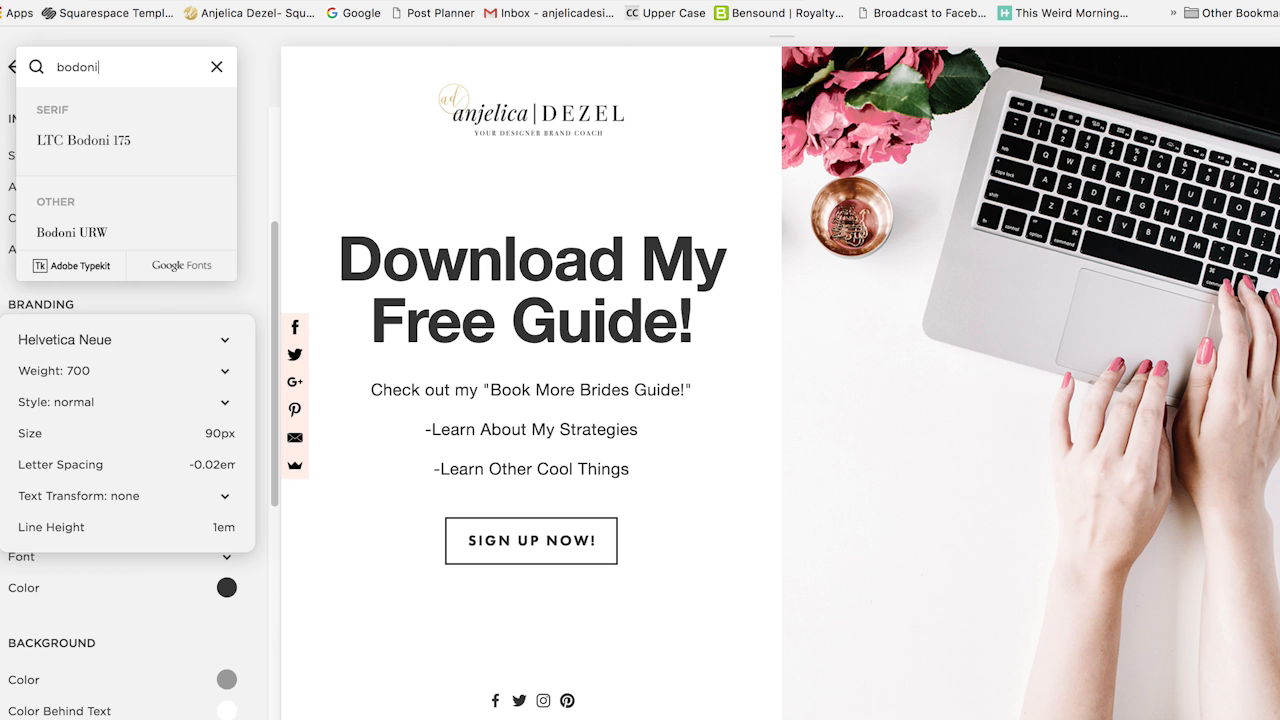
click(84, 140)
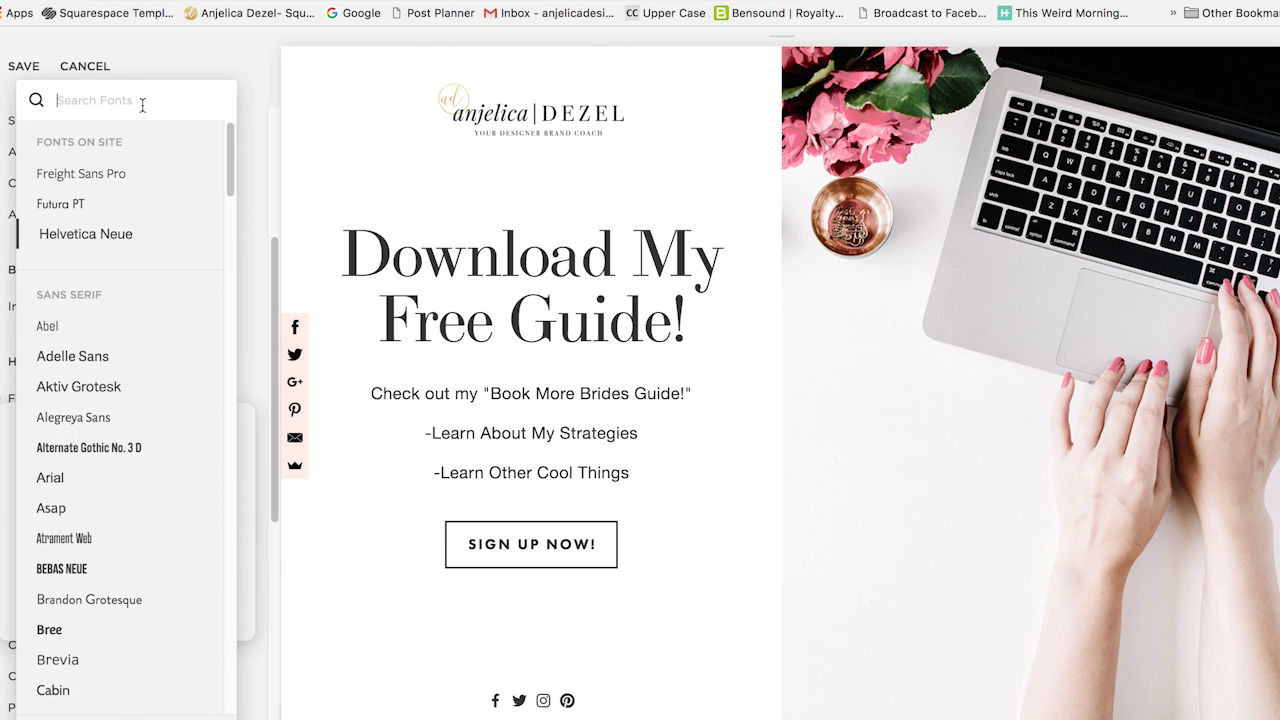
text(pla)
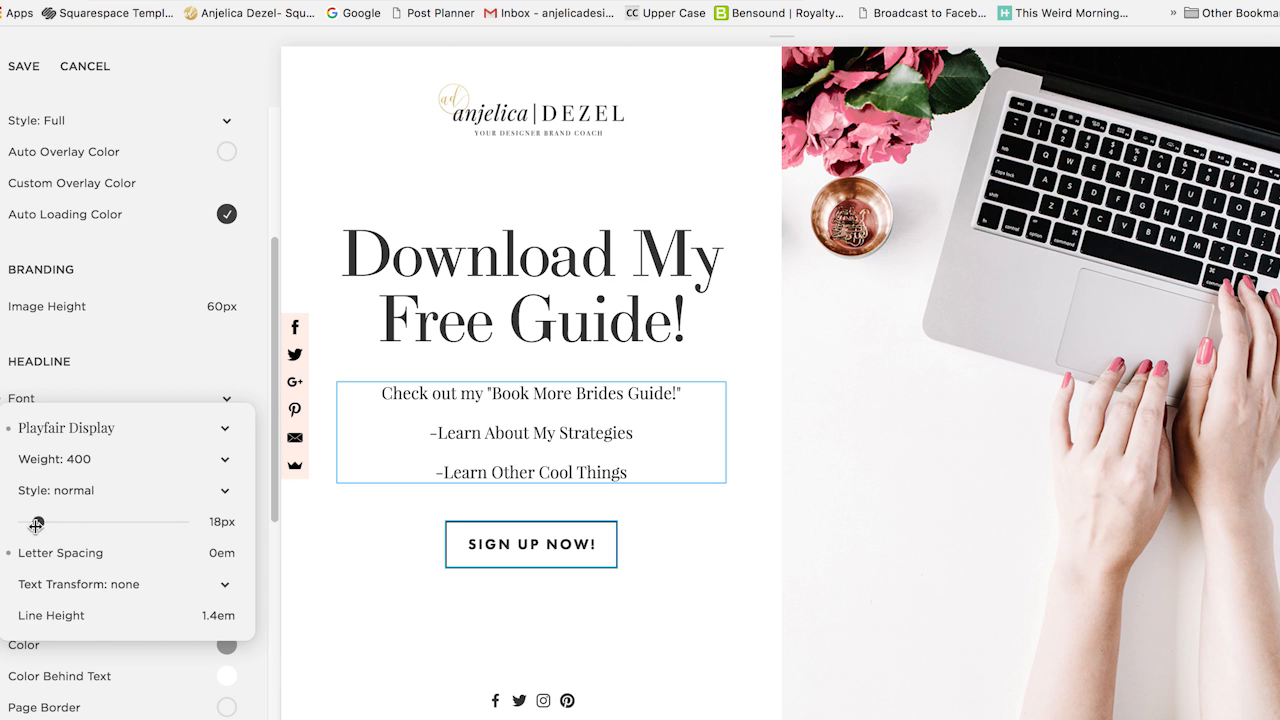
Enlarge the body text to 22px and, after trying red, keep its colour dark
drag(36, 522, 44, 522)
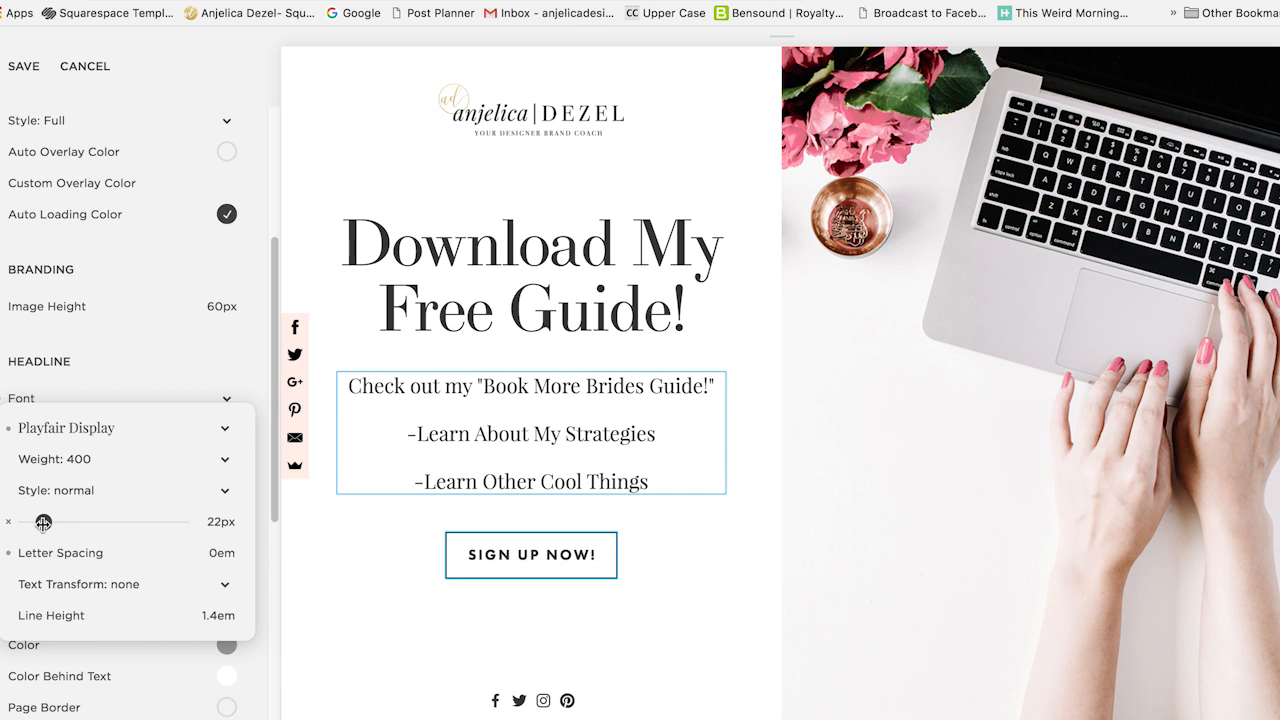
drag(44, 522, 36, 522)
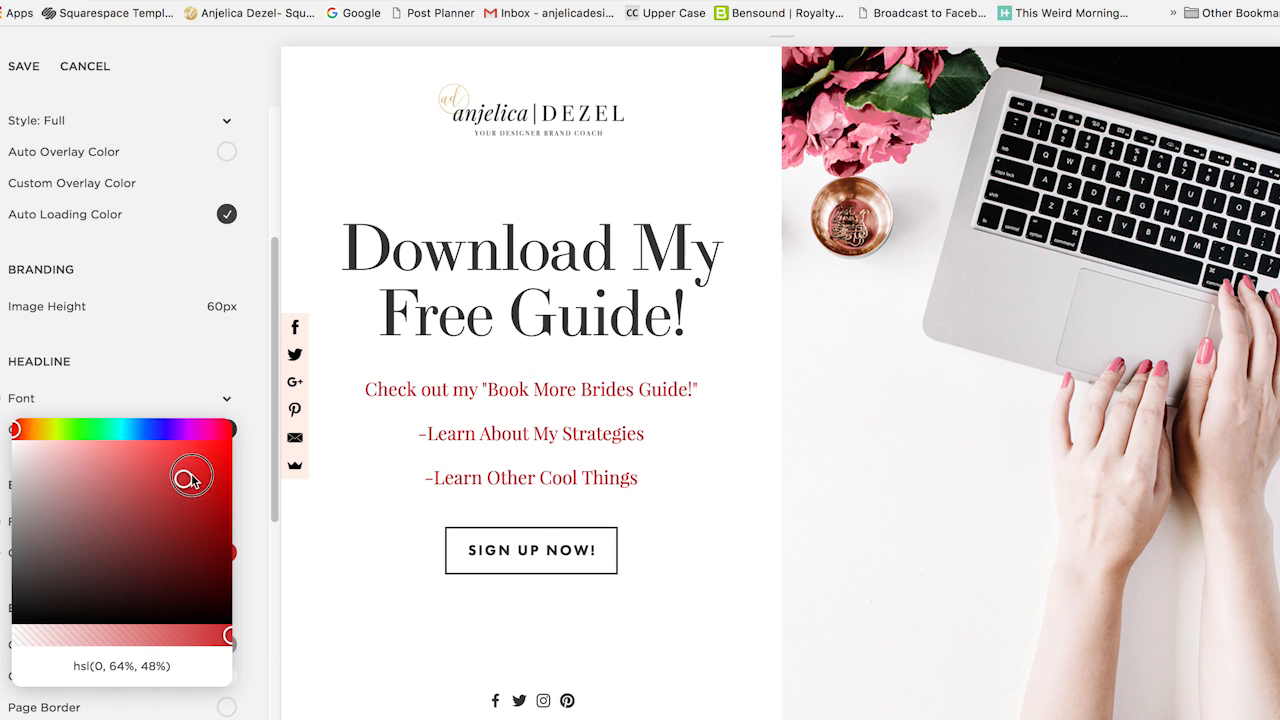
drag(190, 476, 44, 576)
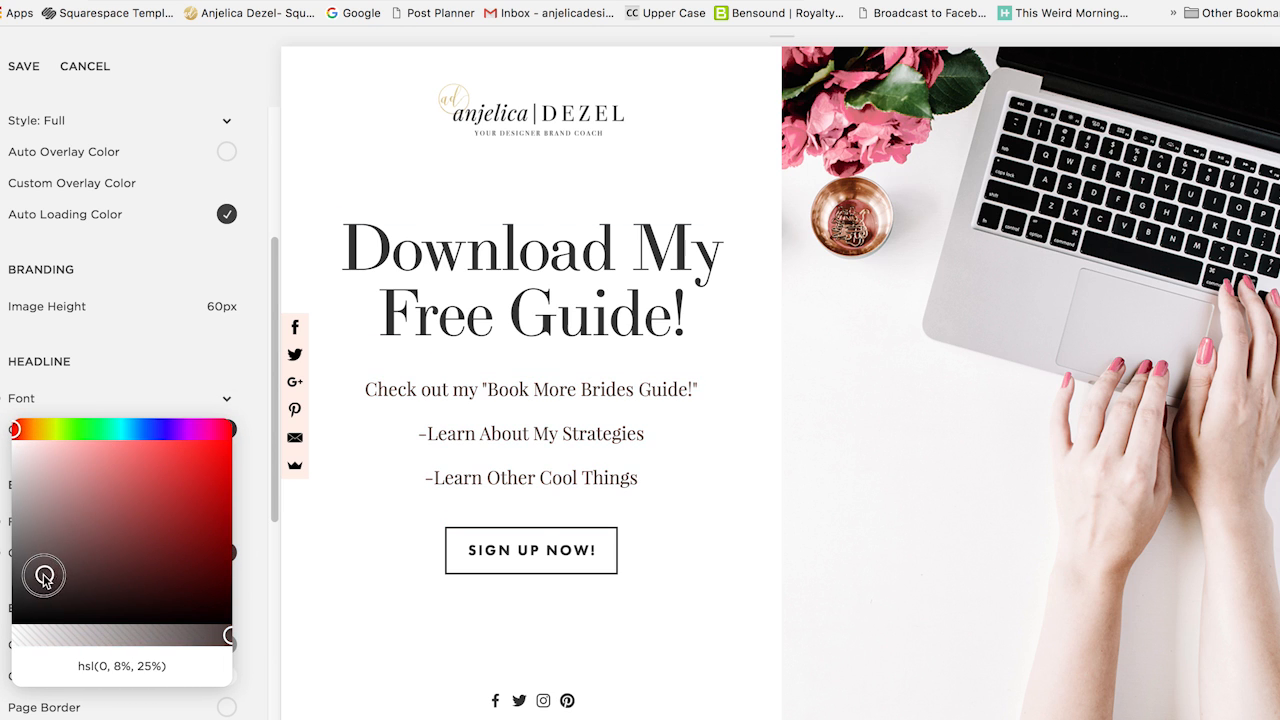
drag(44, 576, 16, 620)
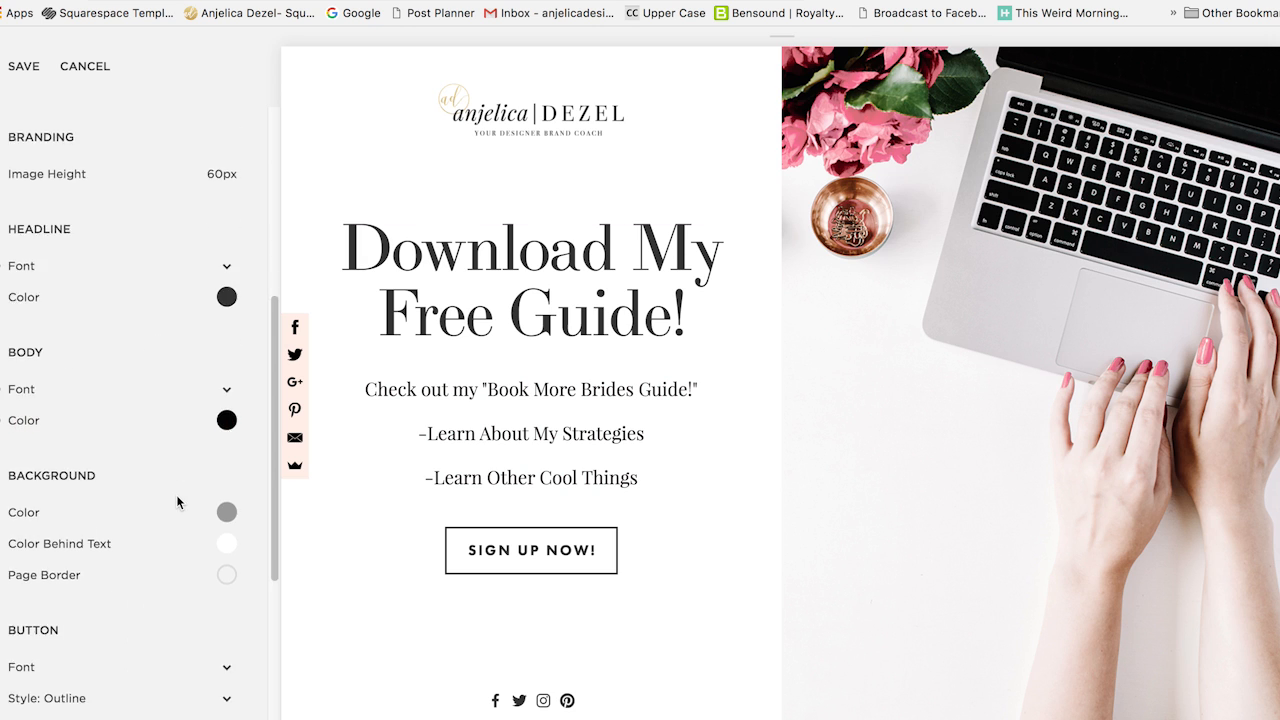
Give the Sign Up Now! button Bodoni lettering and change its style from Outline to Solid
scroll(down, 3)
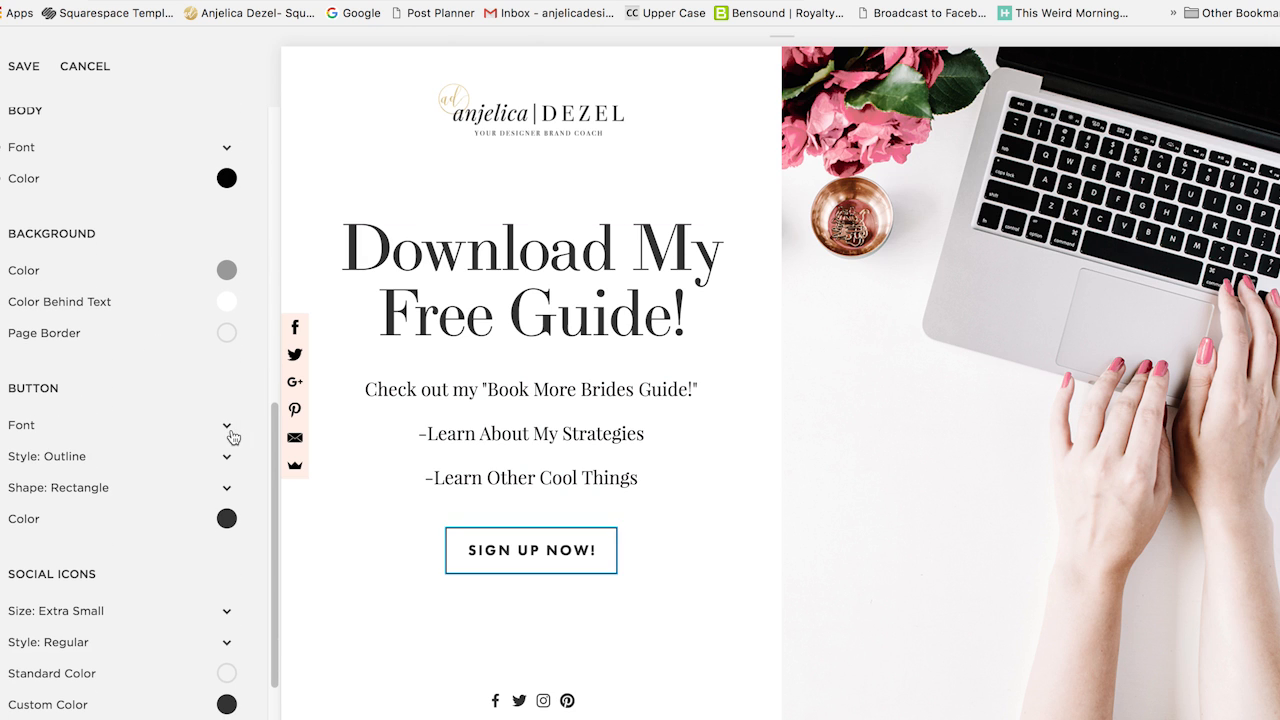
click(226, 424)
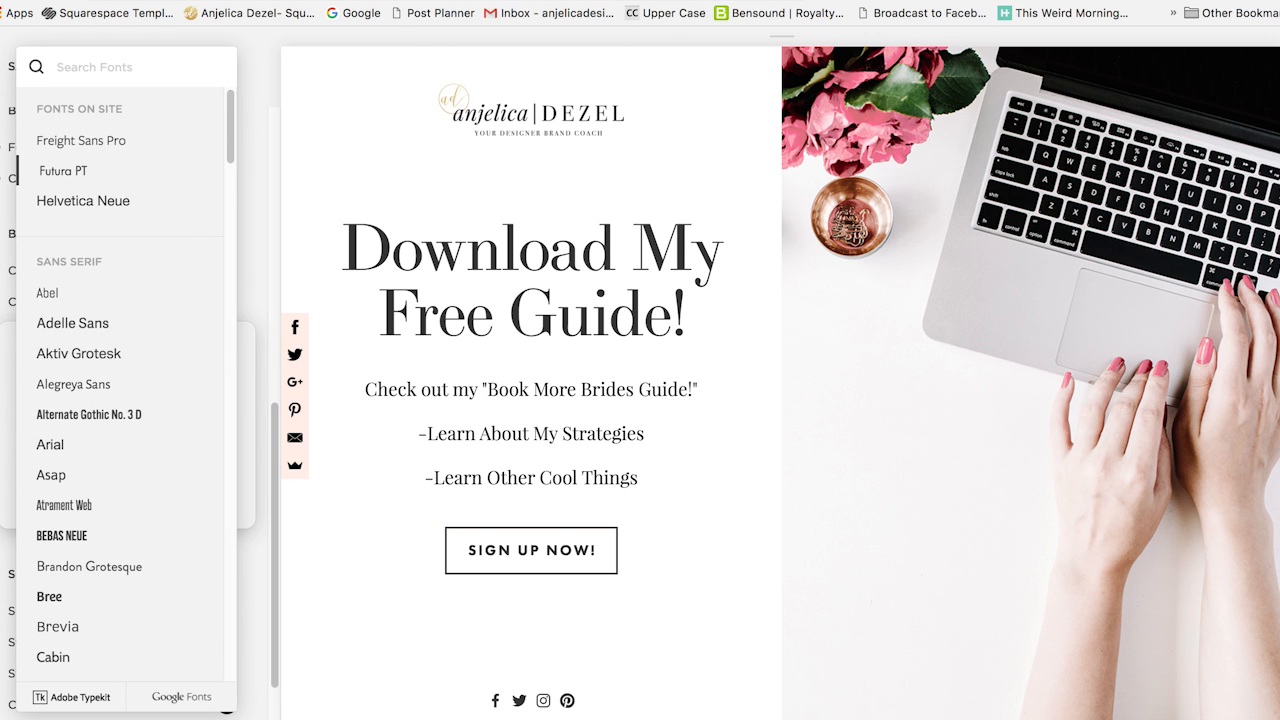
text(bodo)
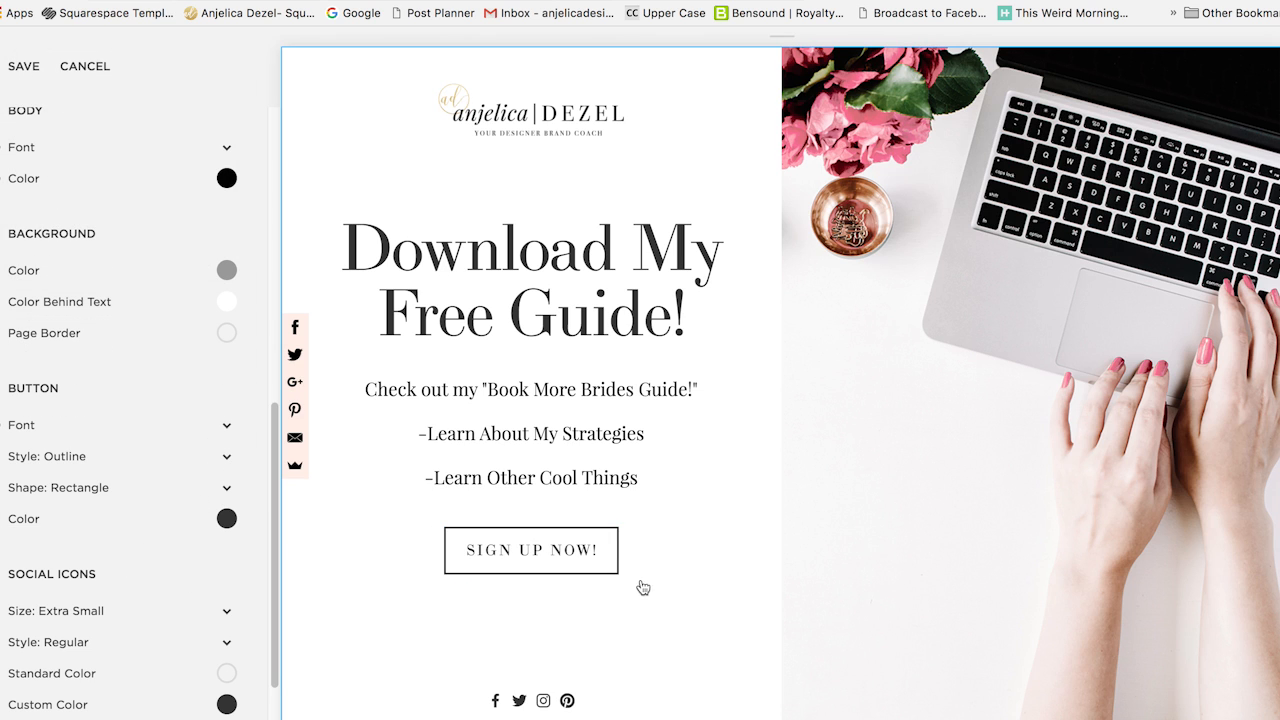
click(120, 456)
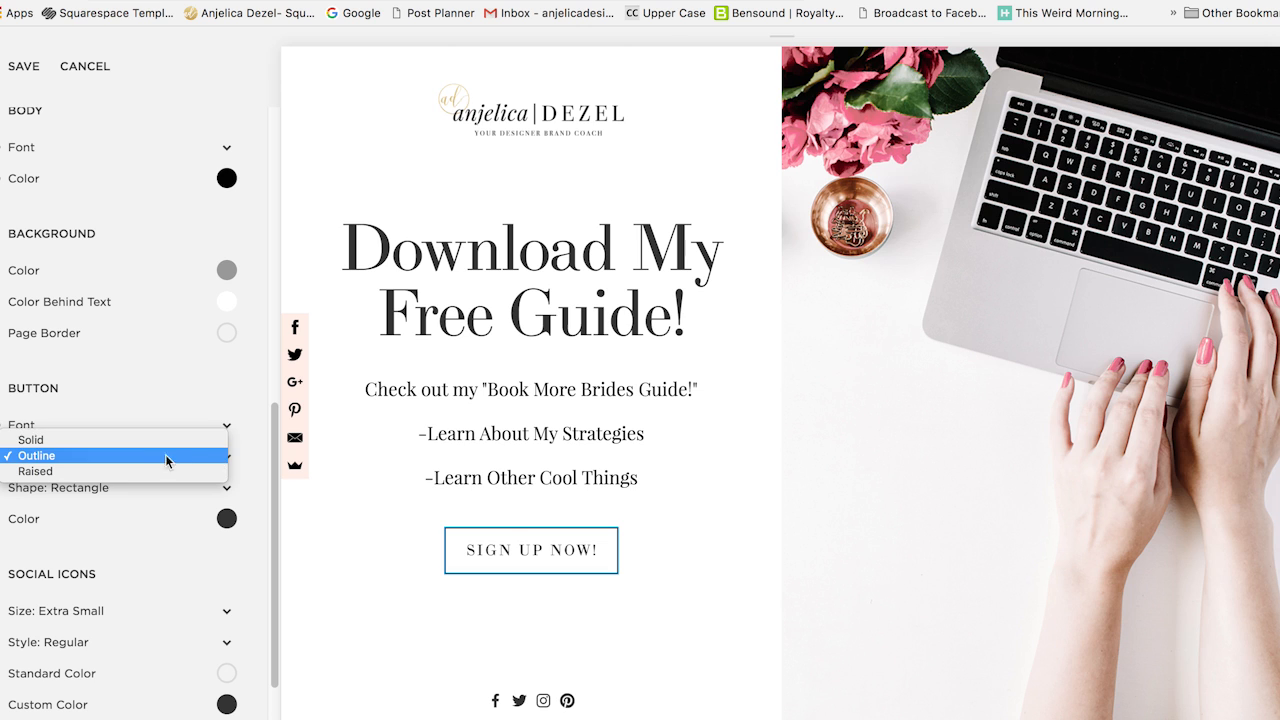
click(32, 440)
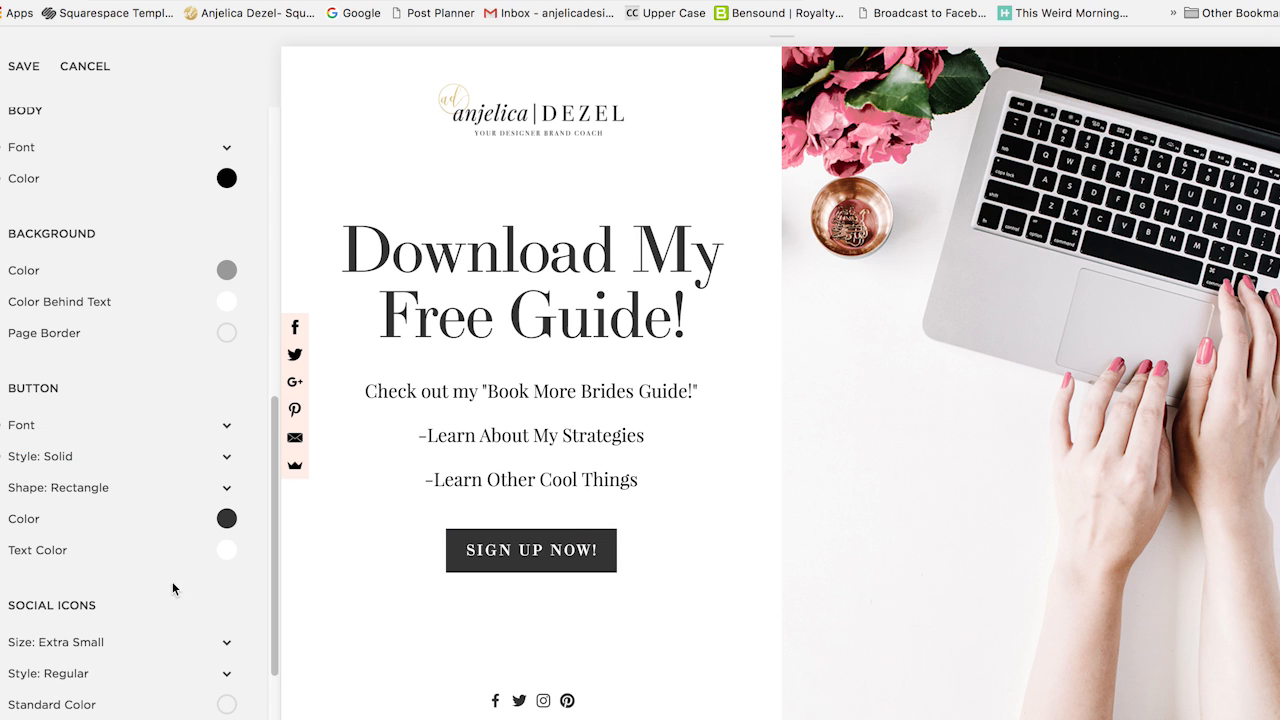
scroll(down, 3)
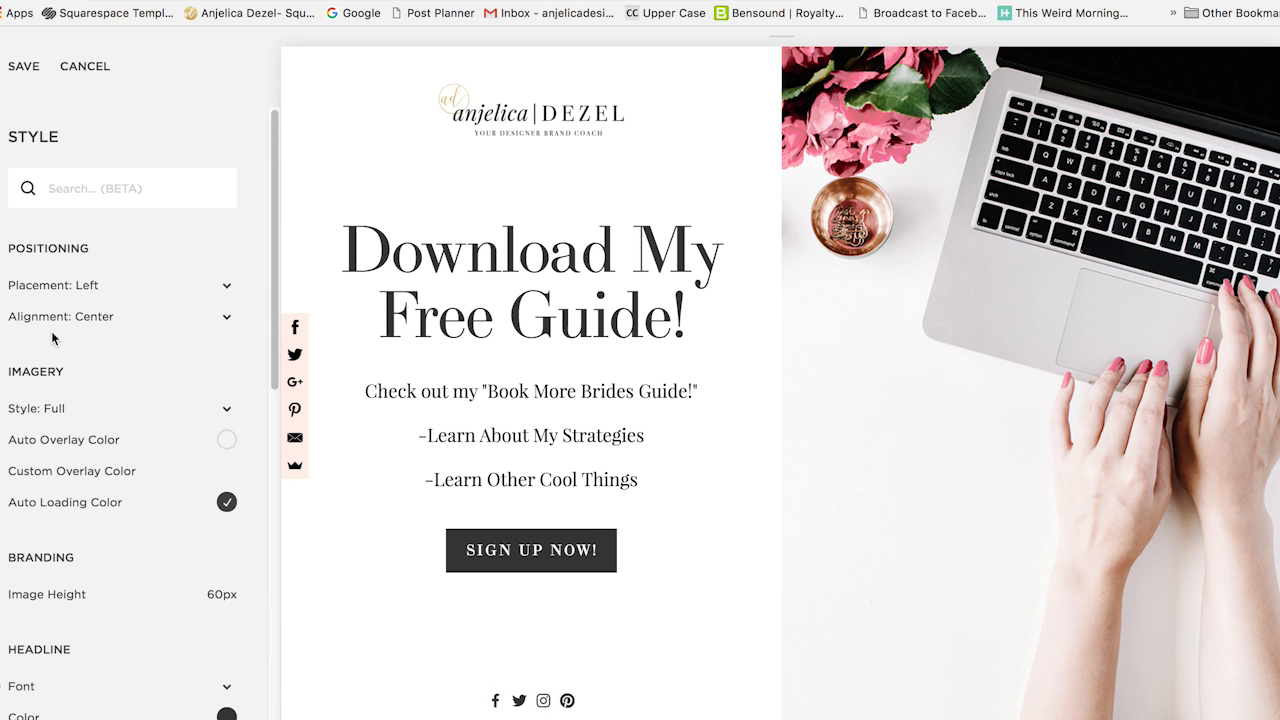
Set content Placement to Right and begin choosing a pale pink background colour
scroll(down, 3)
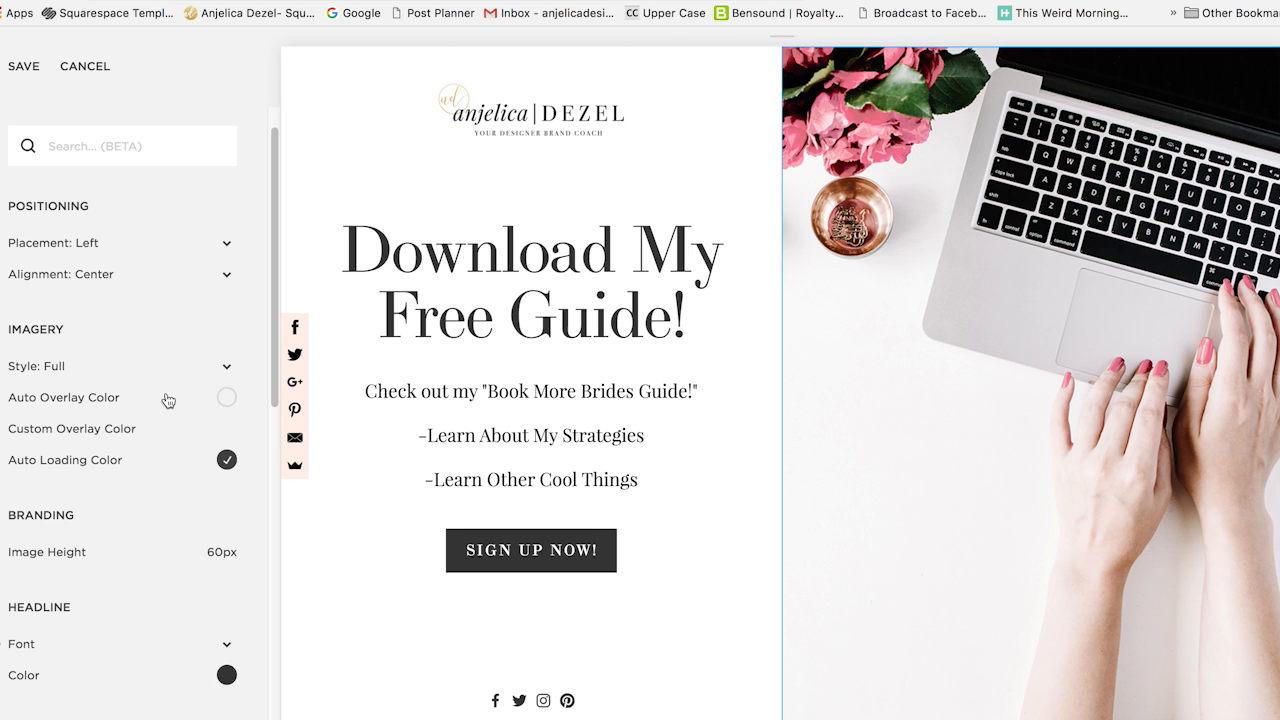
click(120, 242)
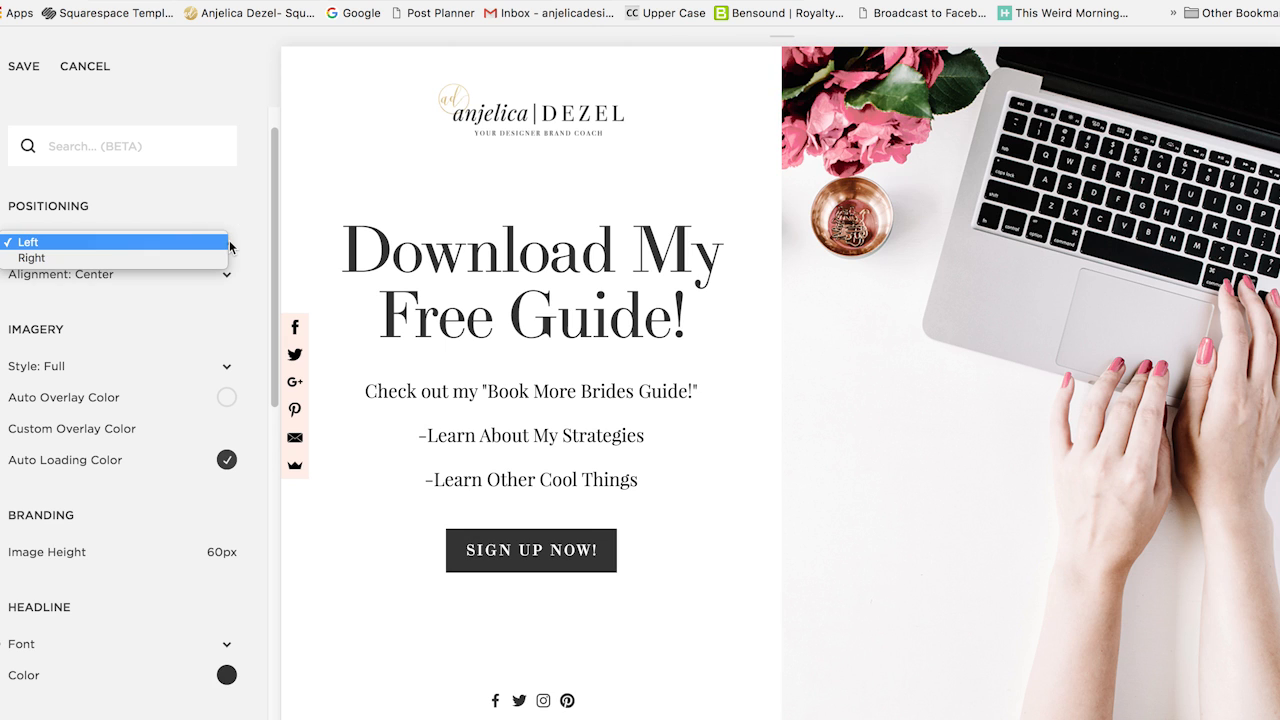
click(32, 256)
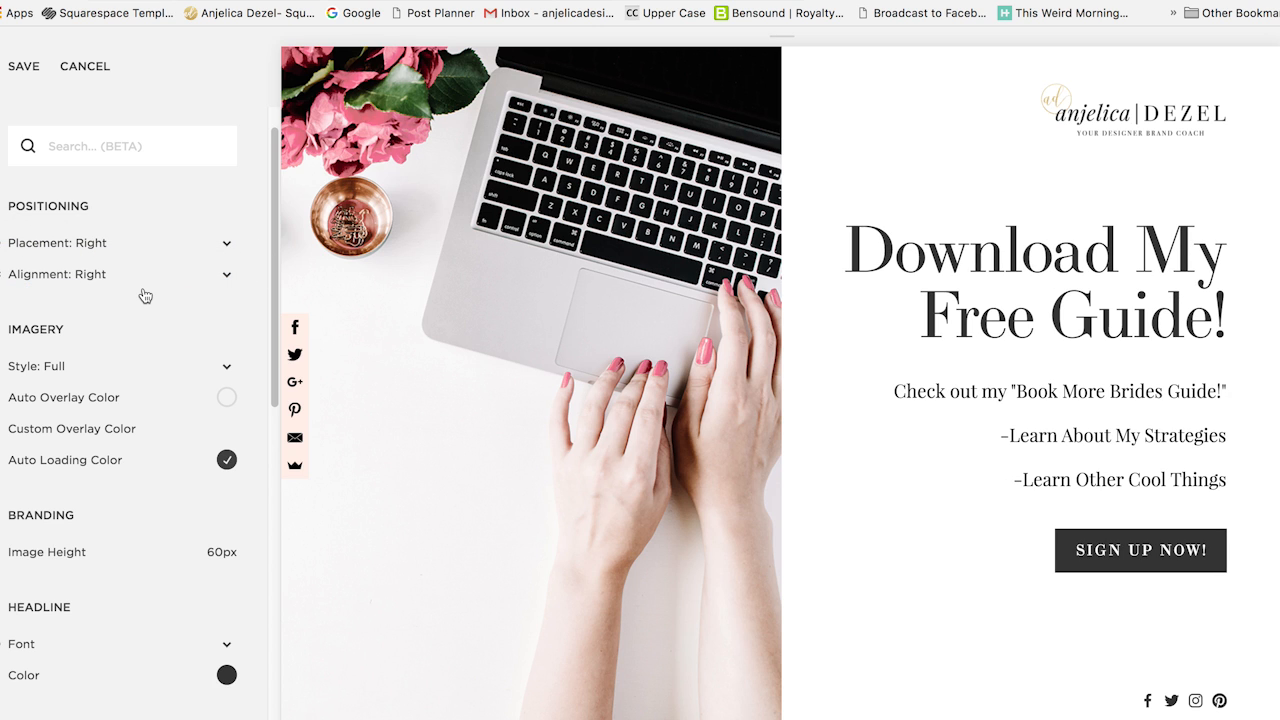
scroll(down, 3)
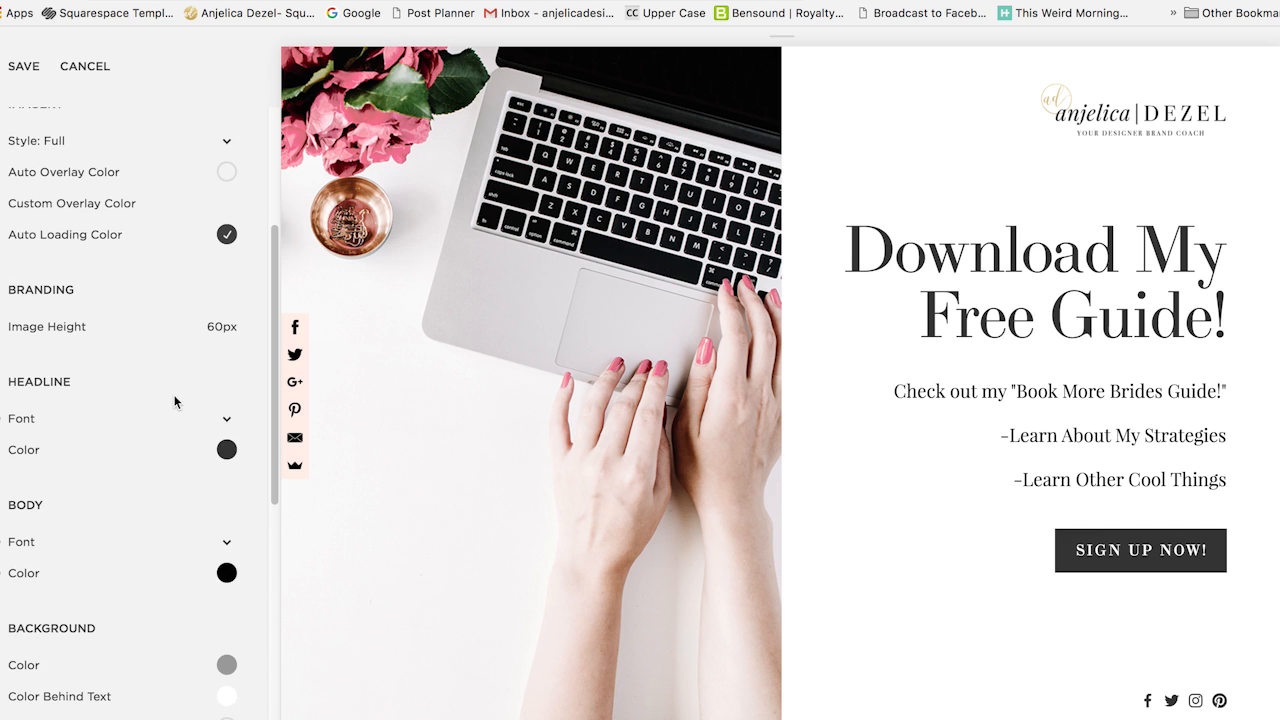
scroll(down, 3)
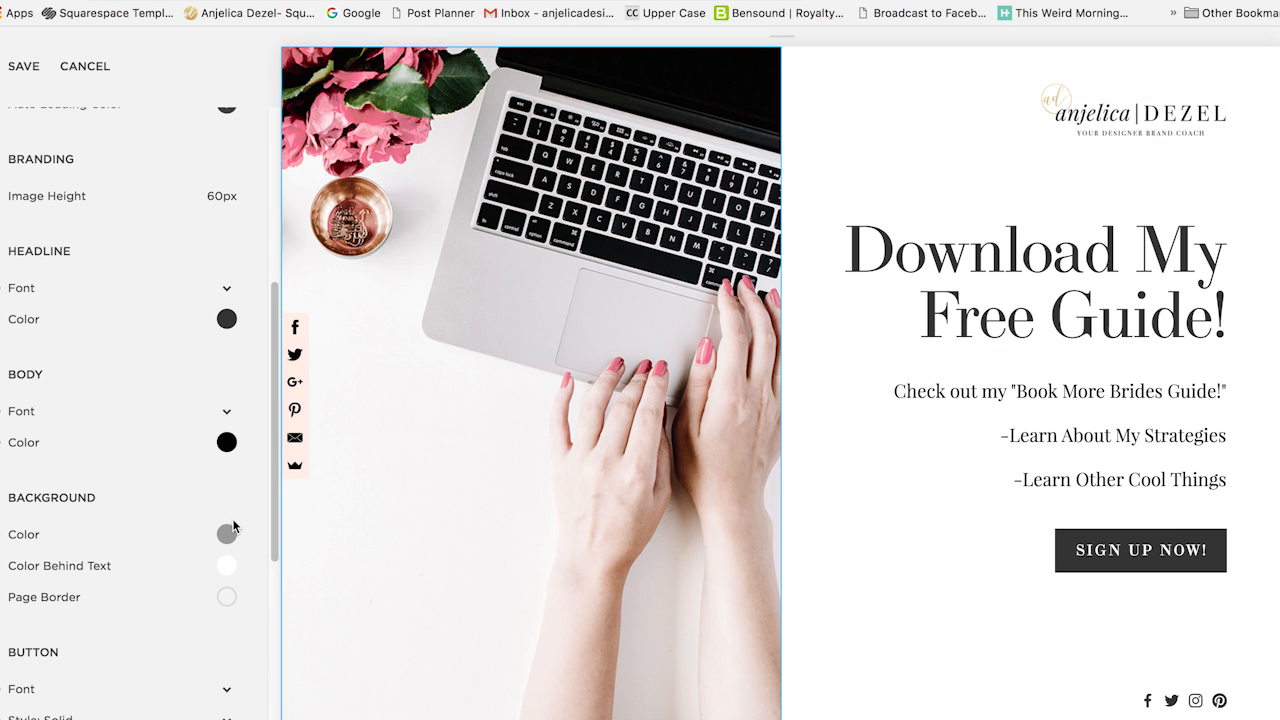
click(228, 532)
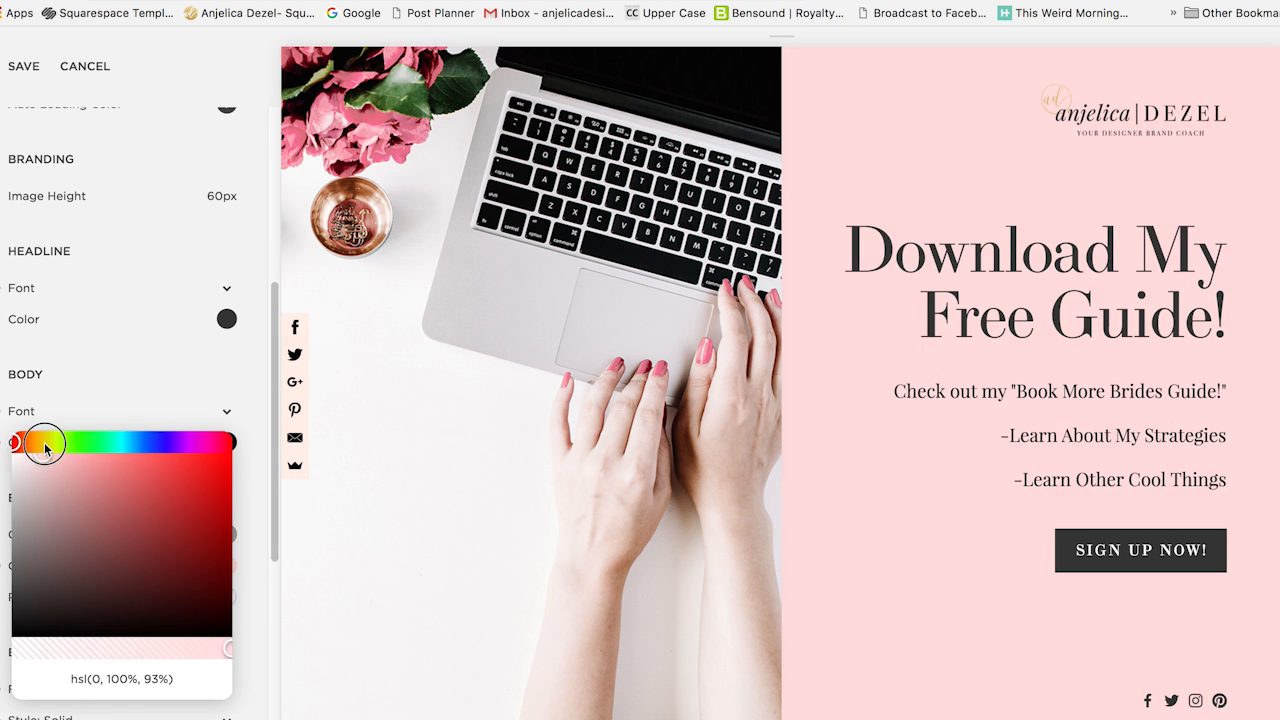